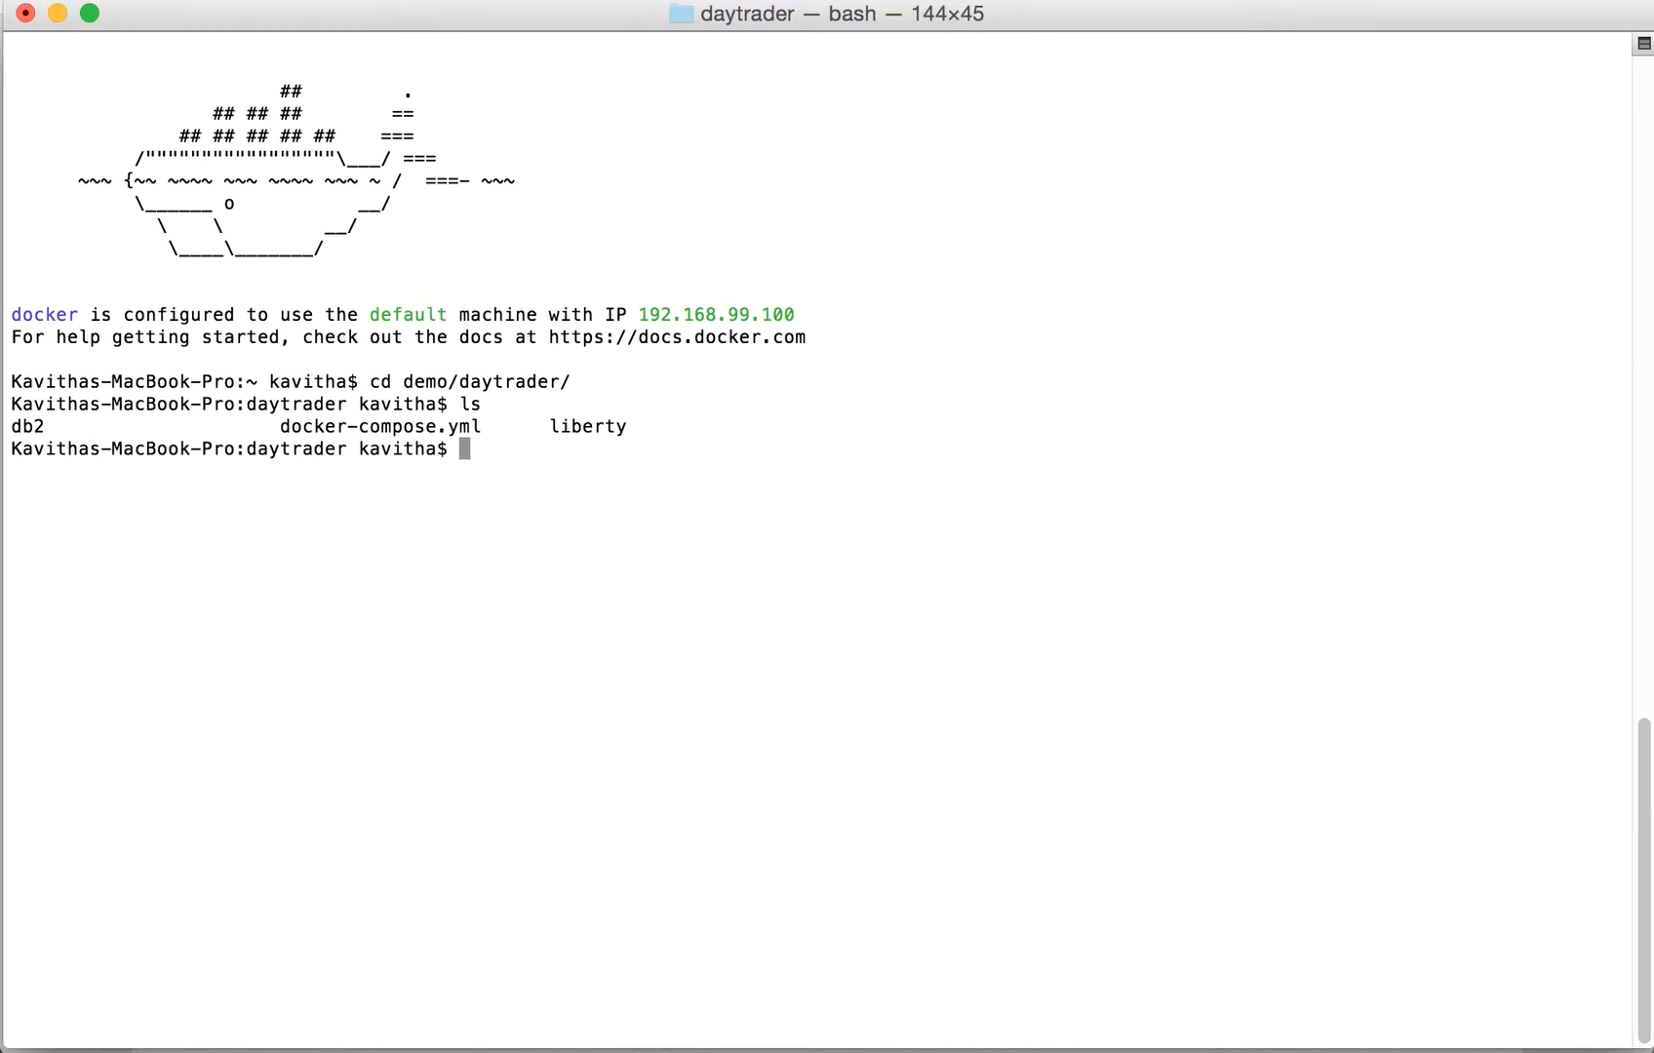
Step: Start vi on docker-compose.yml in the daytrader folder
type("vi")
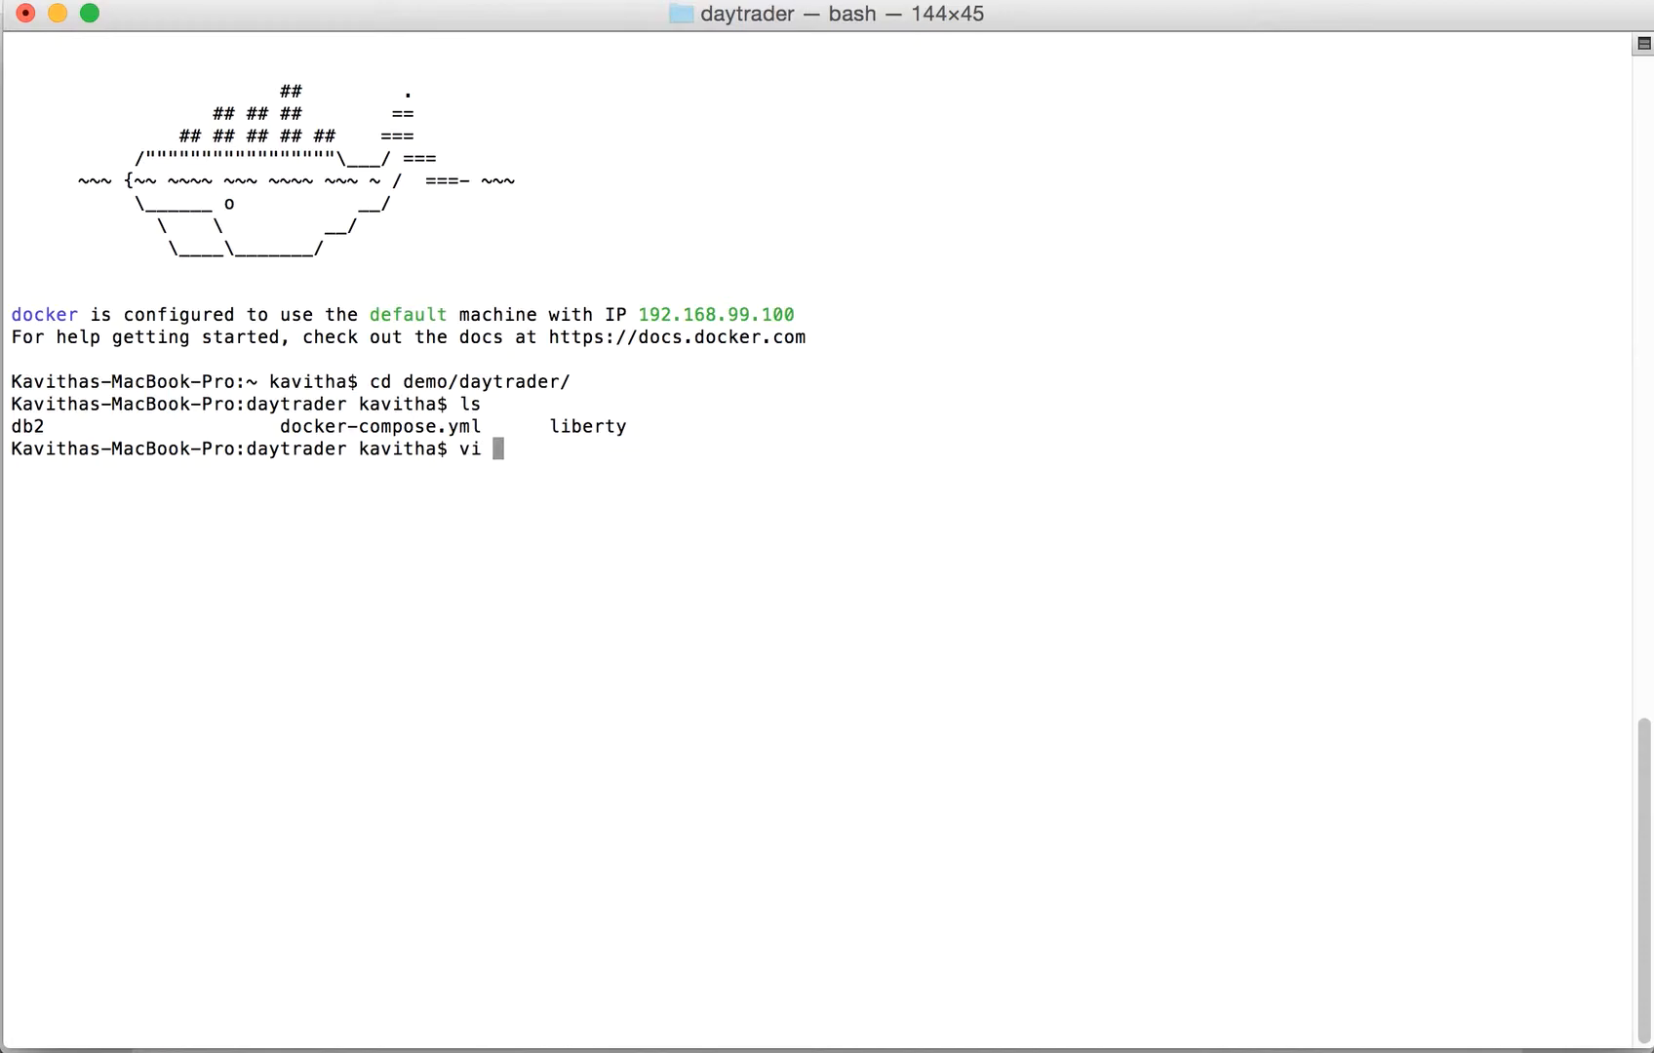
type("dock")
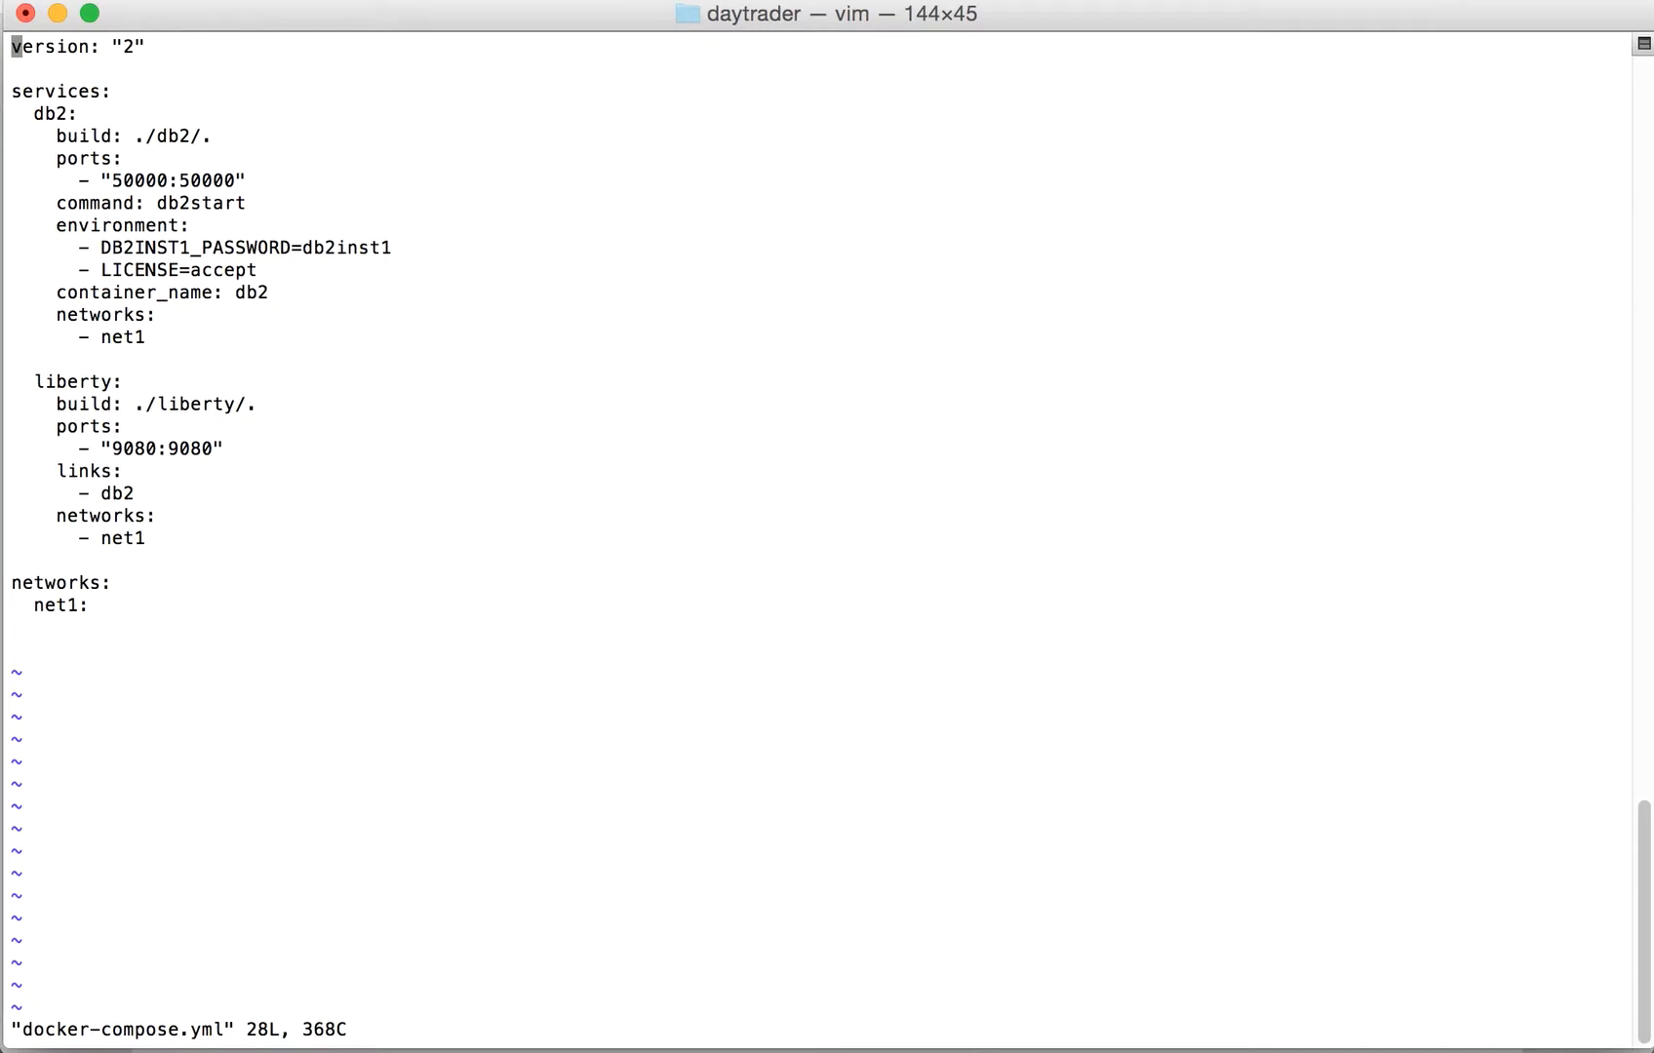
mouse_move(156, 55)
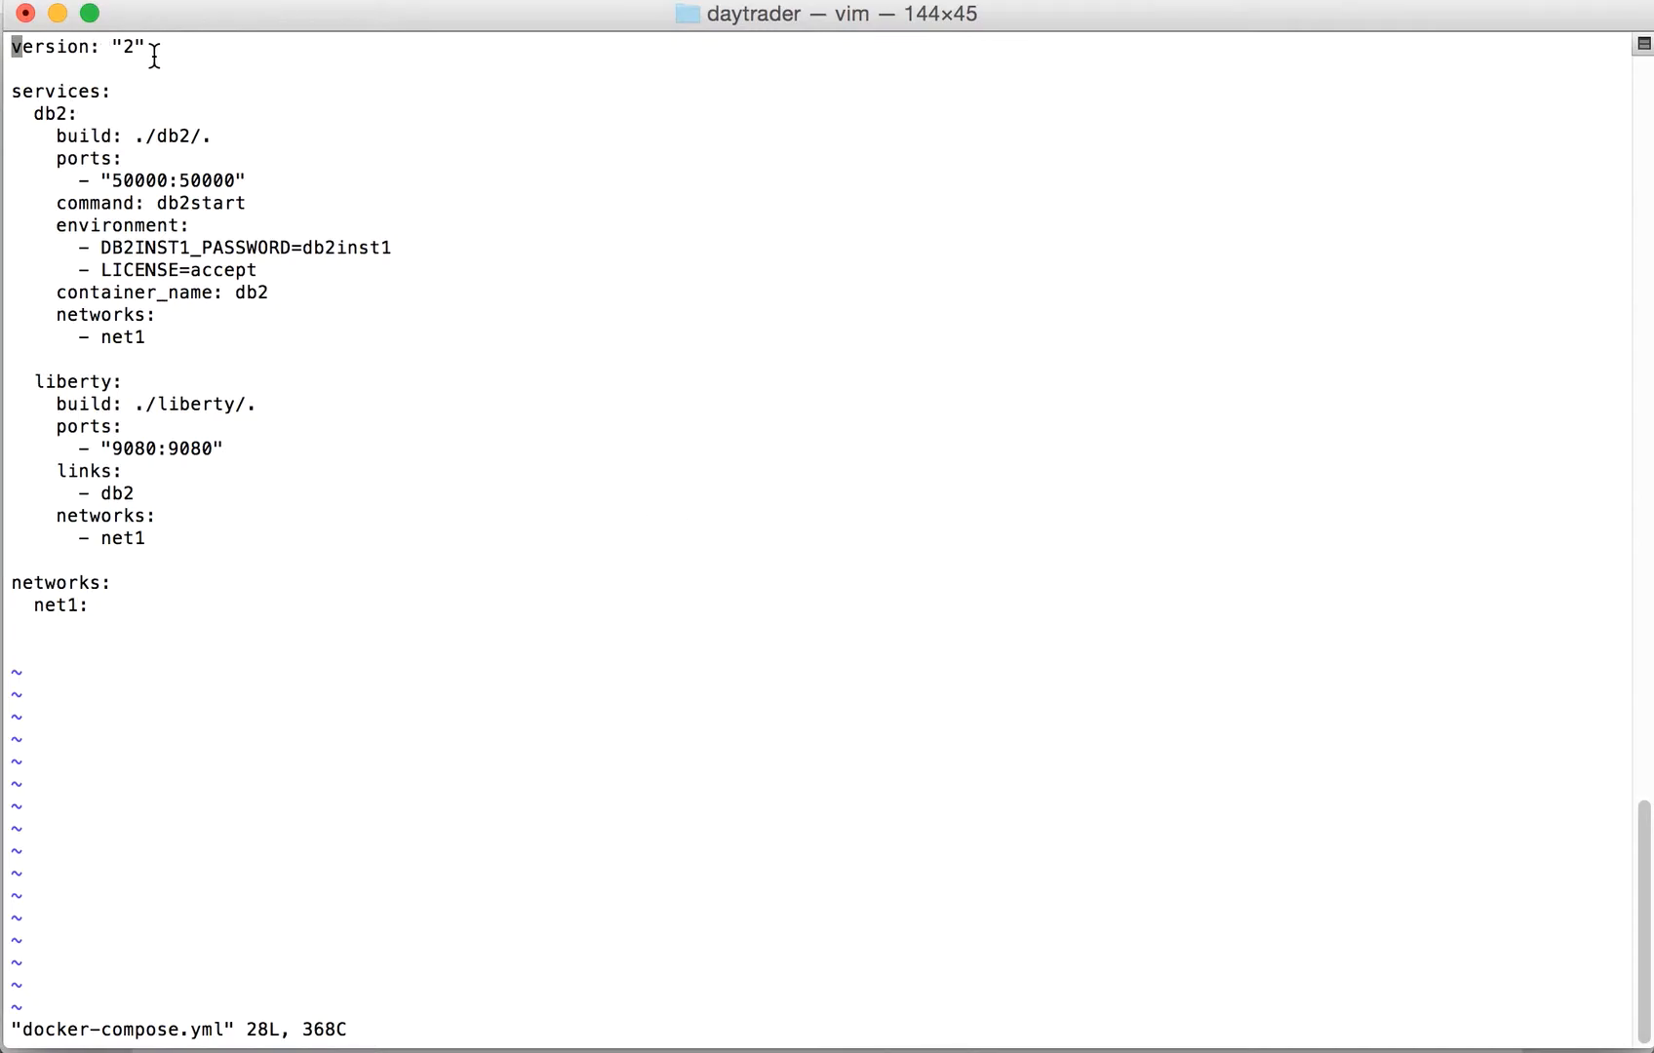
mouse_move(17, 92)
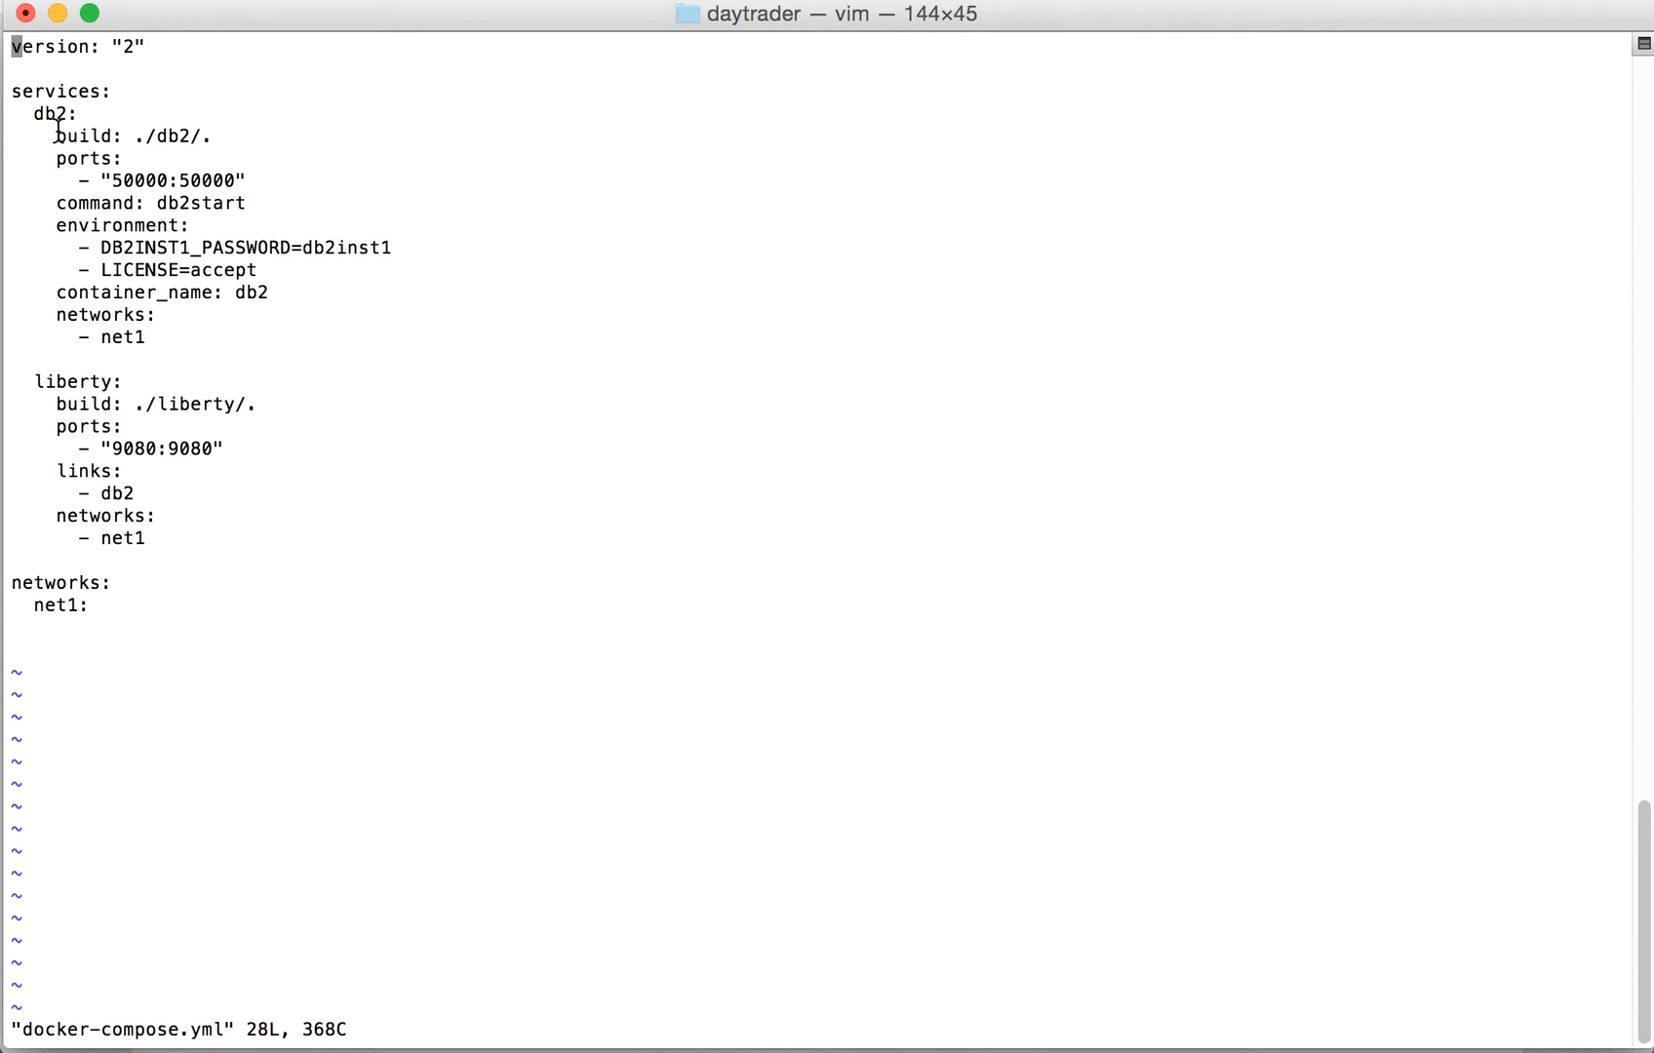
mouse_move(72, 150)
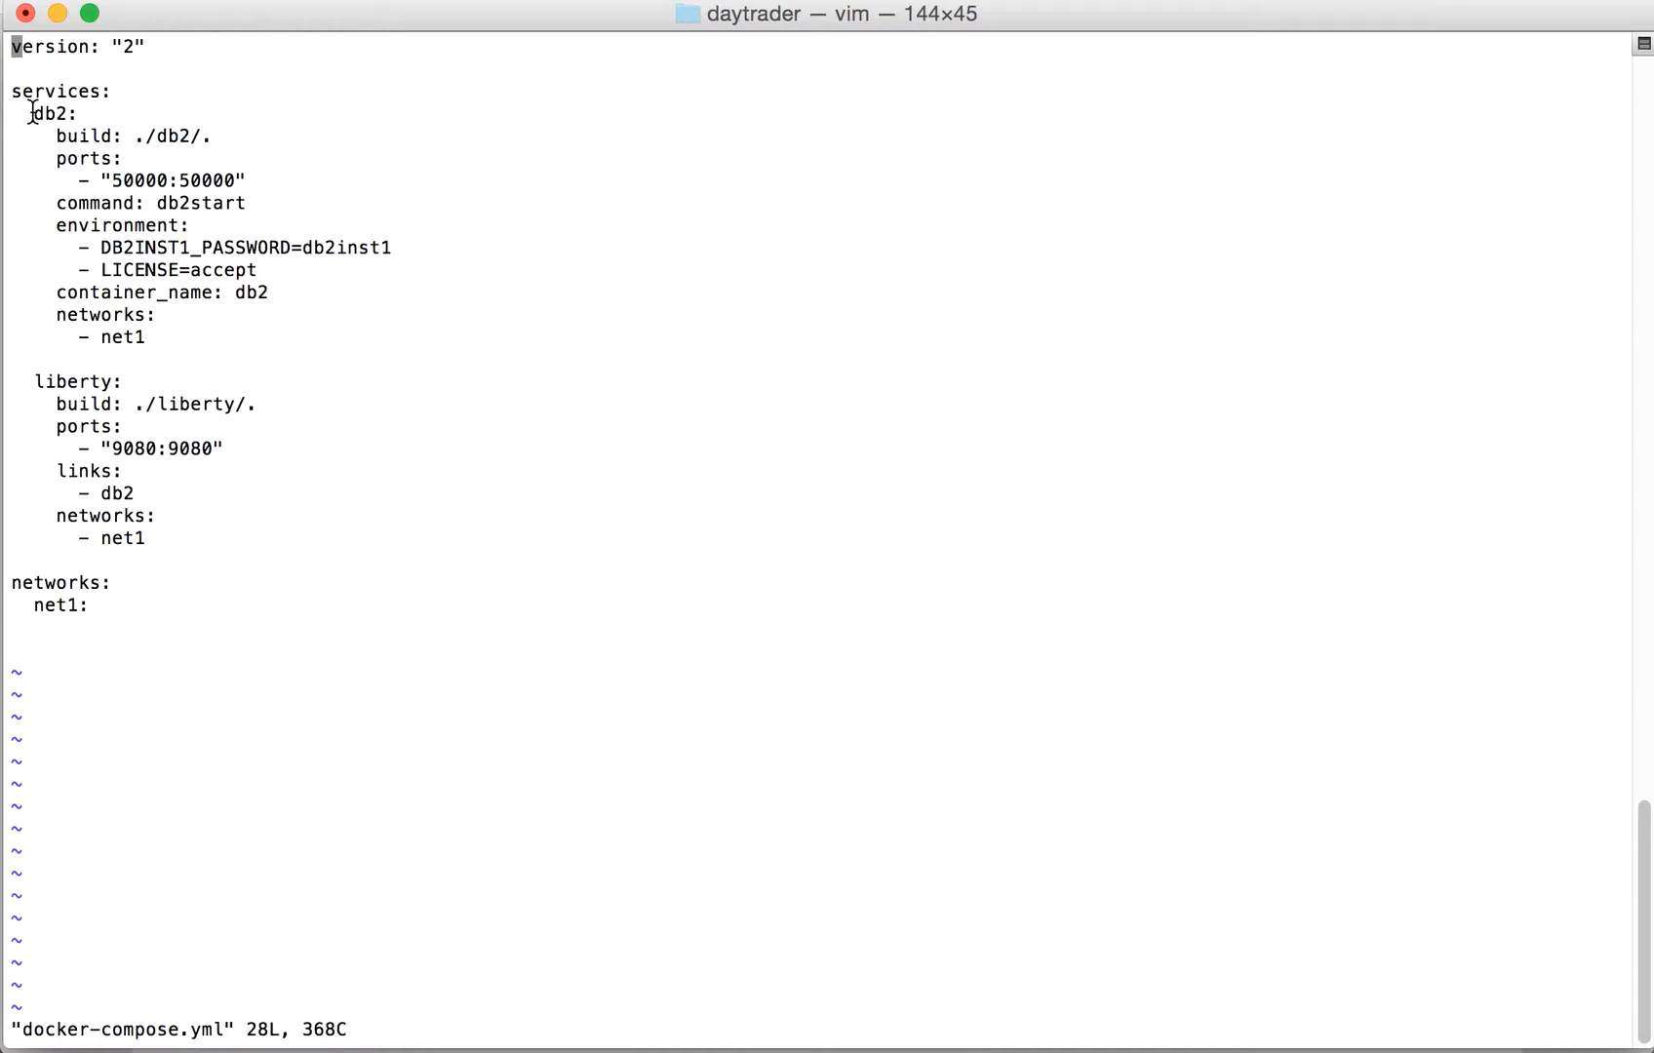
mouse_move(64, 351)
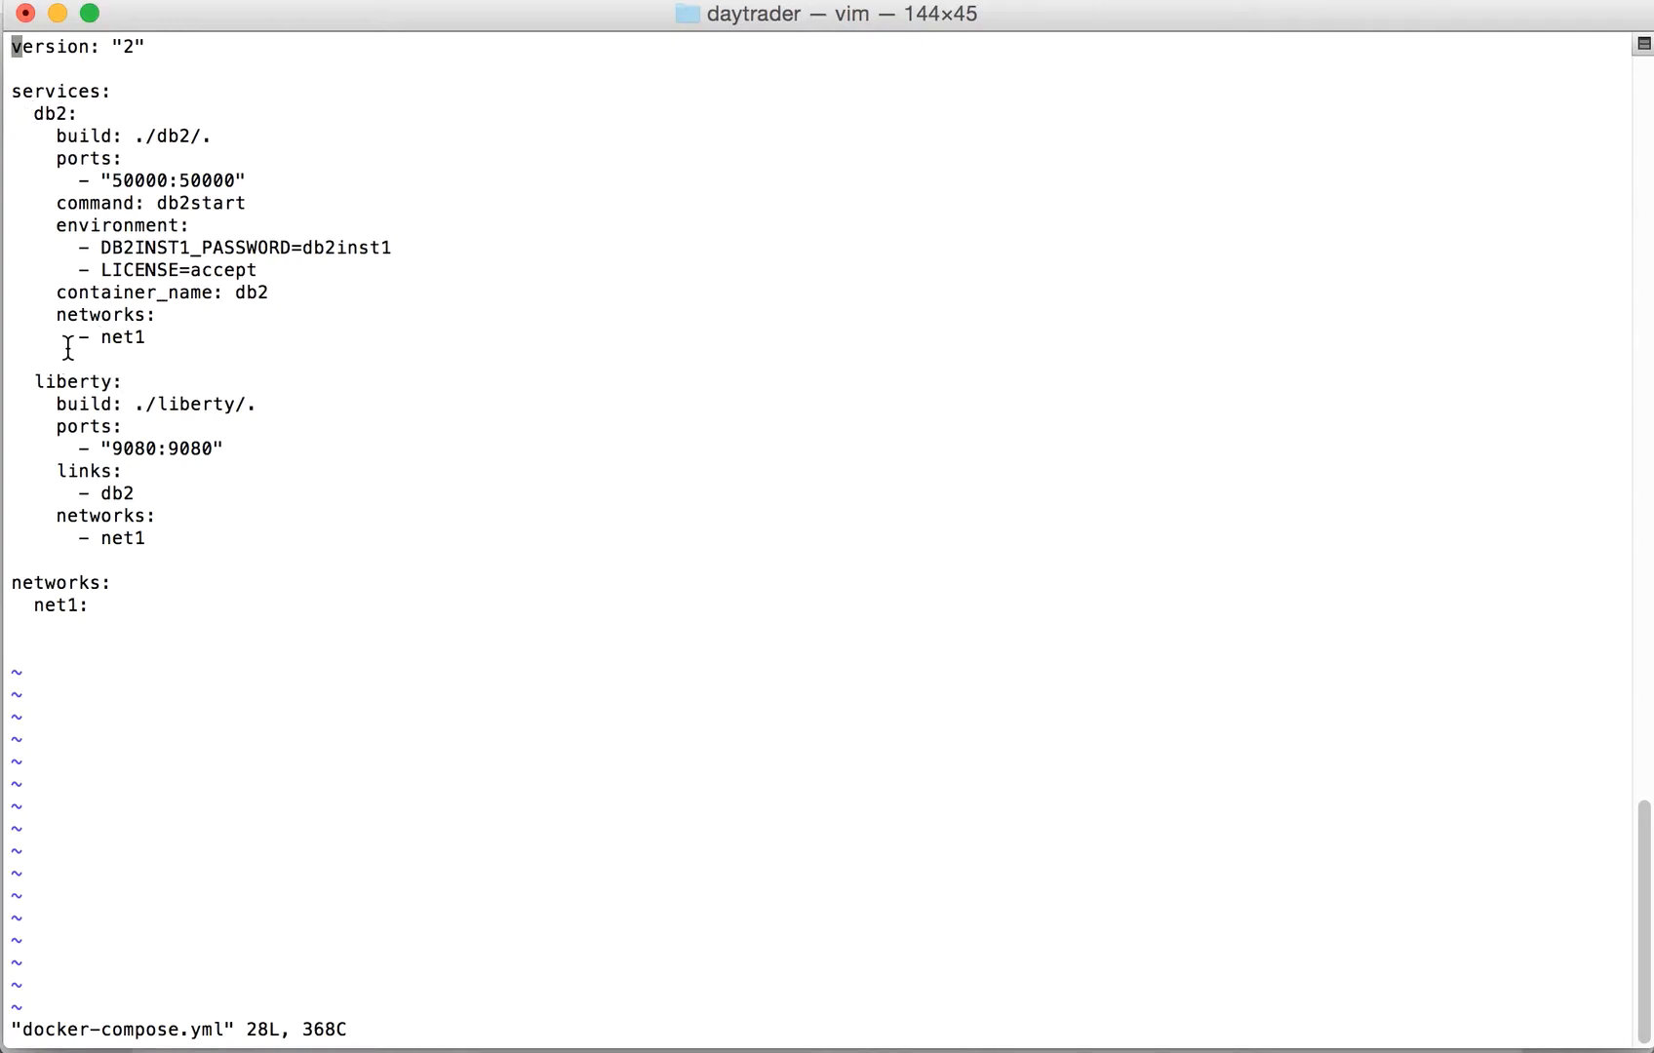
mouse_move(80, 403)
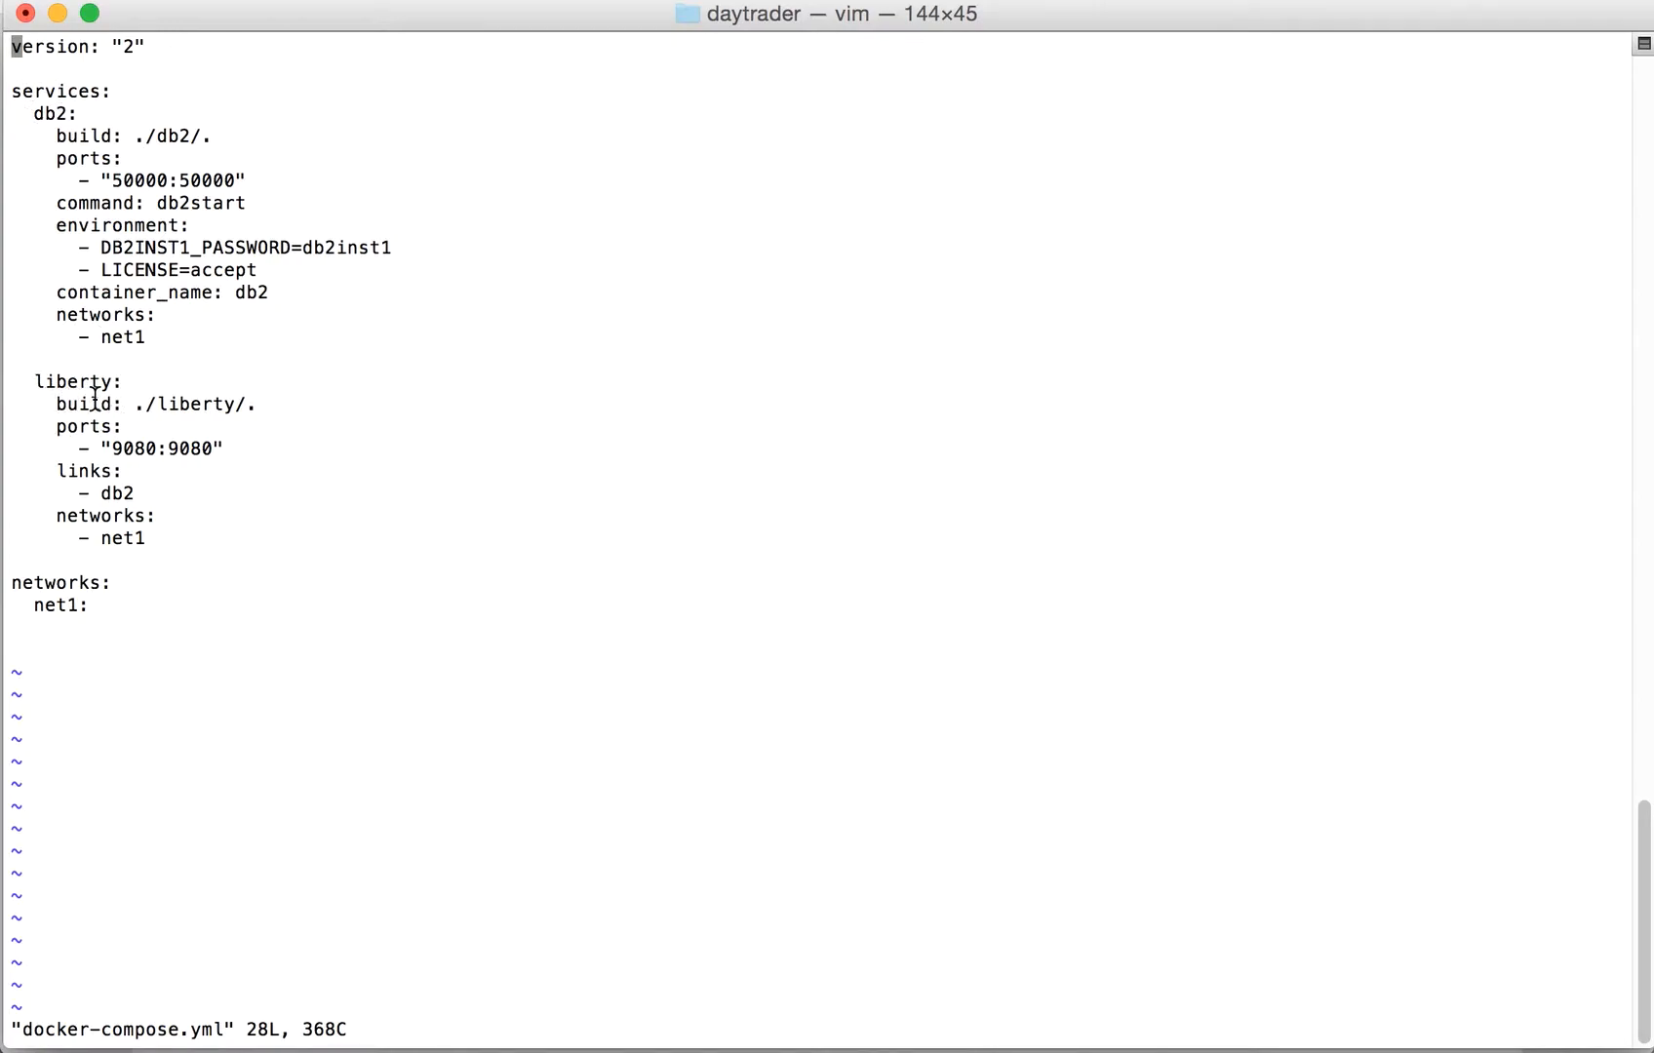
mouse_move(119, 382)
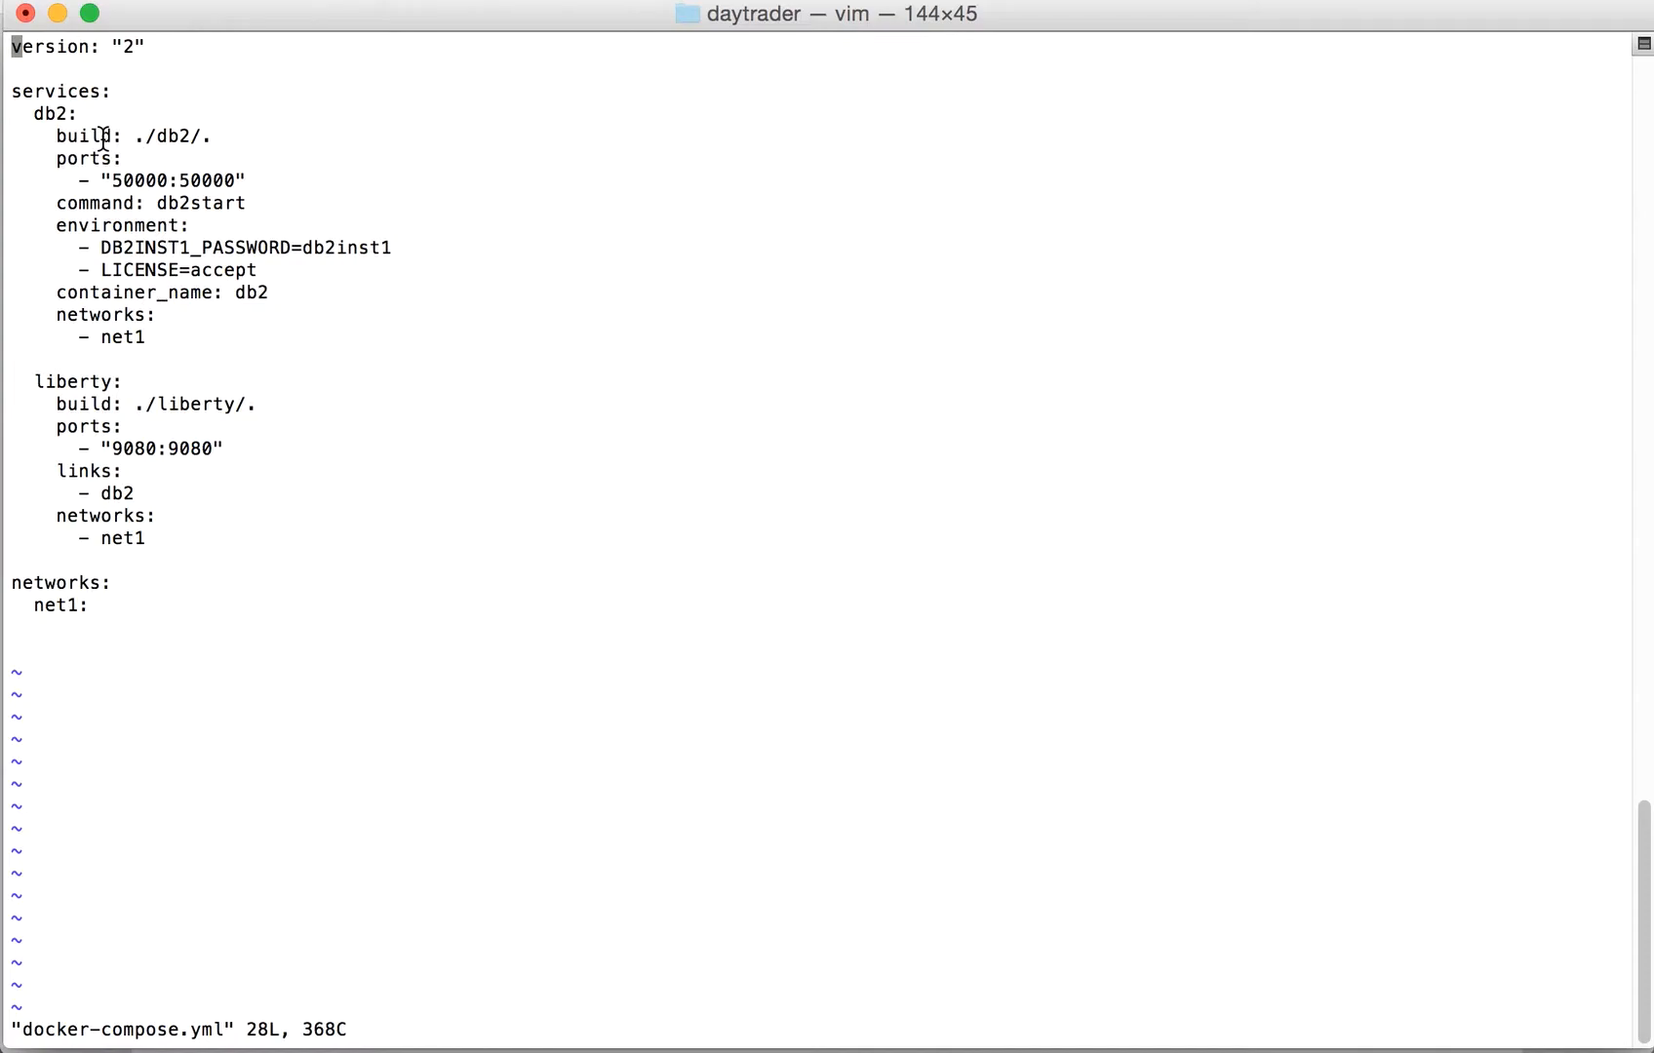
mouse_move(158, 106)
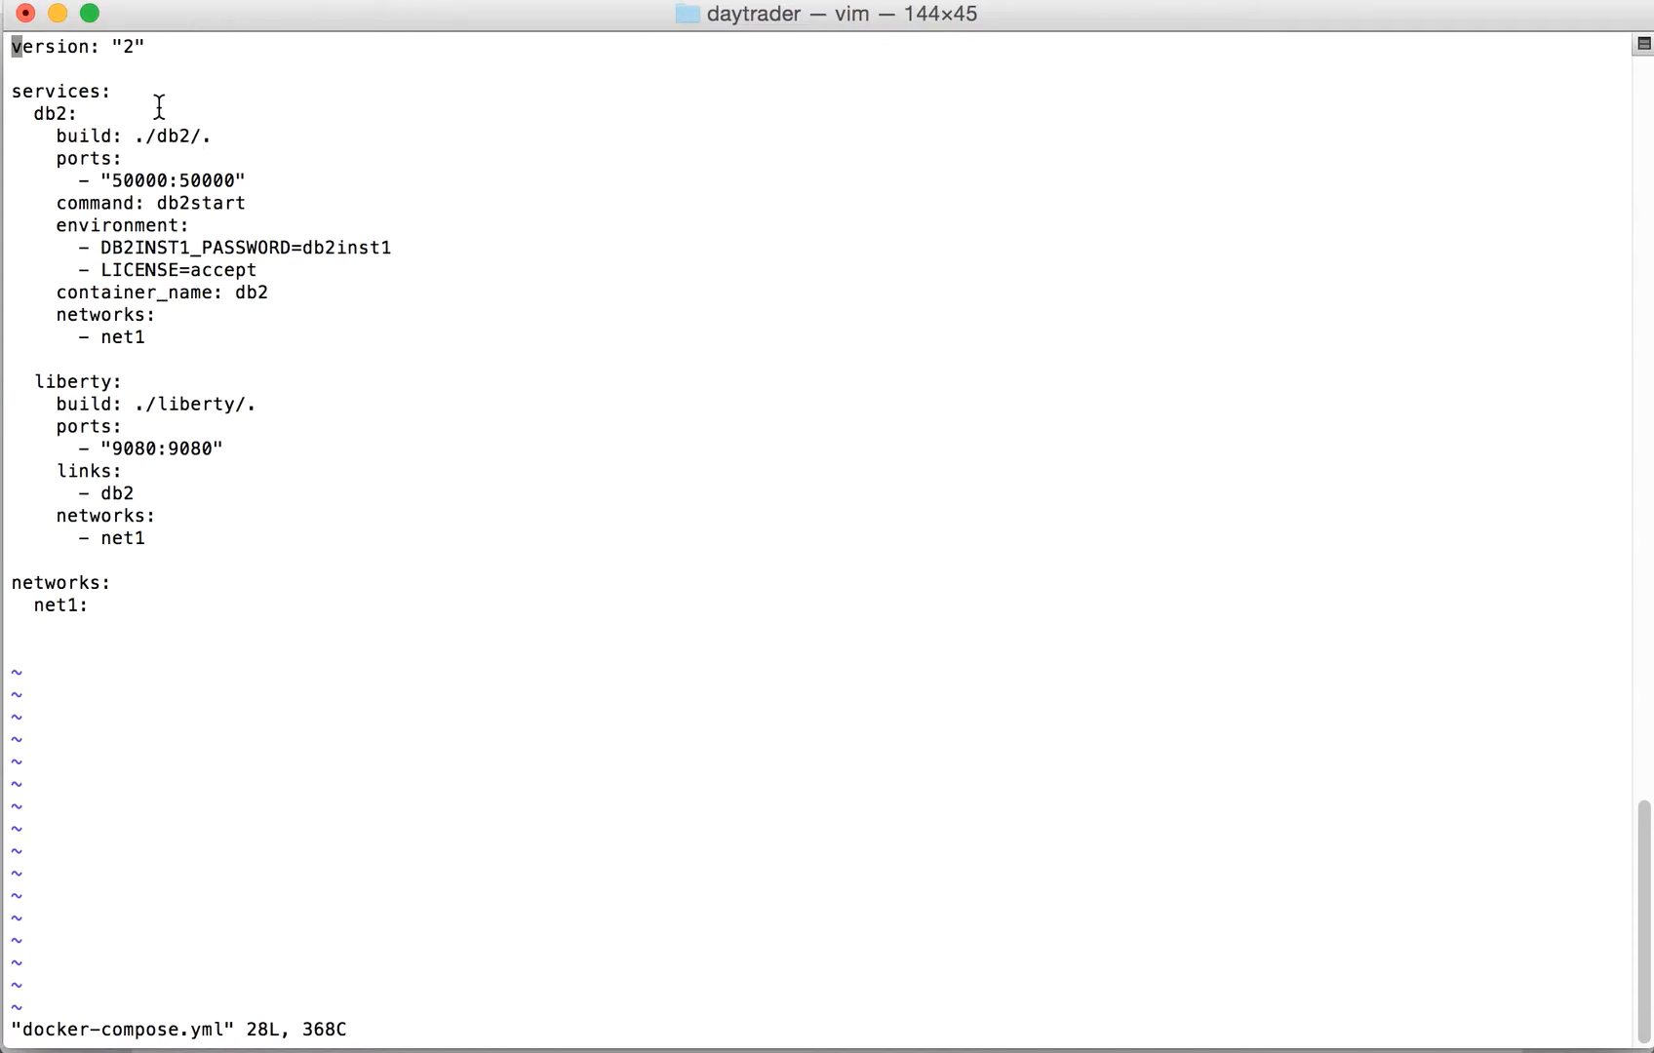
mouse_move(140, 383)
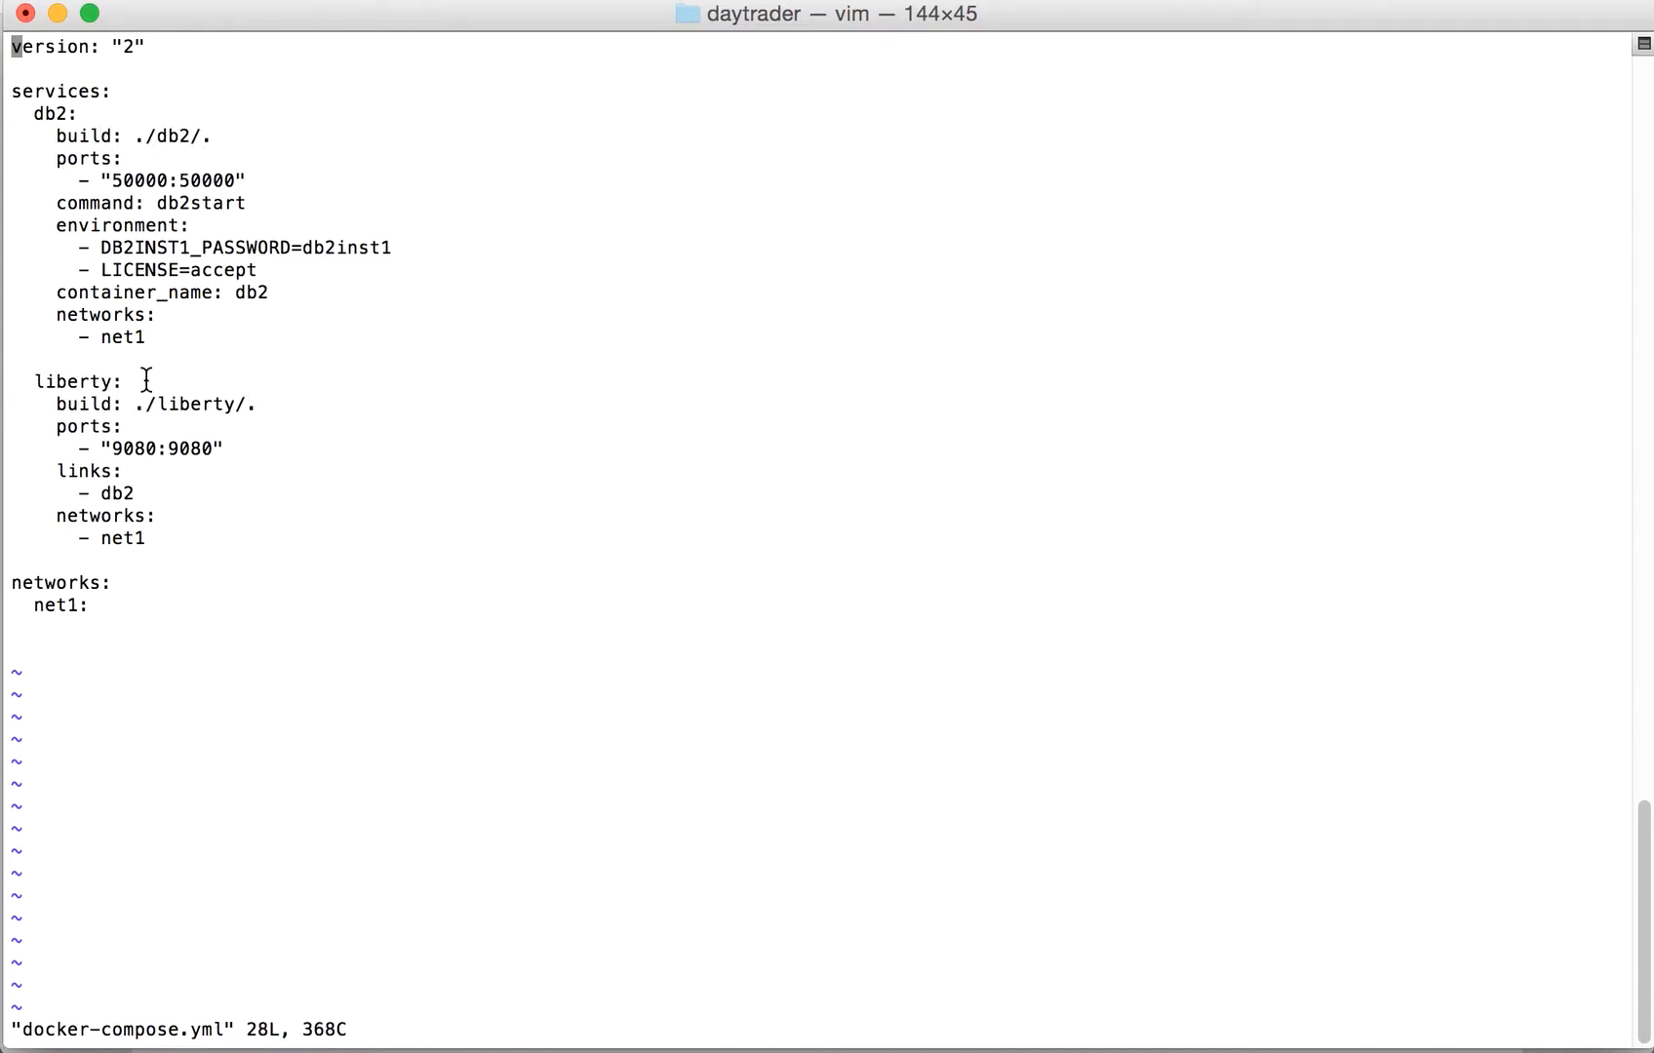
mouse_move(109, 136)
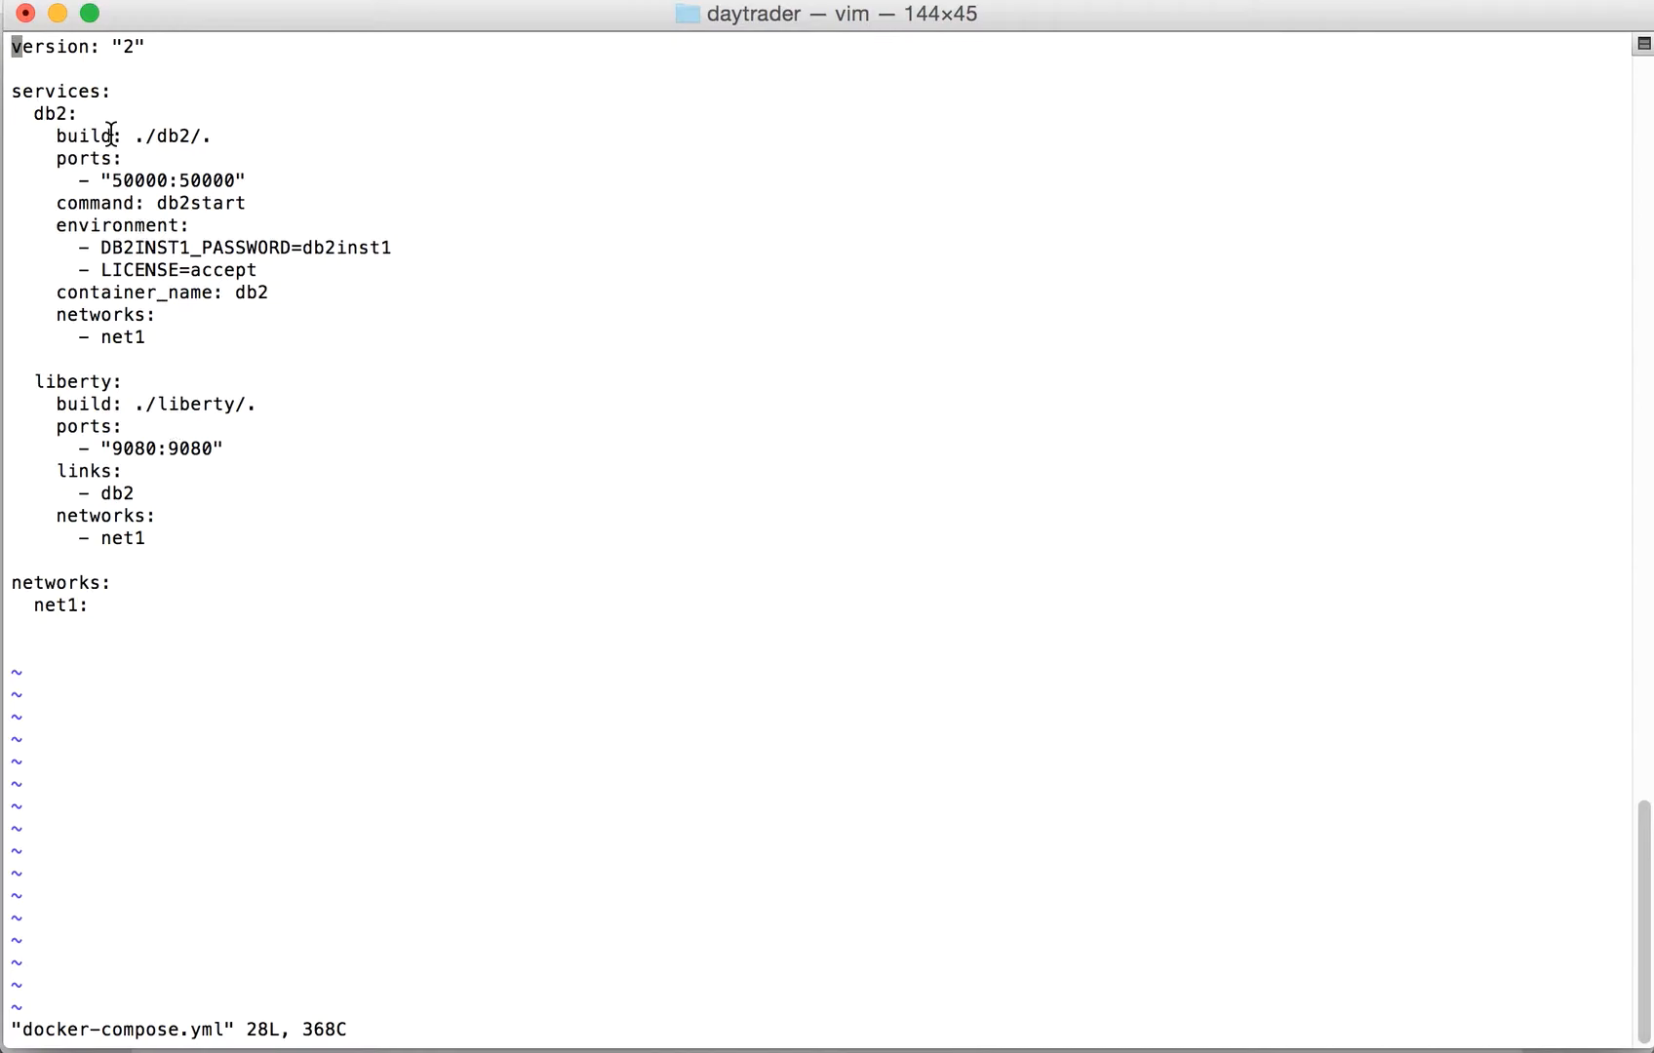
mouse_move(114, 162)
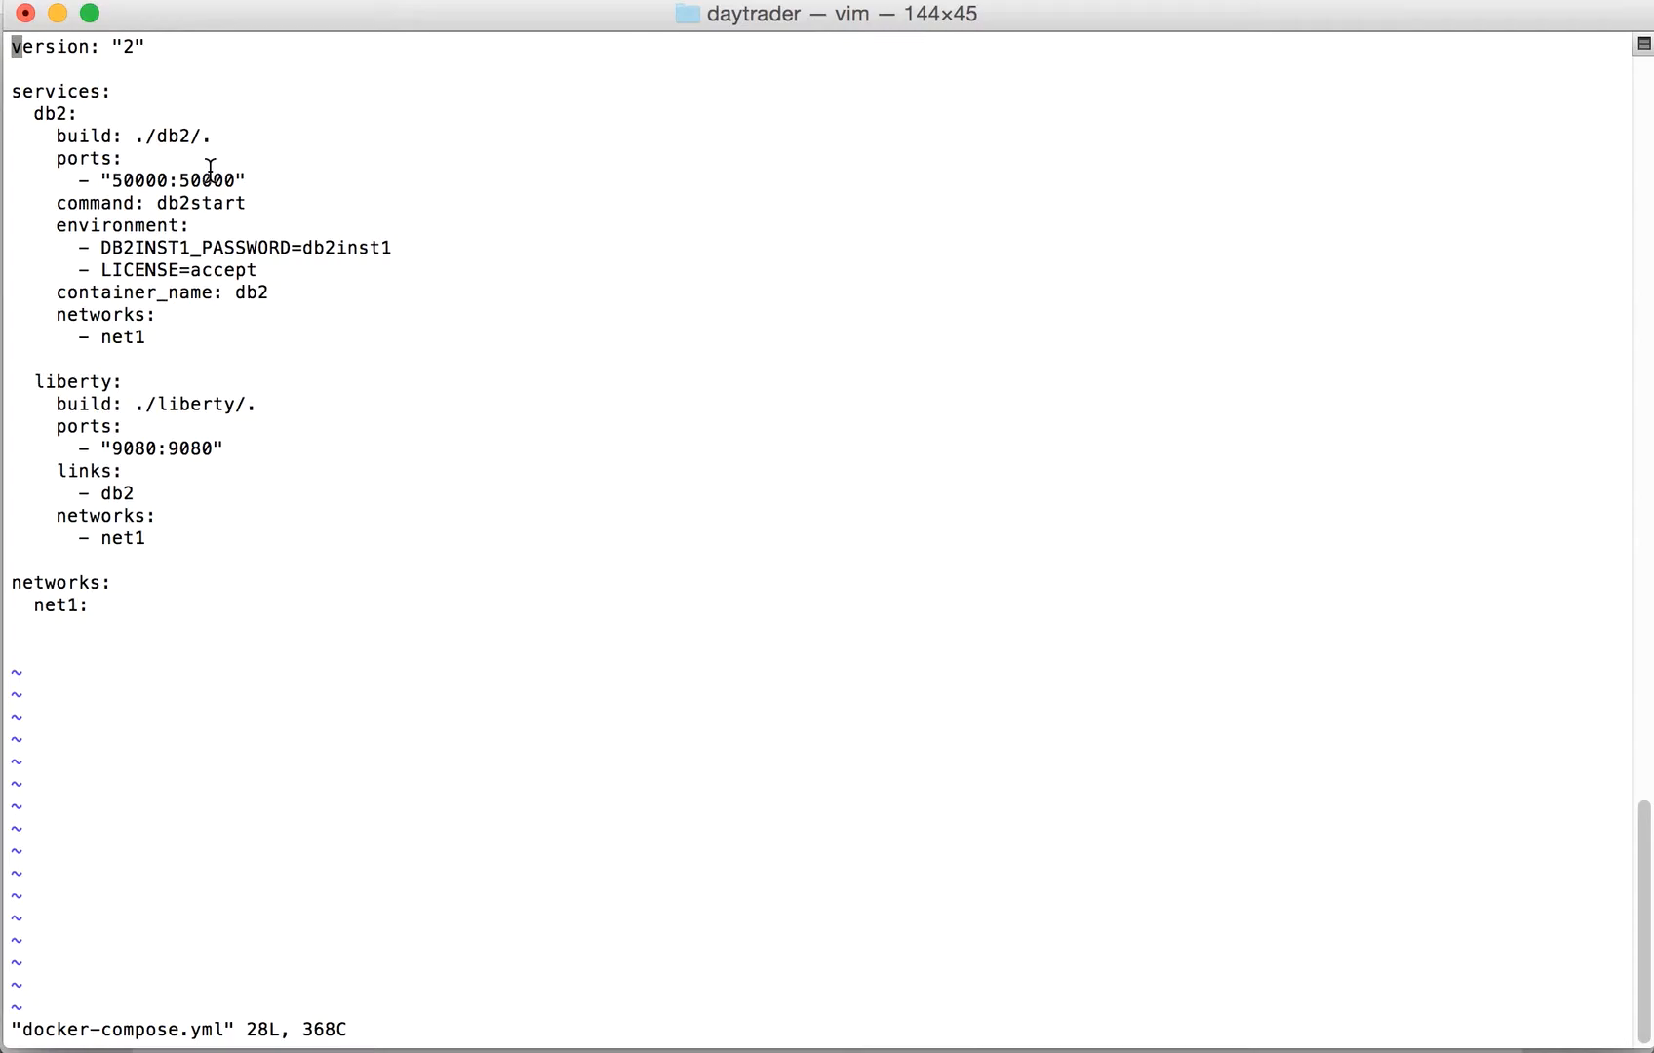
mouse_move(265, 214)
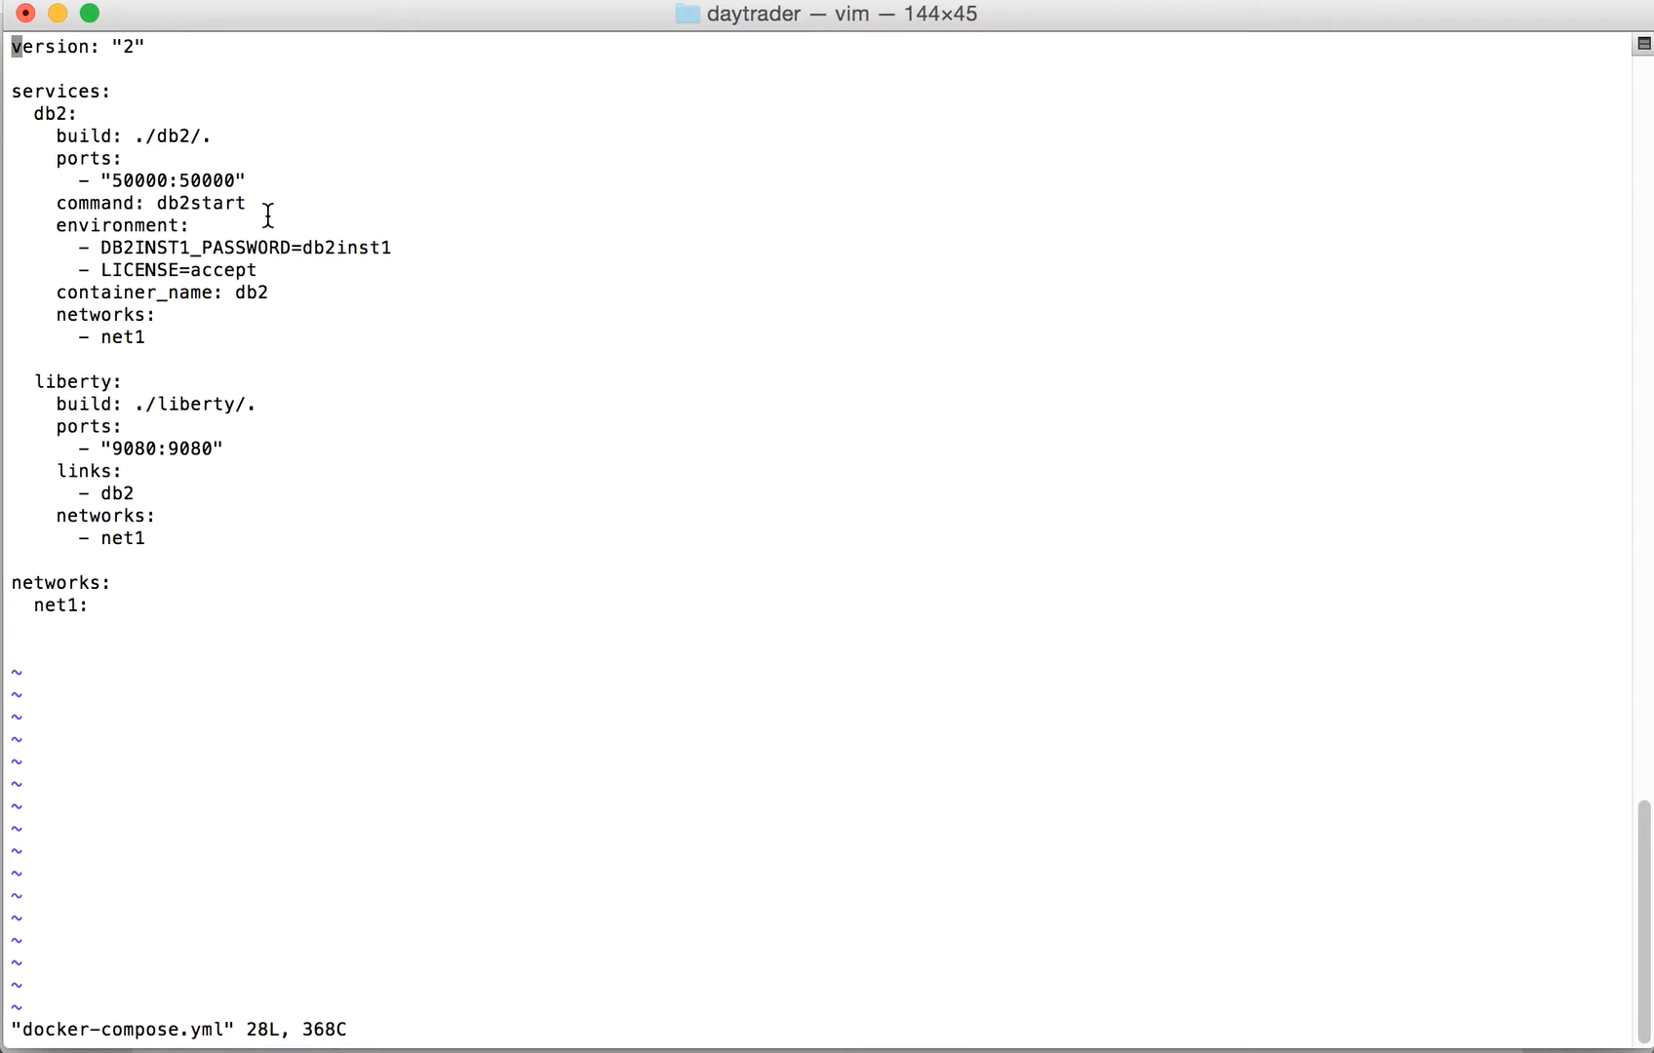
mouse_move(156, 203)
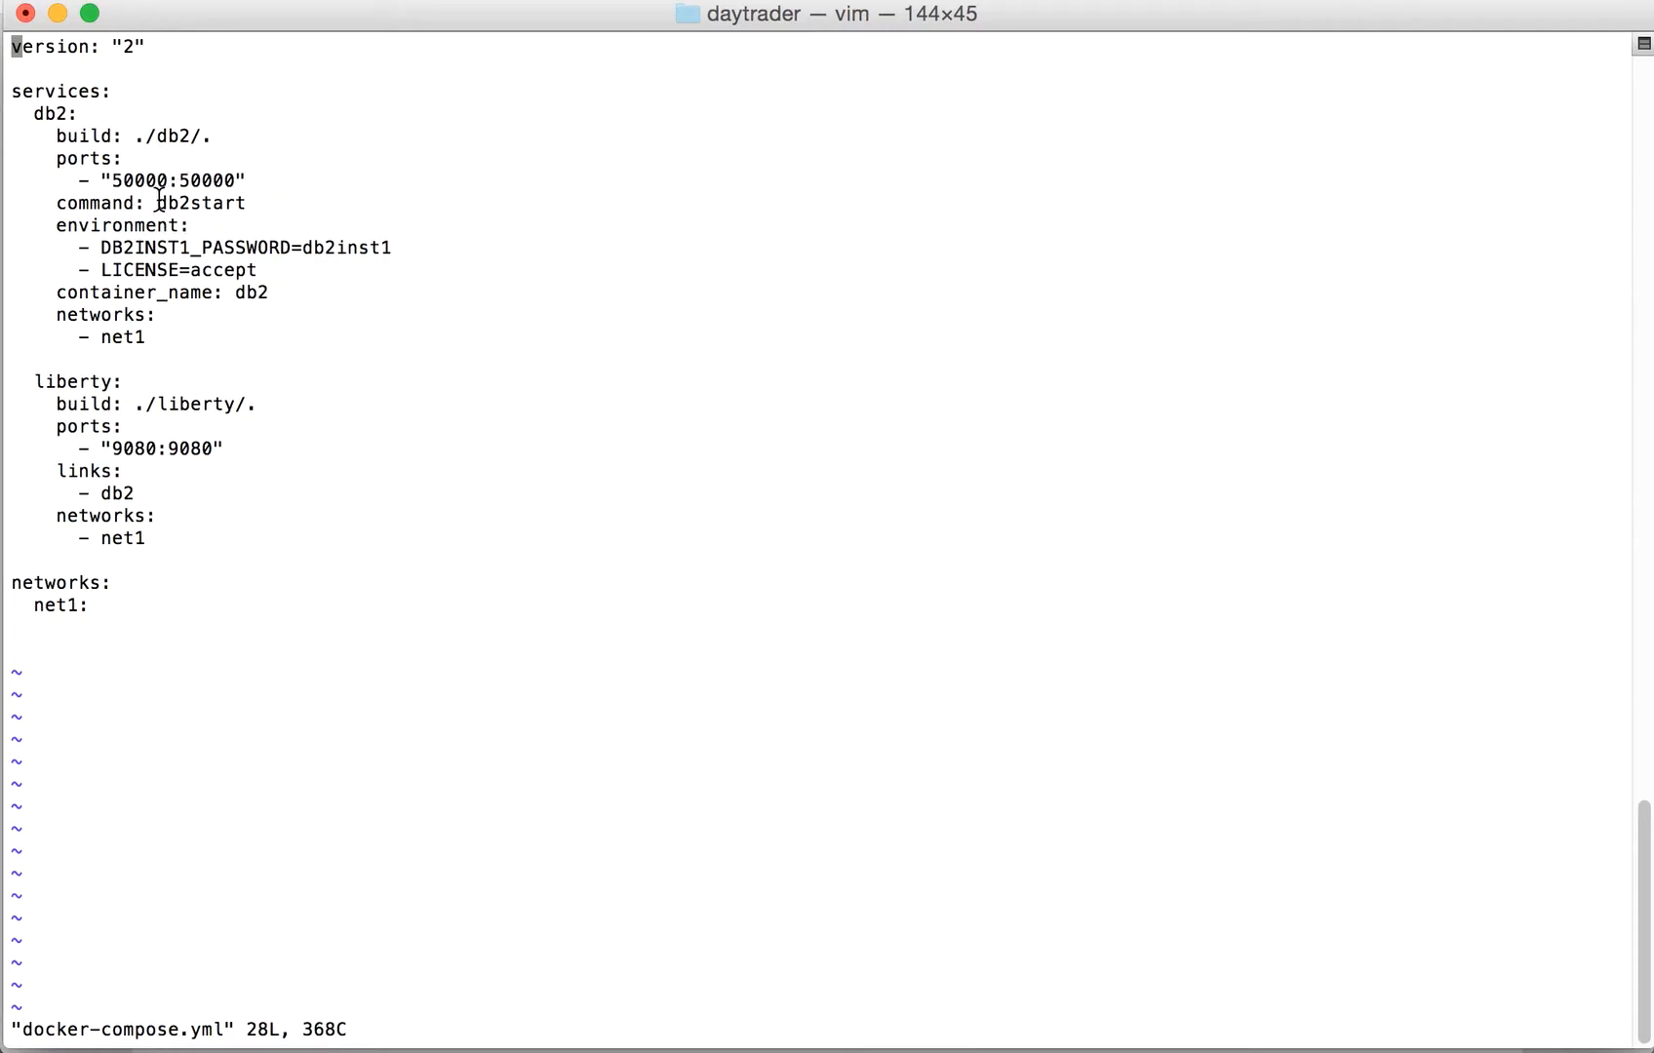
mouse_move(84, 248)
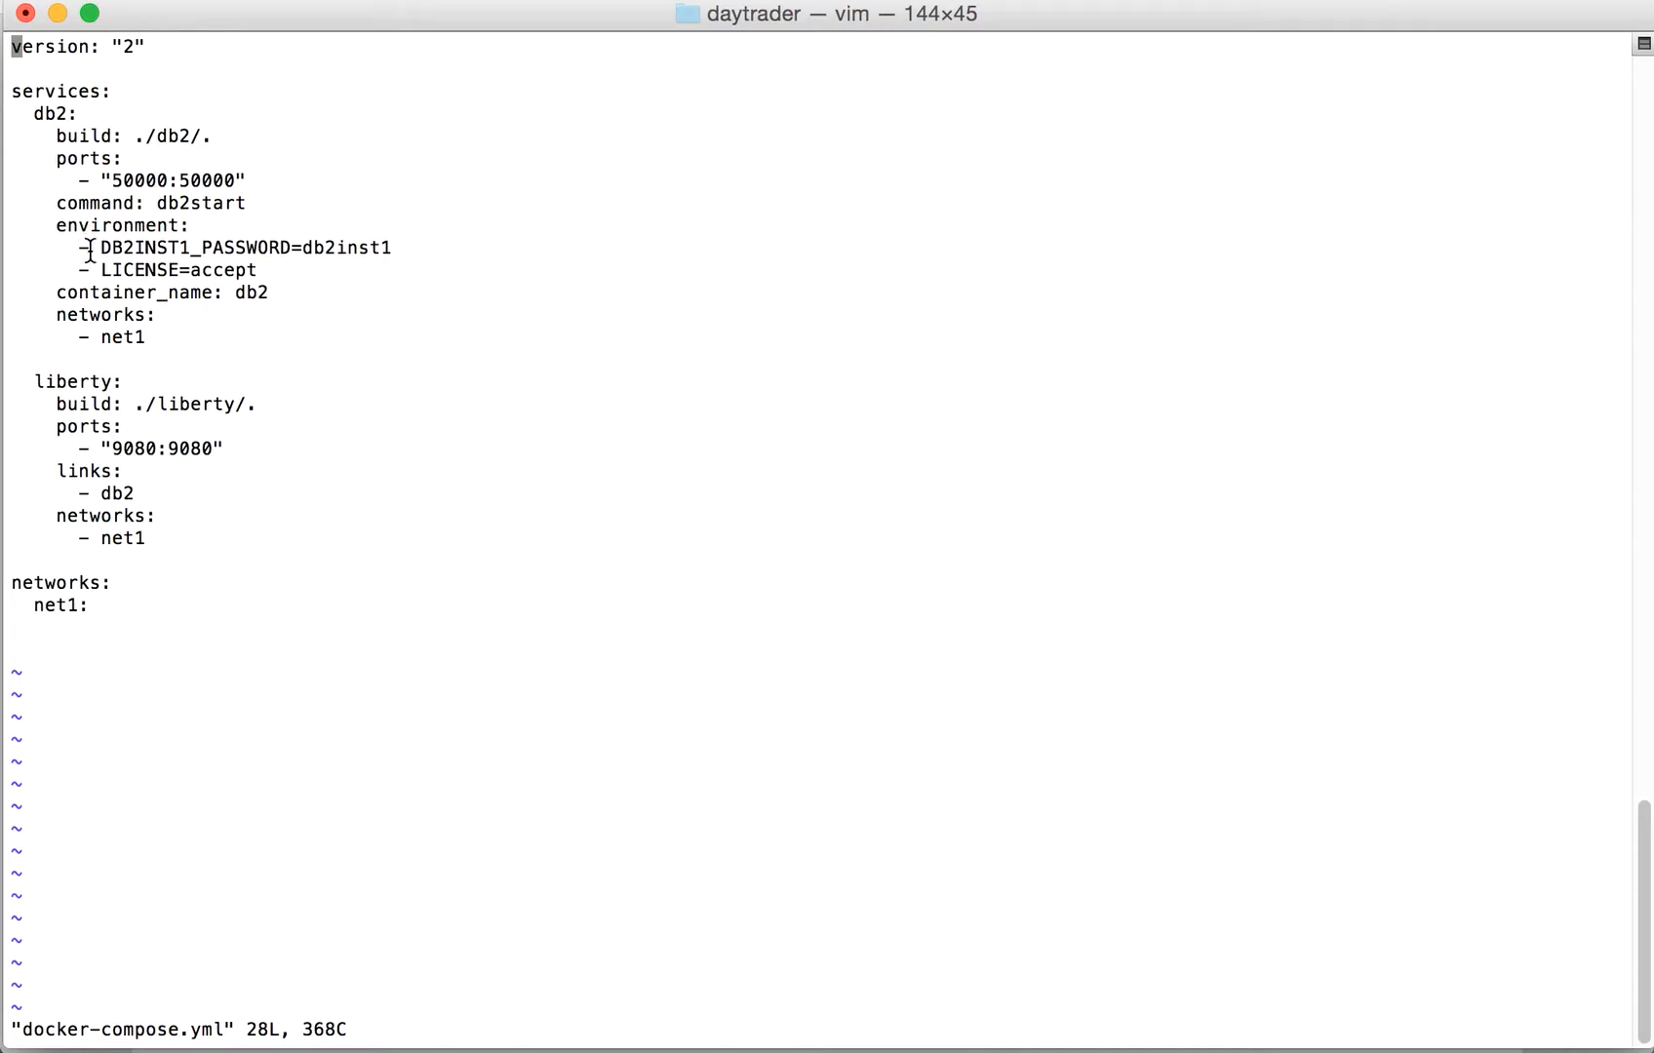
mouse_move(150, 251)
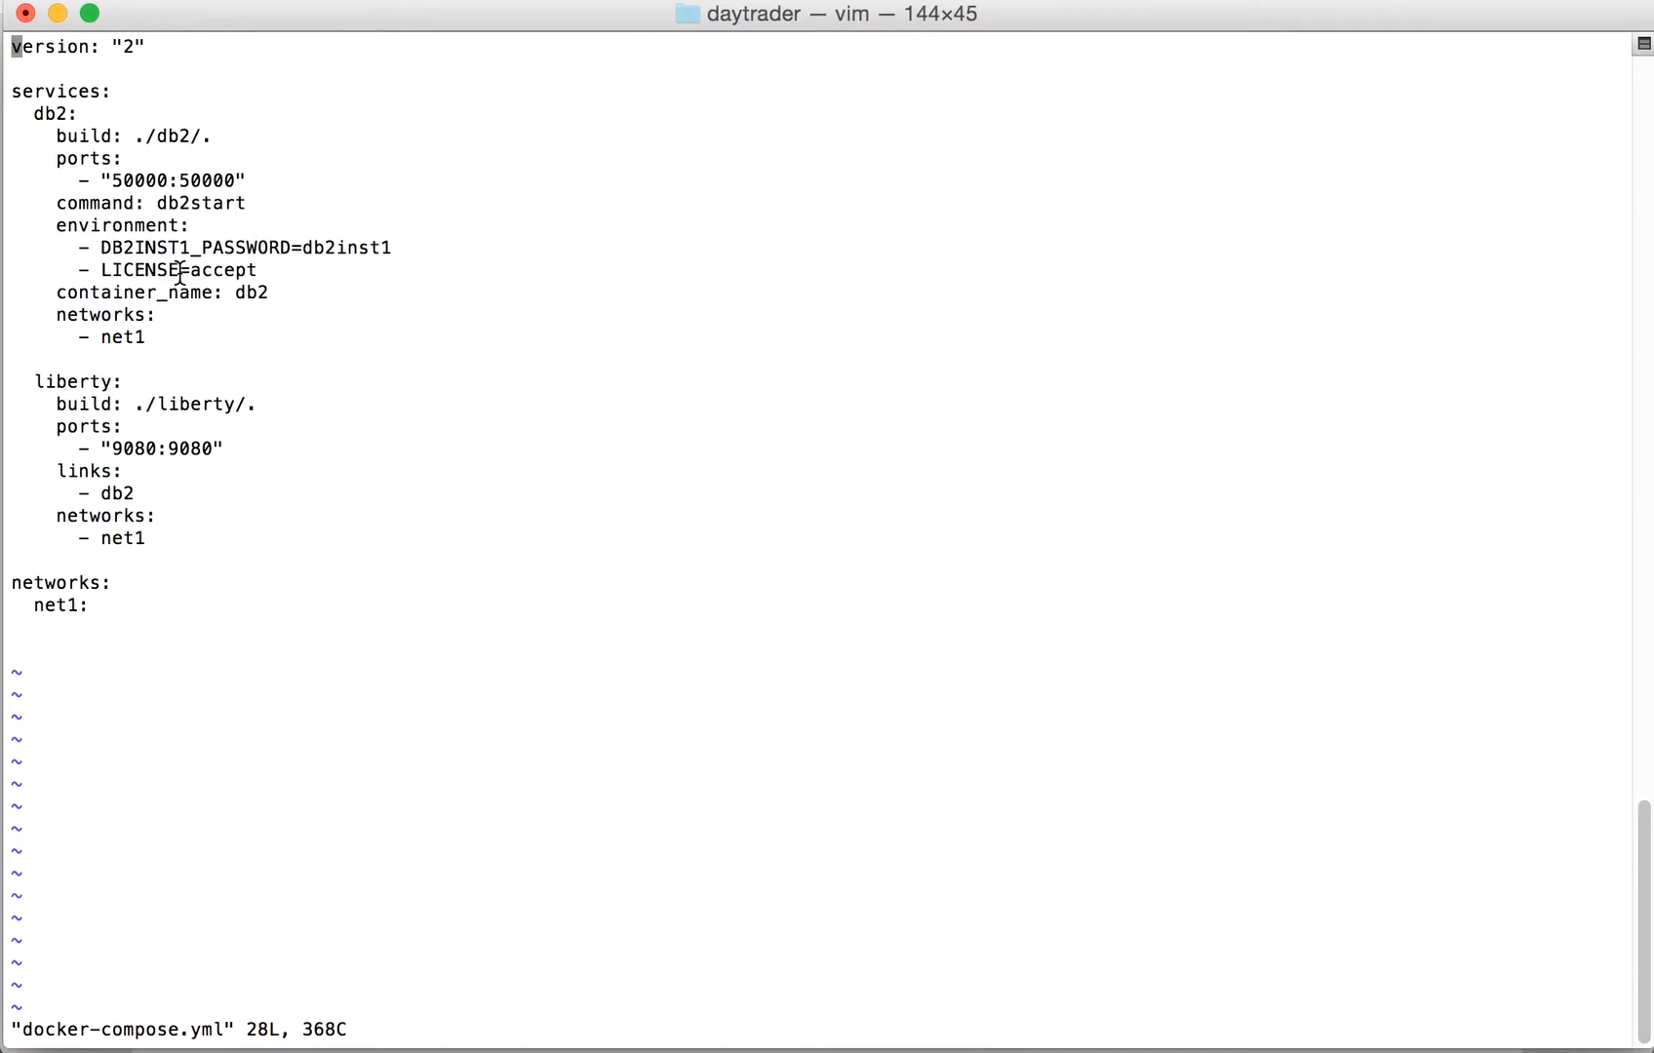
mouse_move(219, 298)
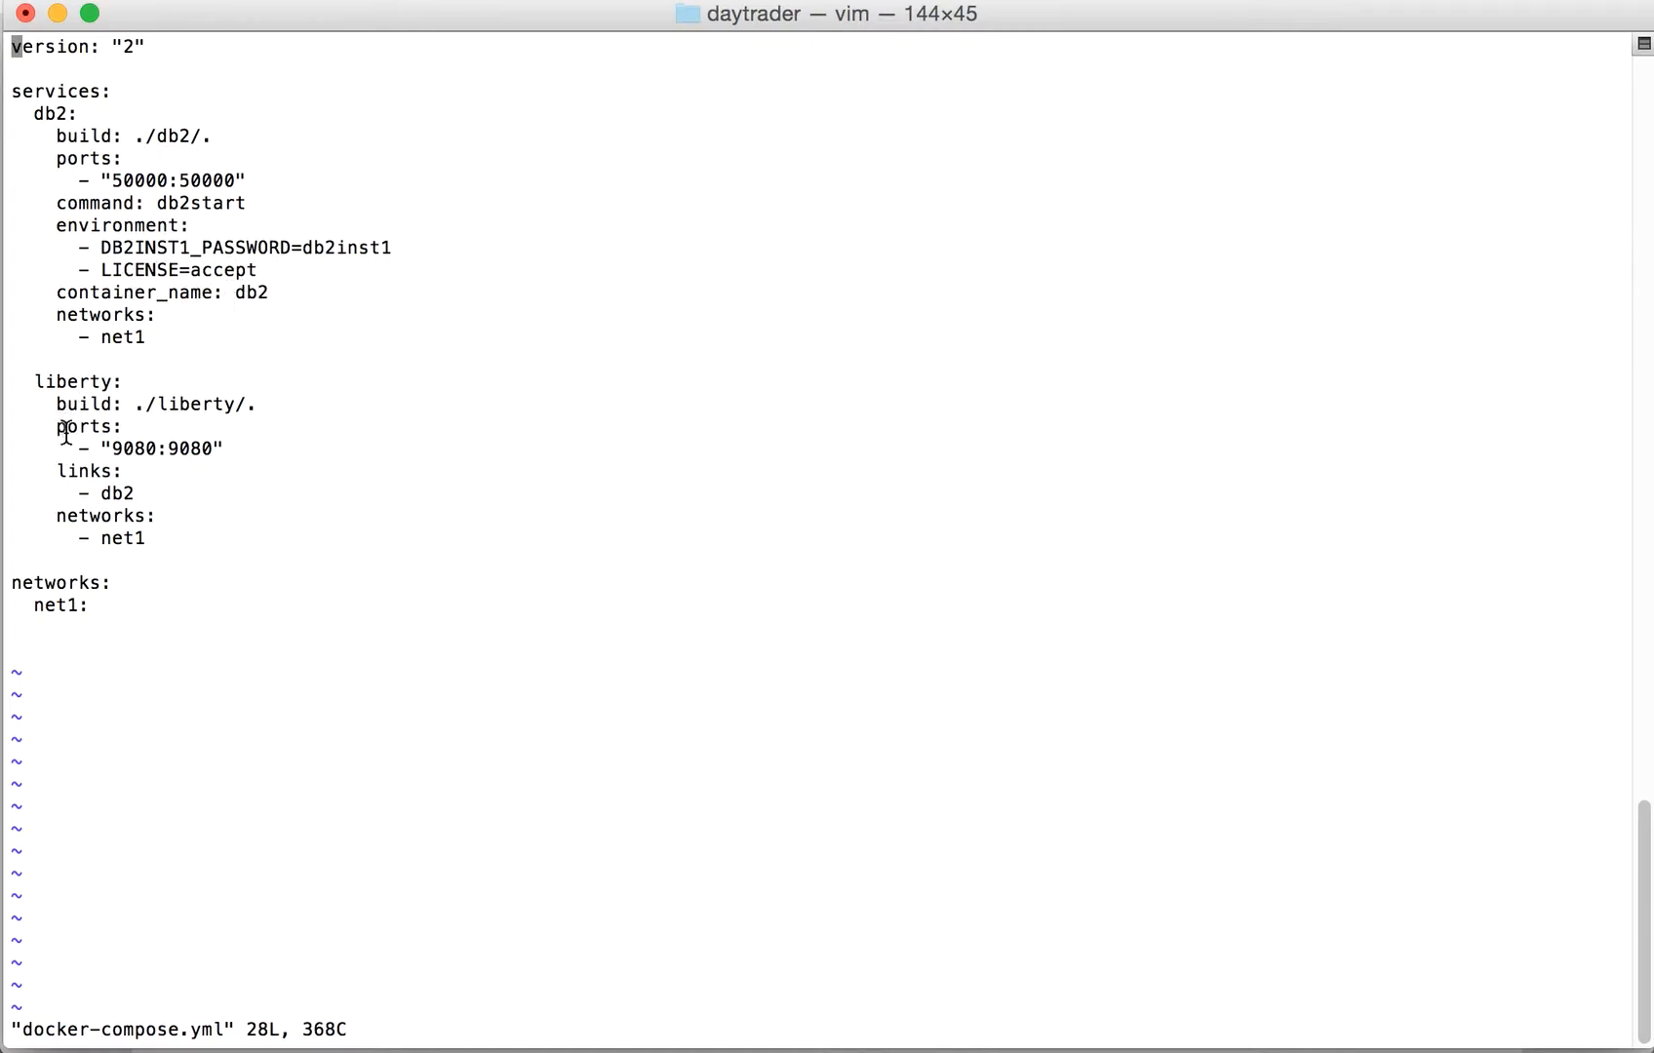
mouse_move(109, 382)
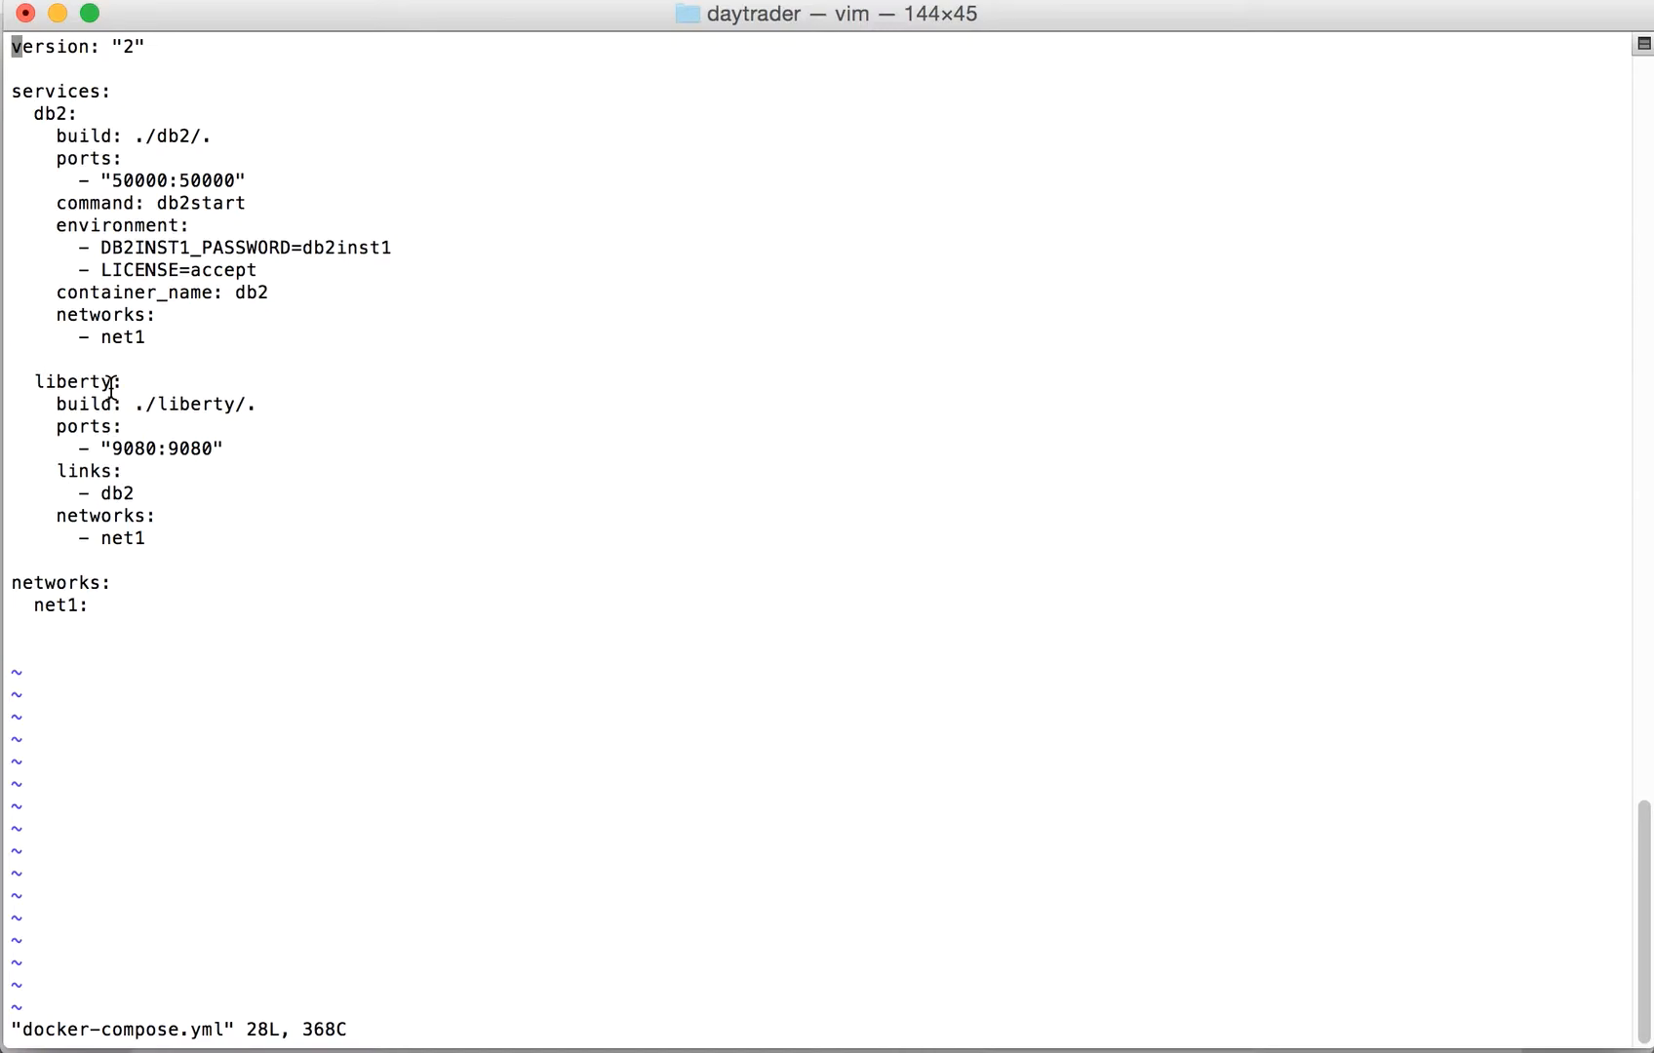
mouse_move(244, 271)
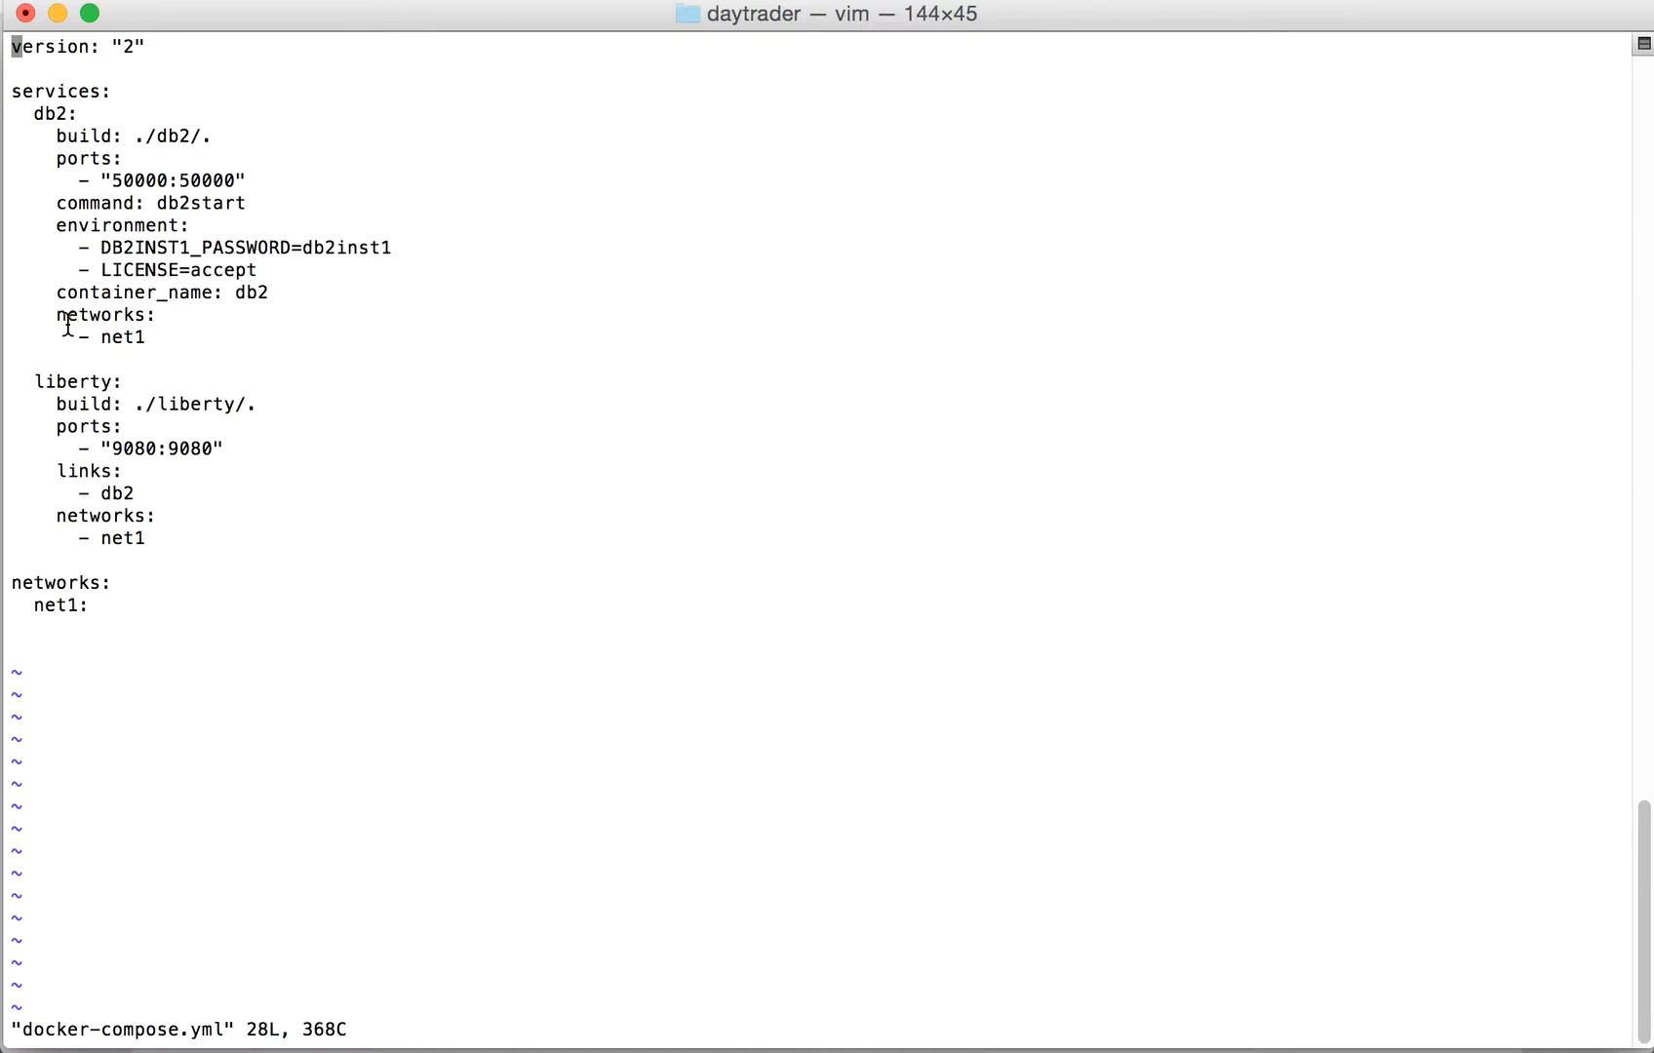
mouse_move(77, 339)
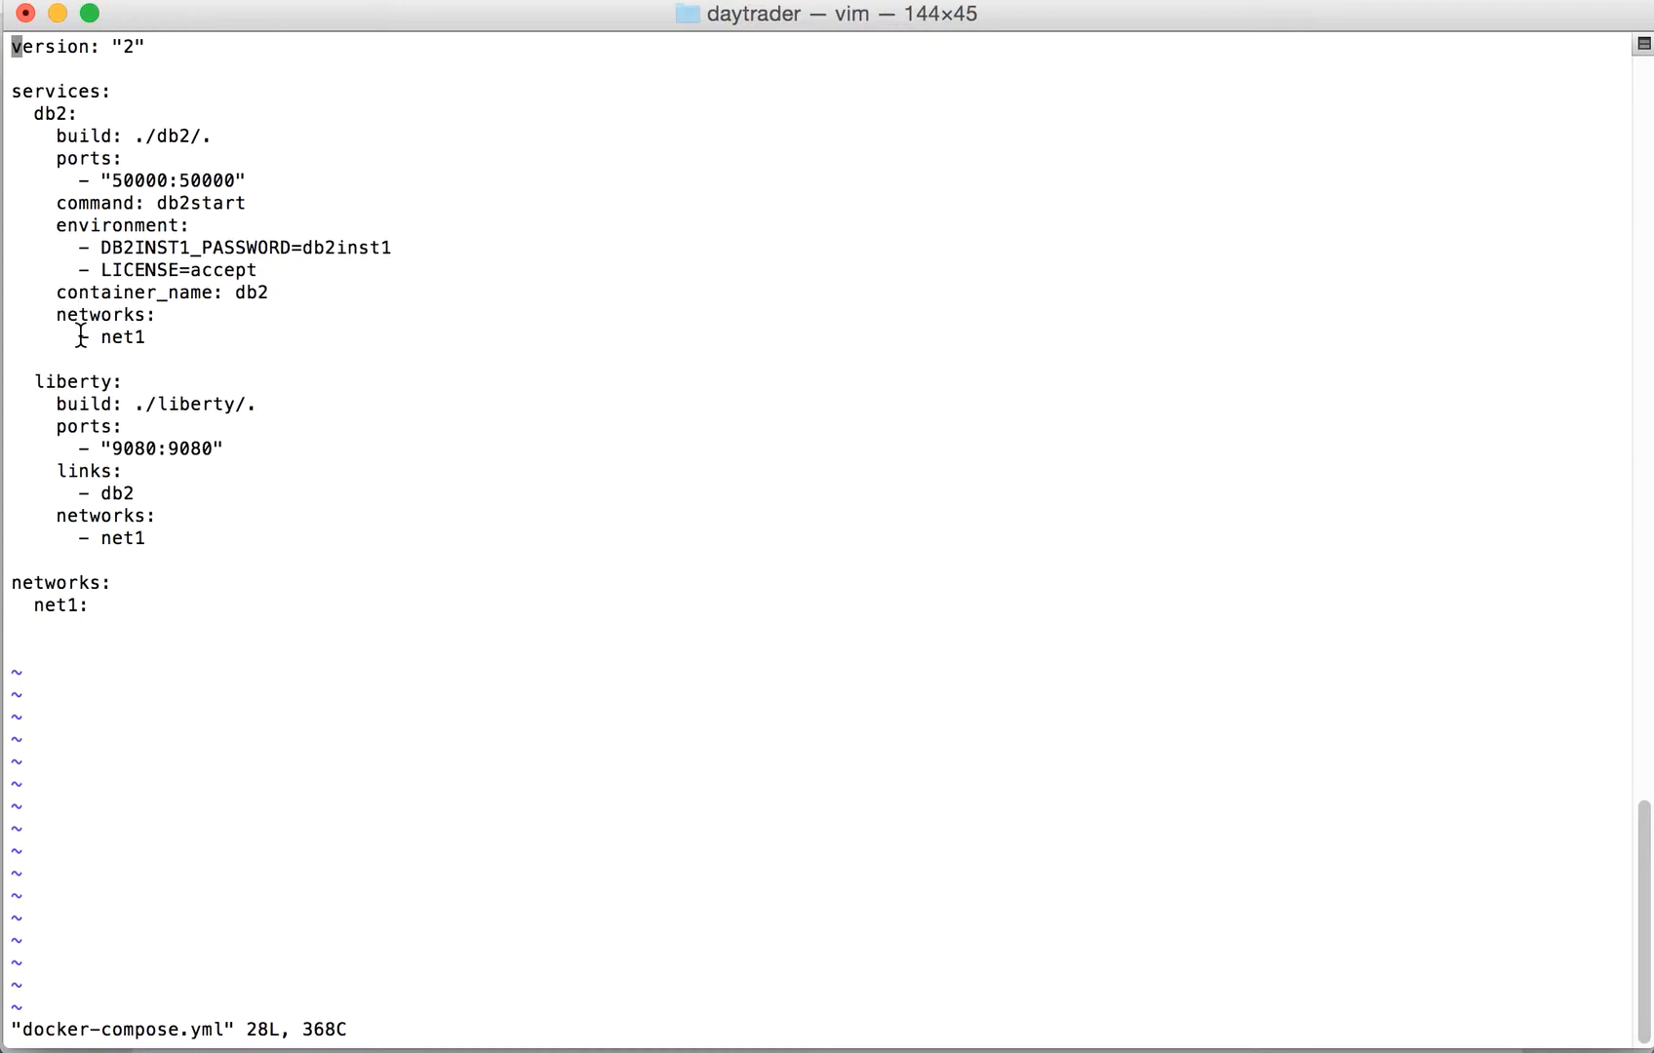
mouse_move(113, 386)
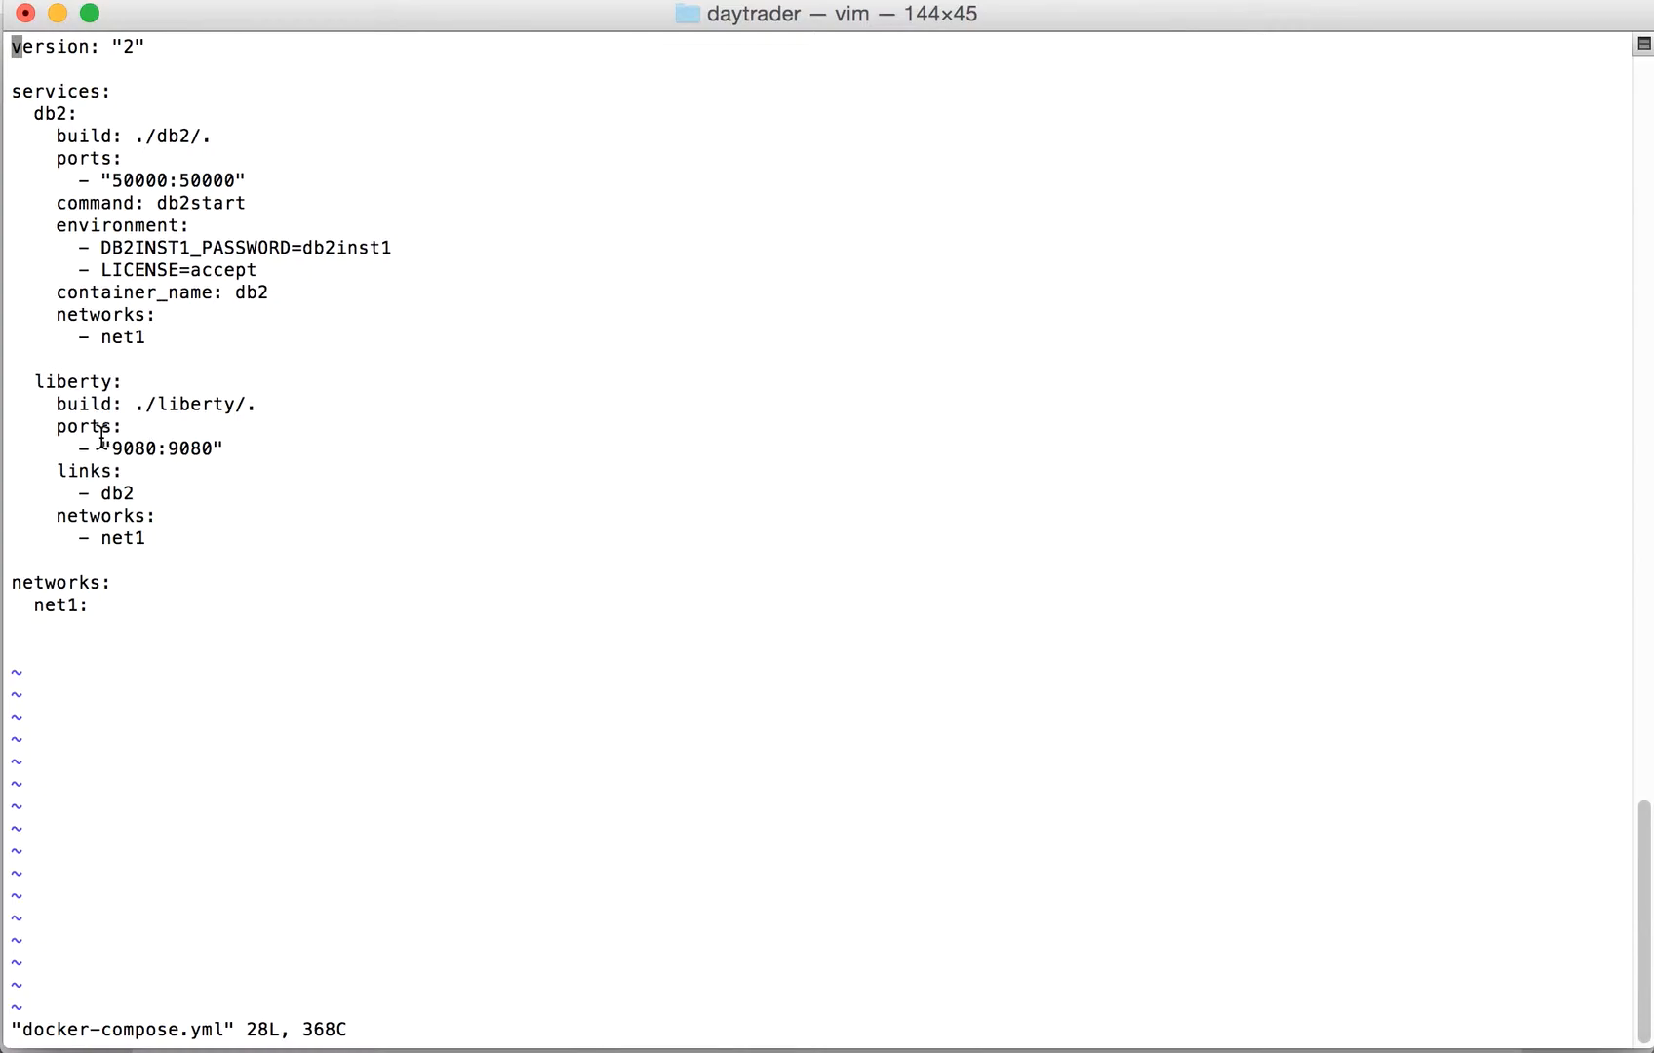
mouse_move(204, 449)
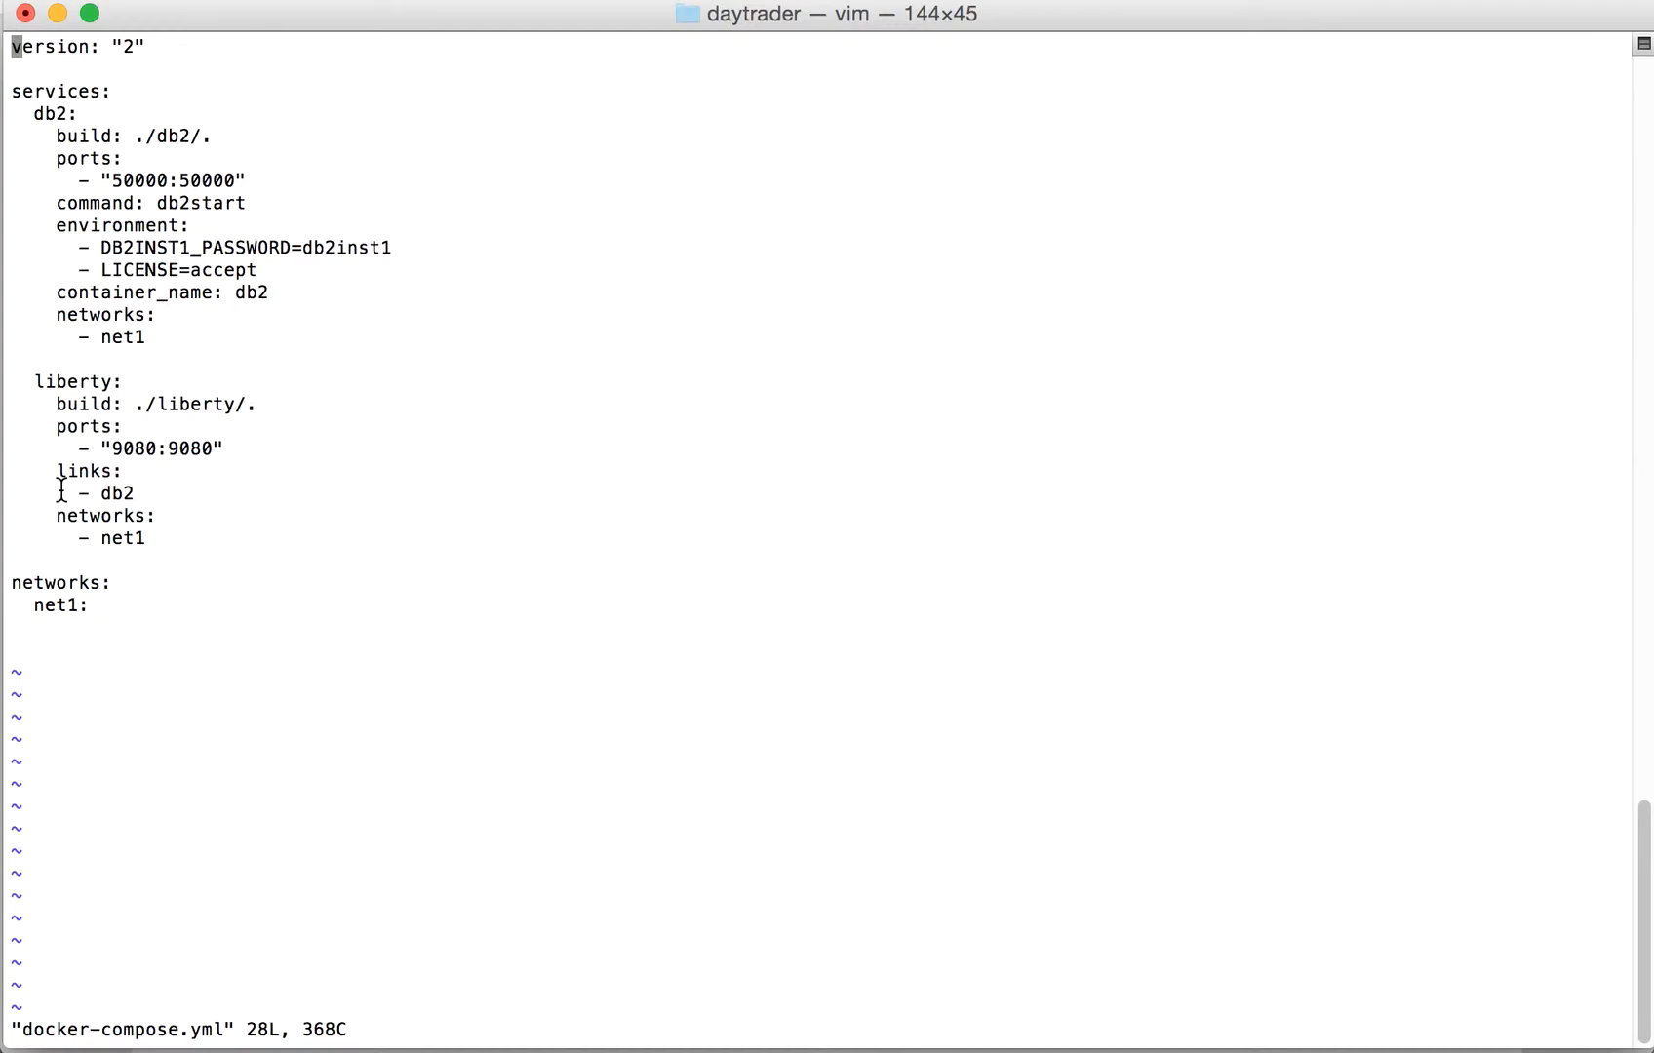
mouse_move(124, 158)
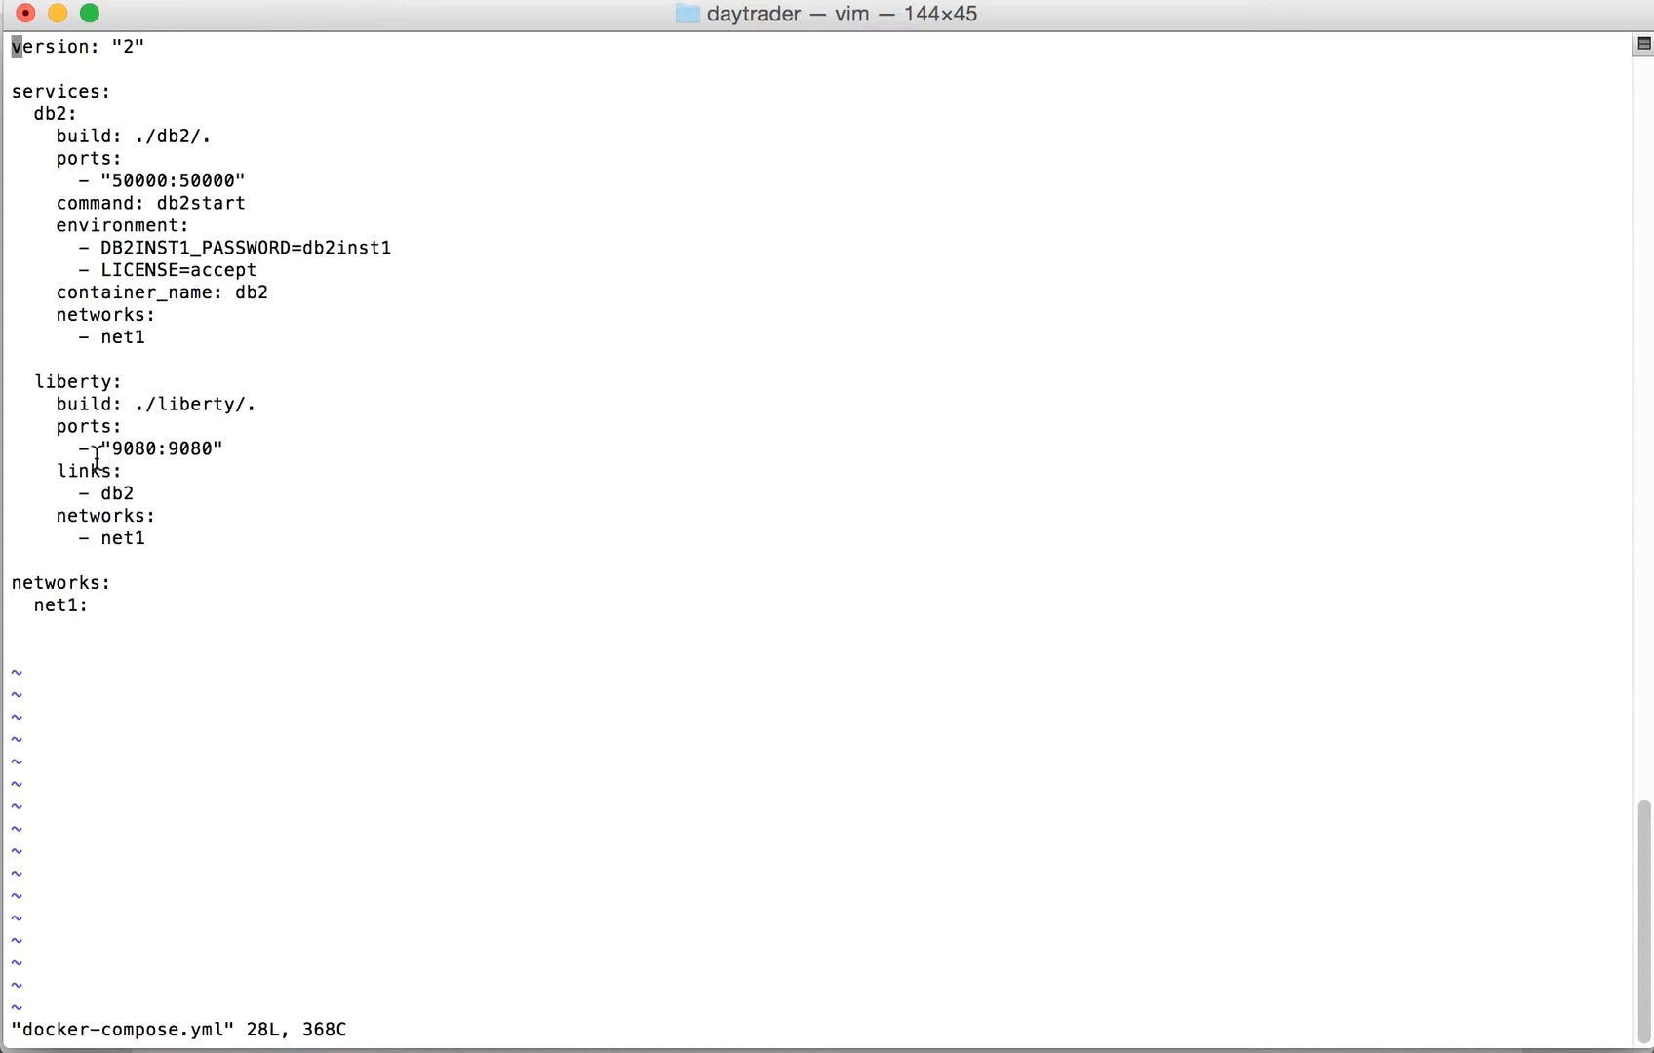
mouse_move(81, 398)
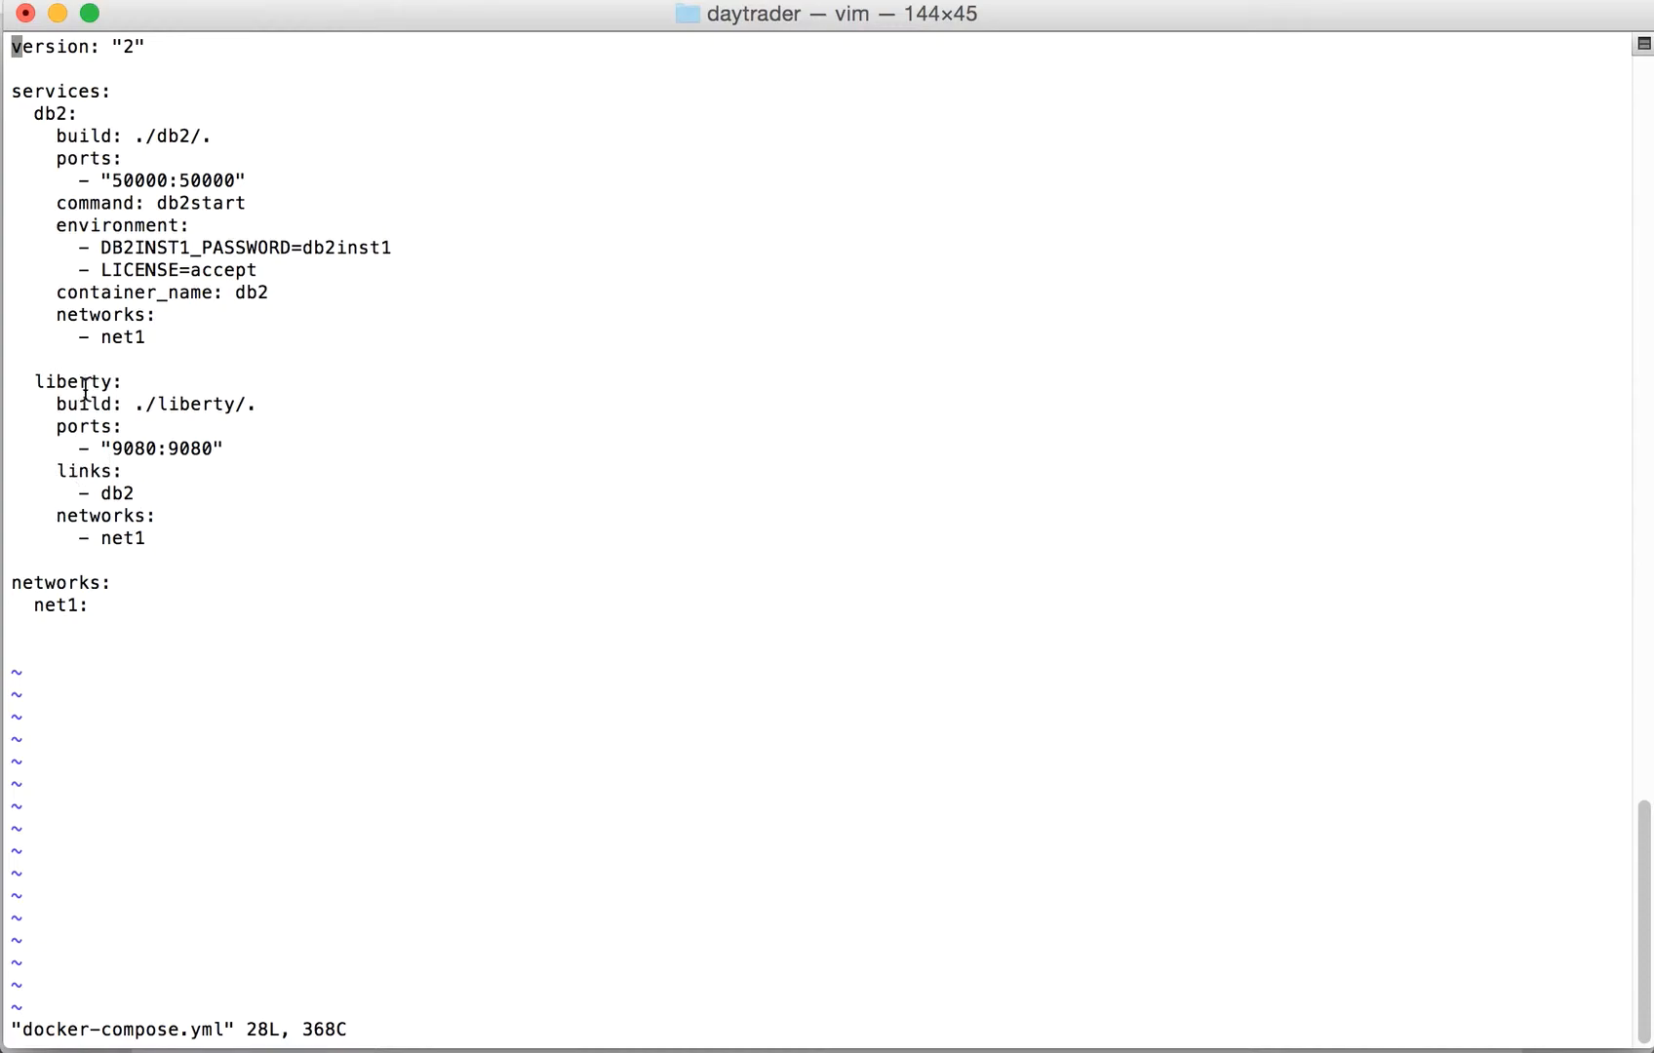
mouse_move(24, 92)
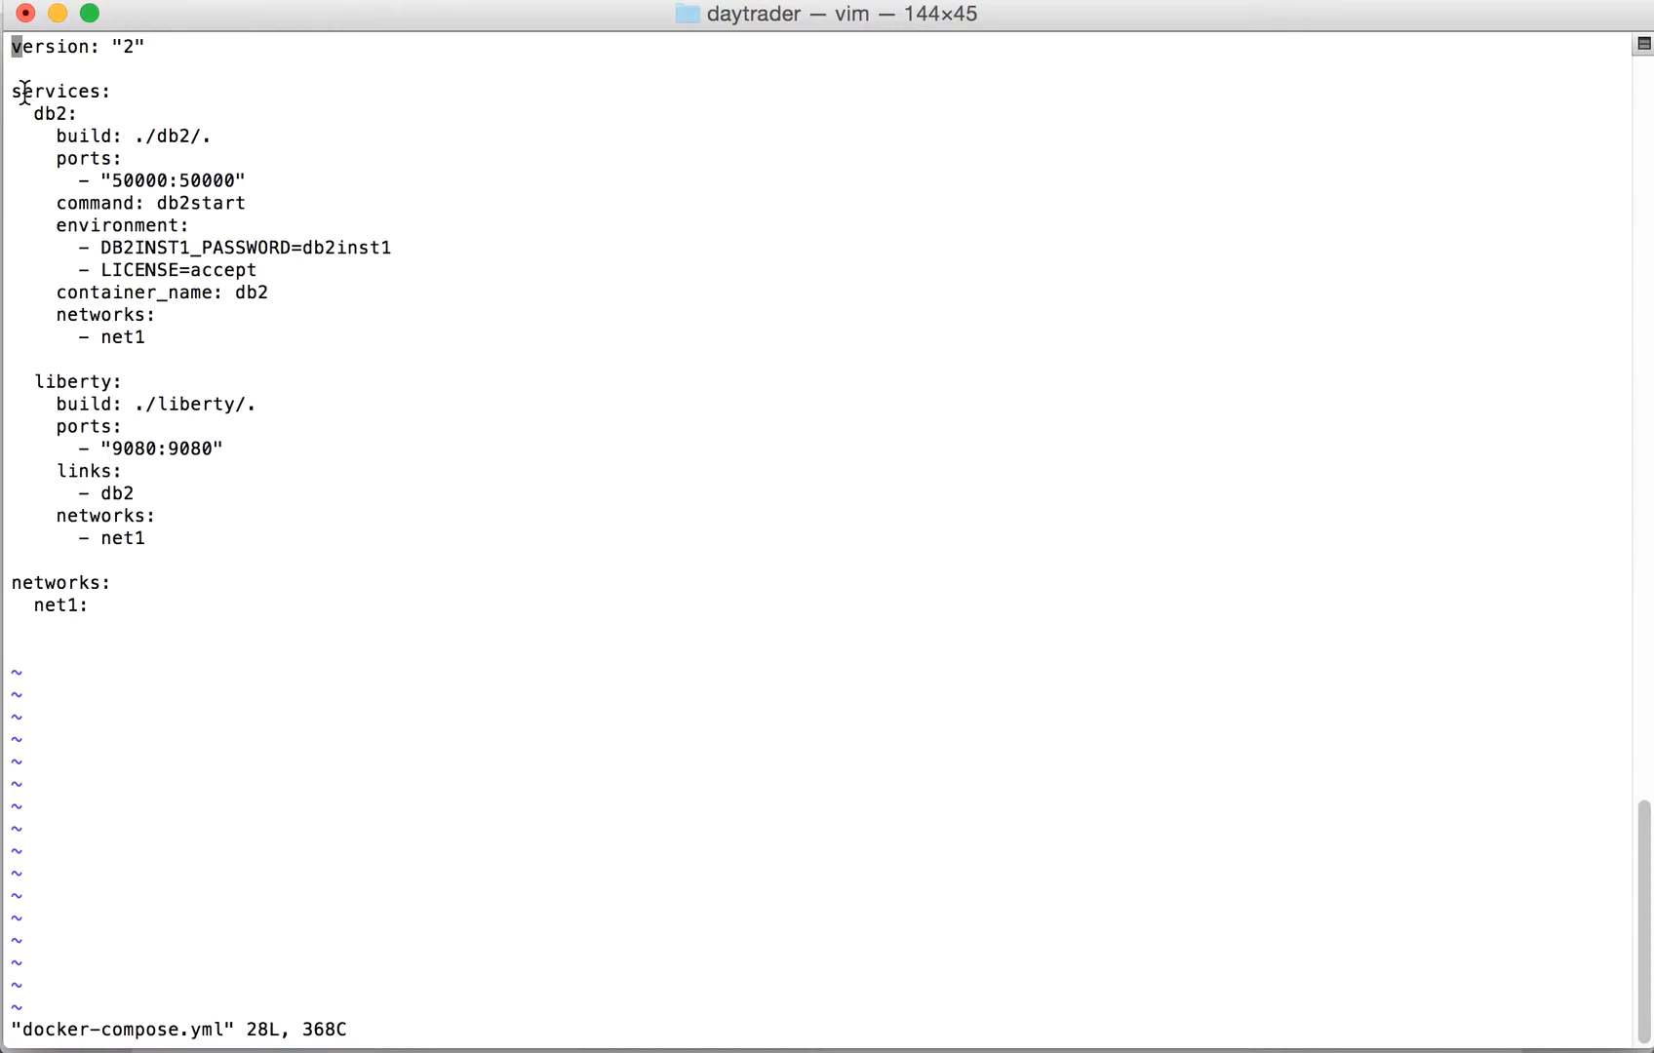
mouse_move(96, 382)
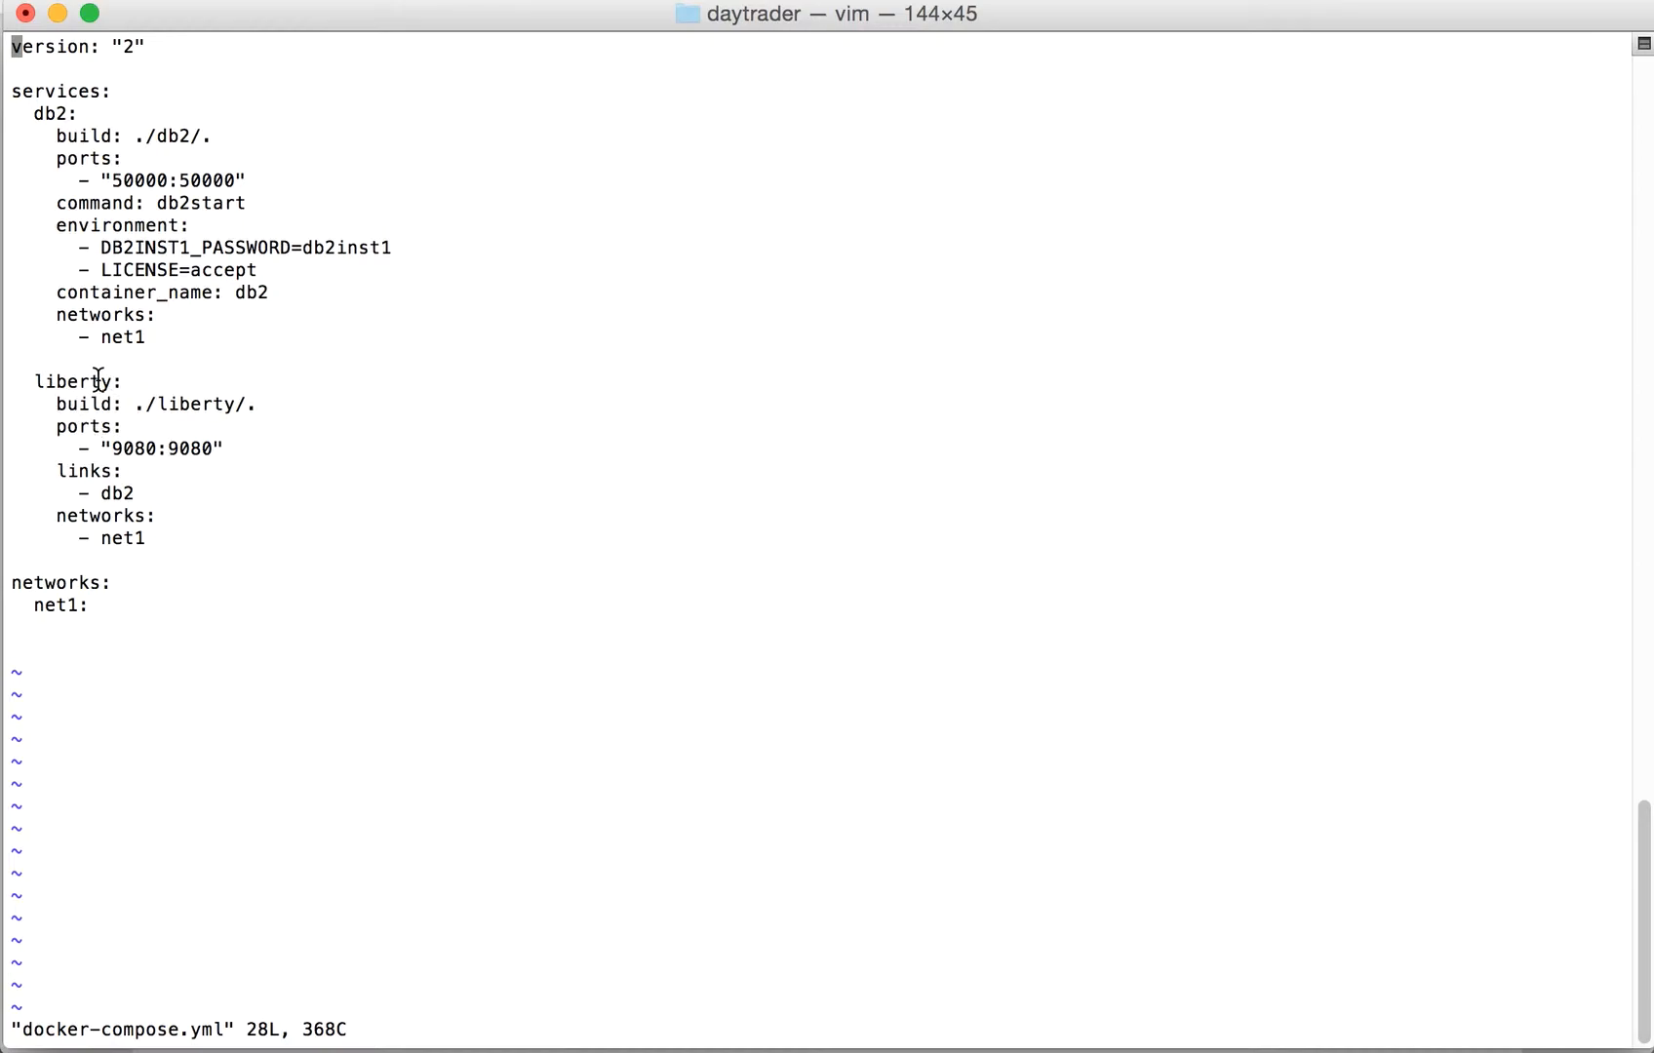
mouse_move(8, 630)
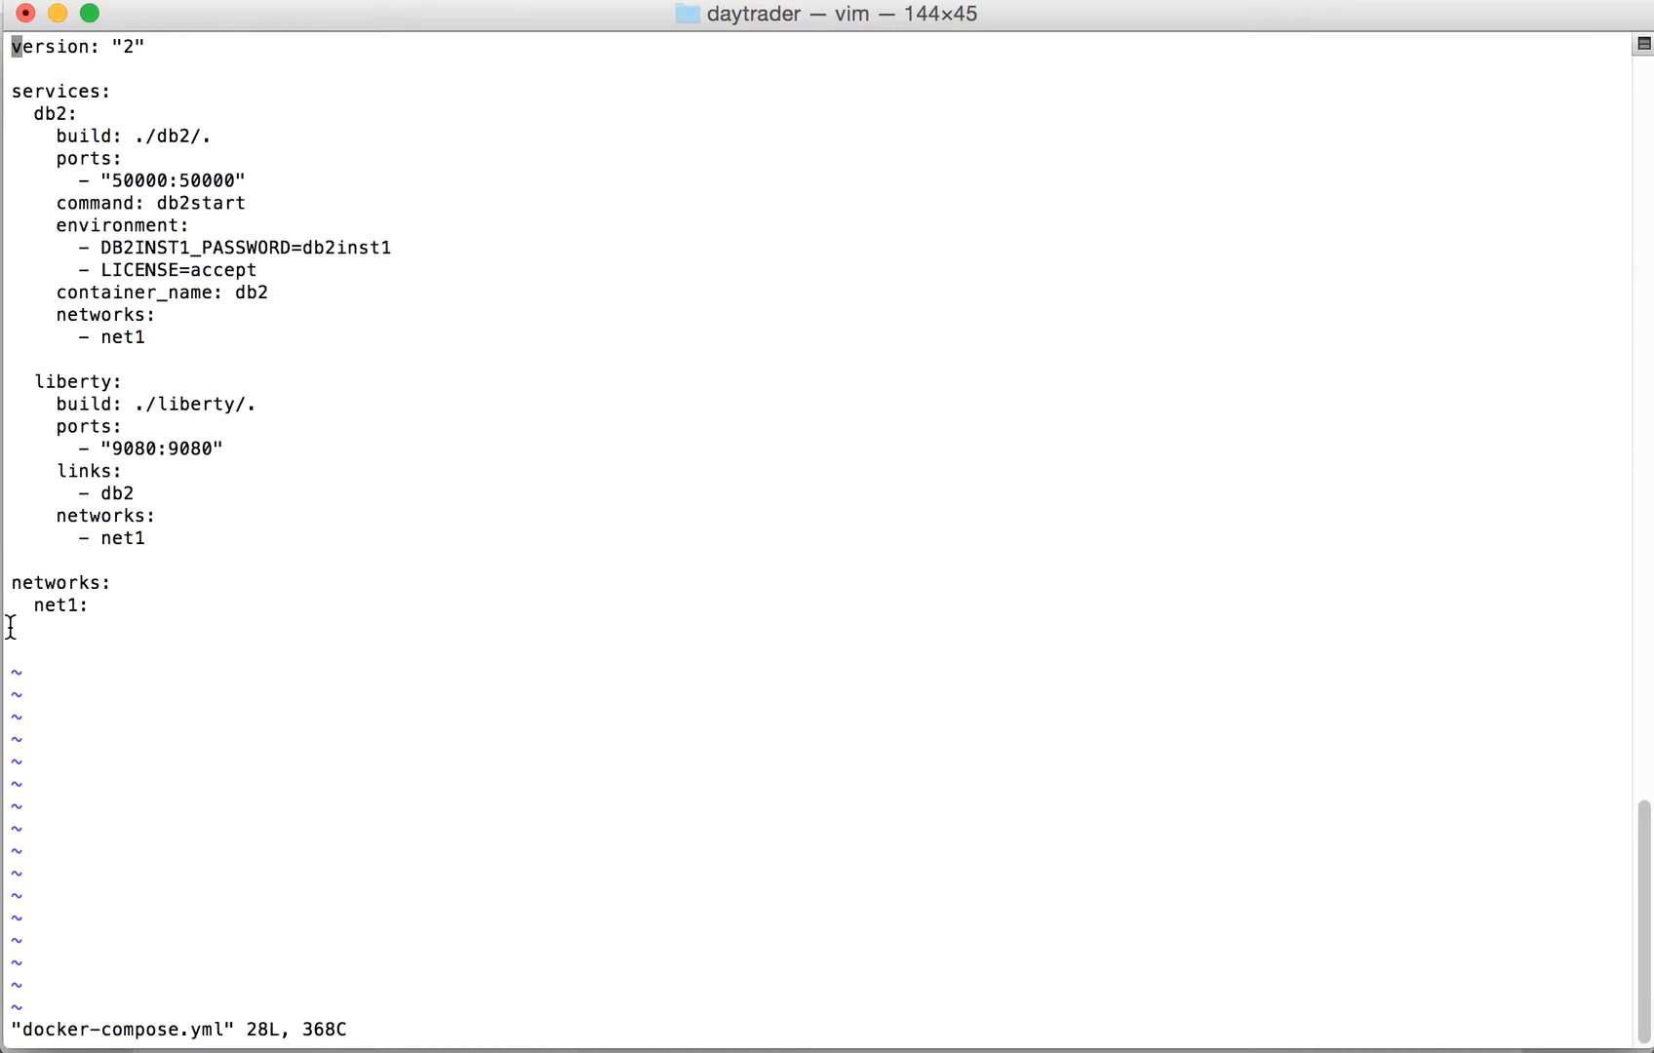
mouse_move(125, 292)
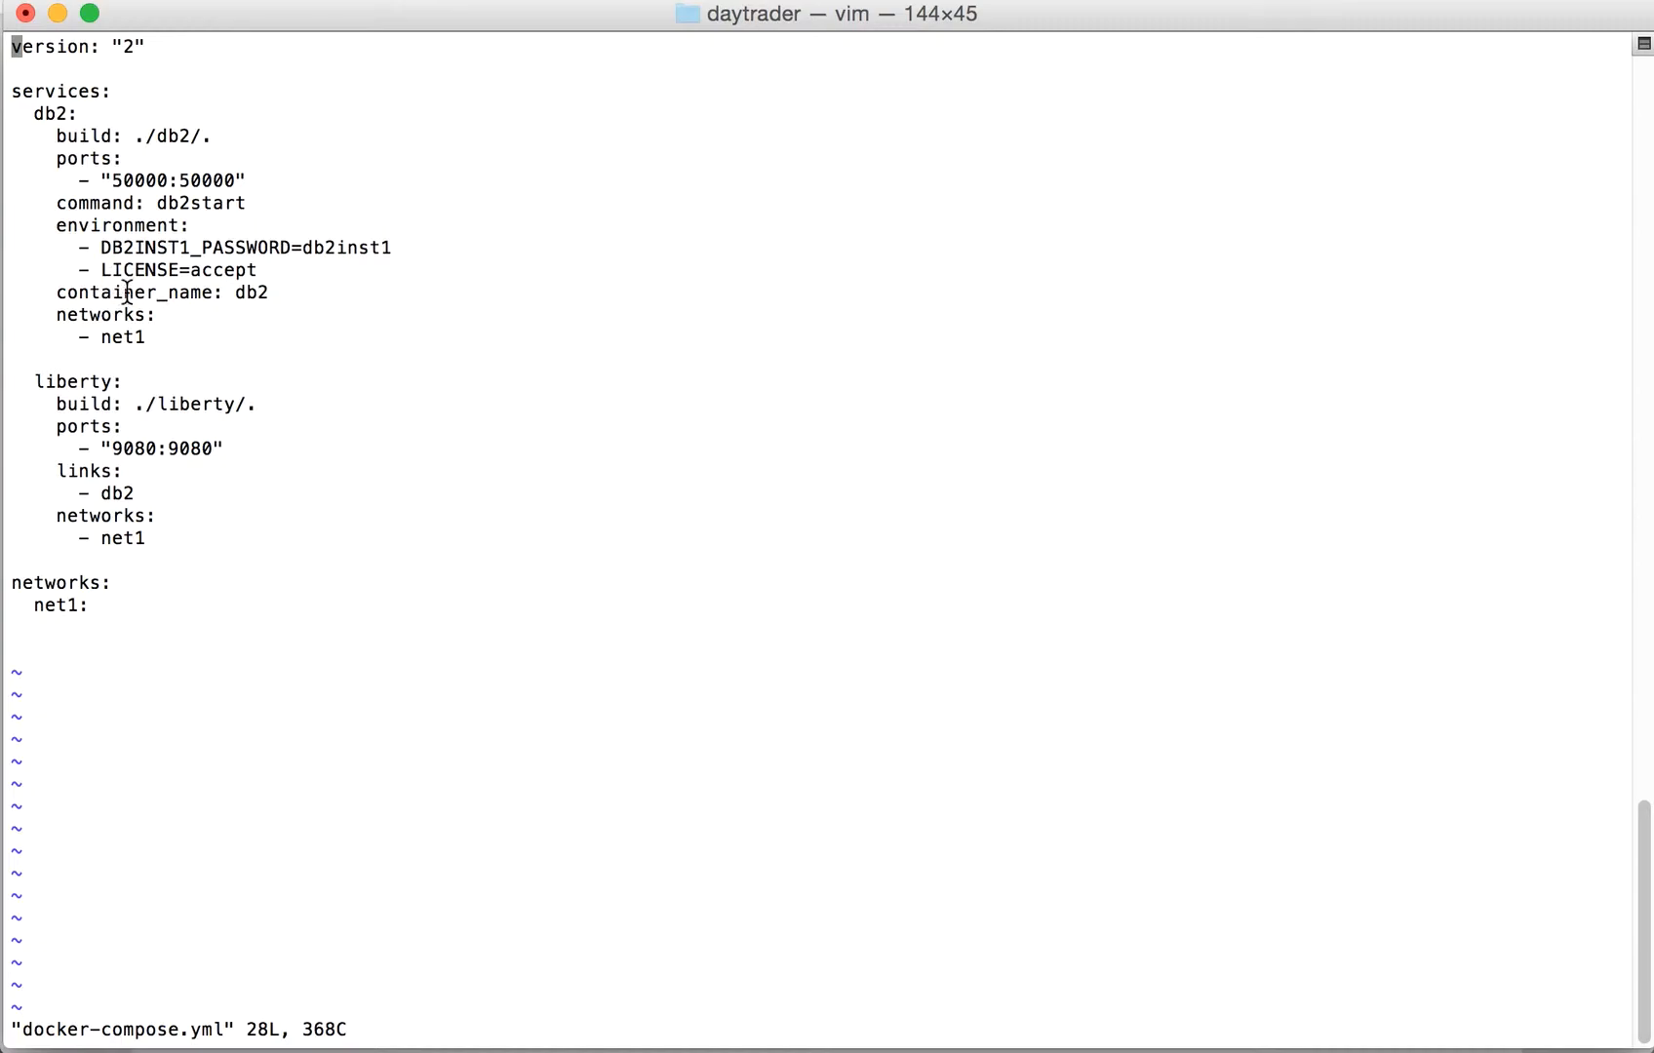
mouse_move(115, 605)
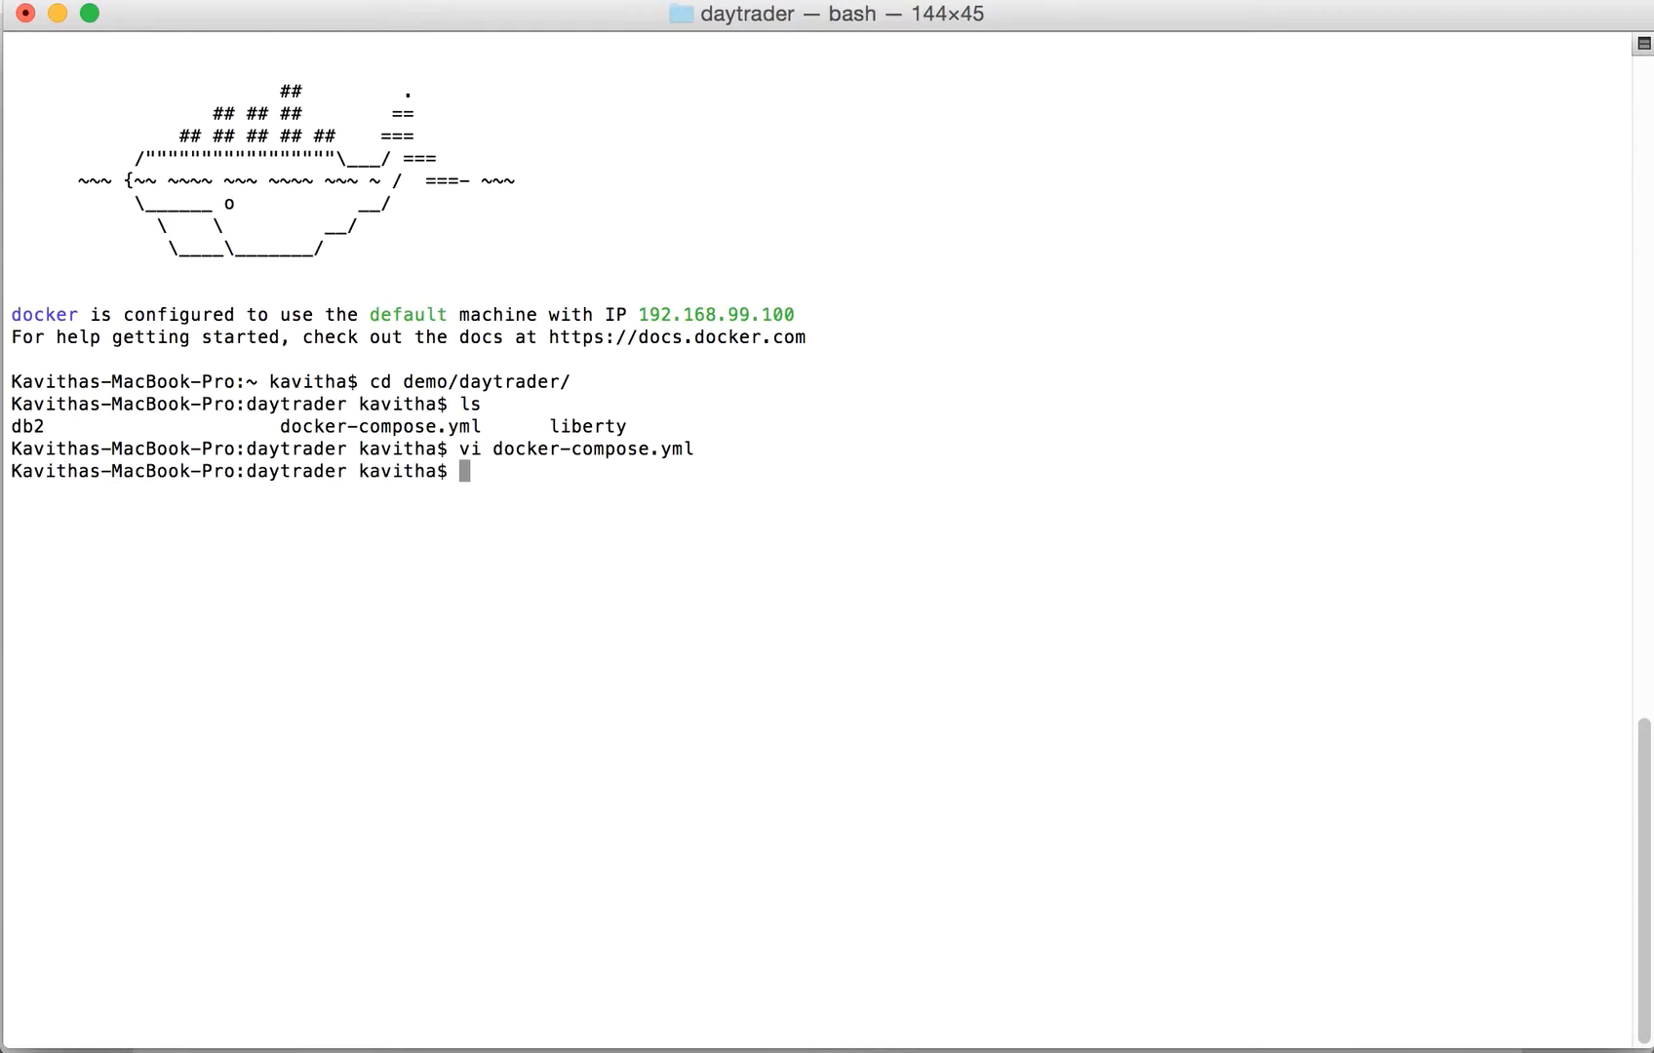
Step: Change into the db2 folder and list its contents
type("cd db2")
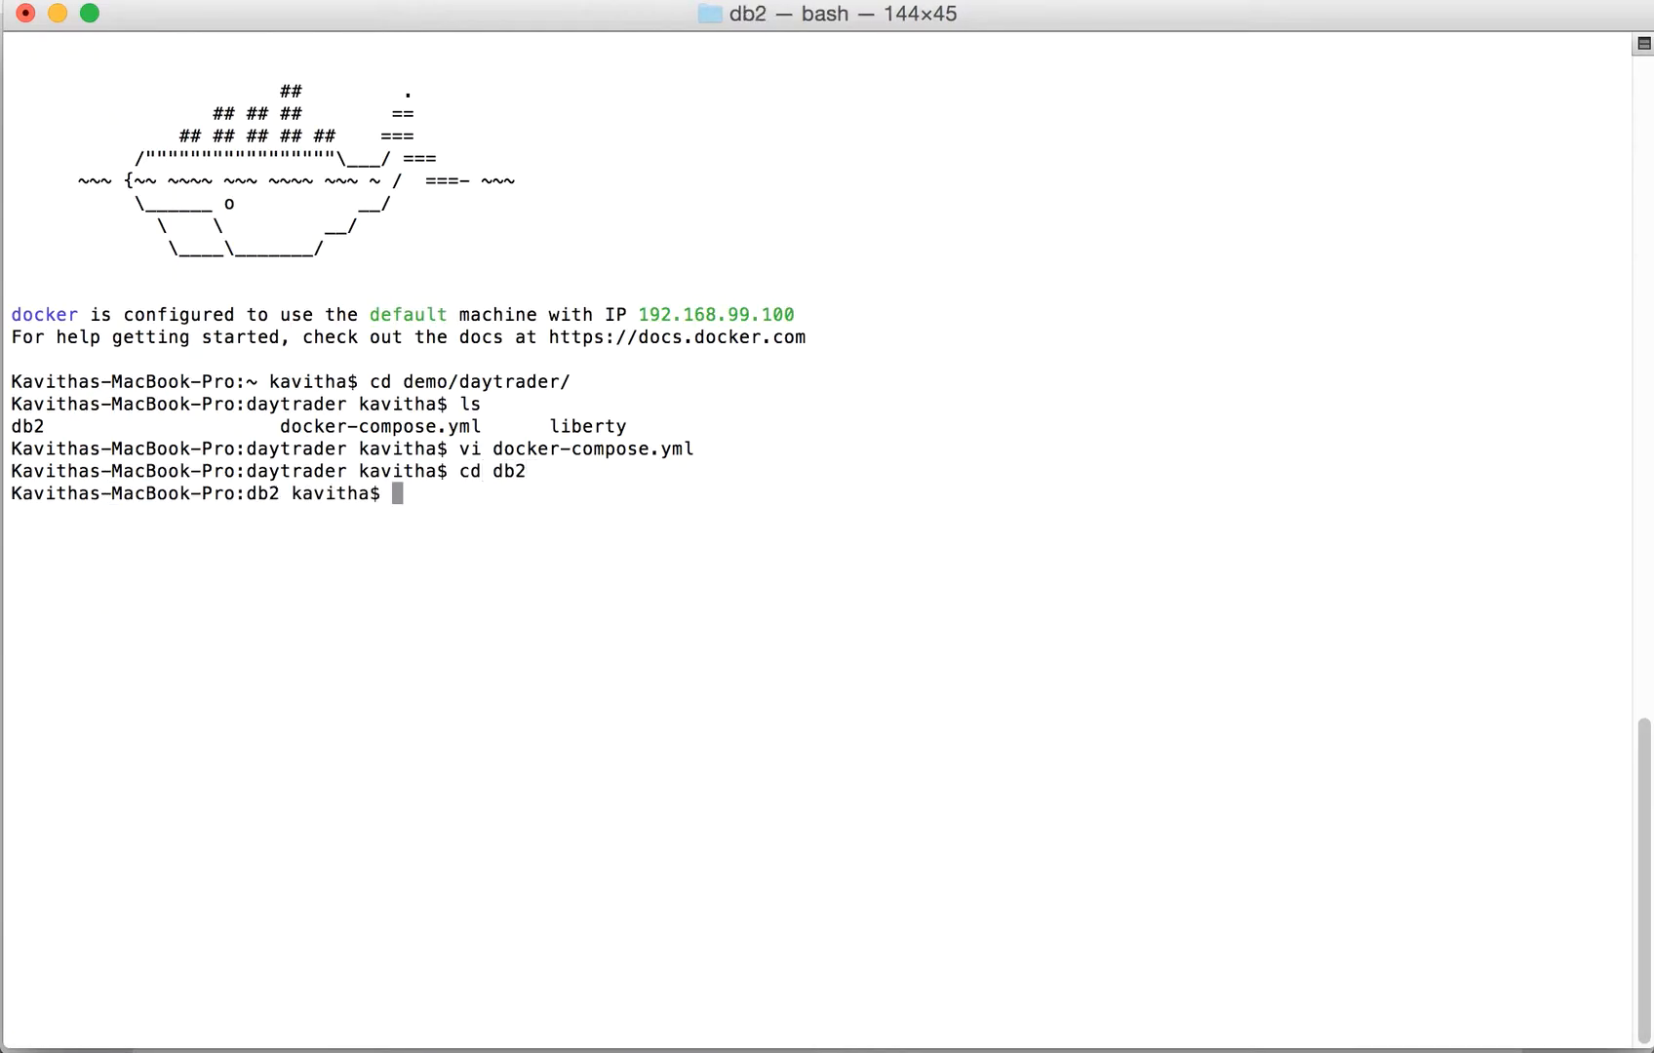
type("ls")
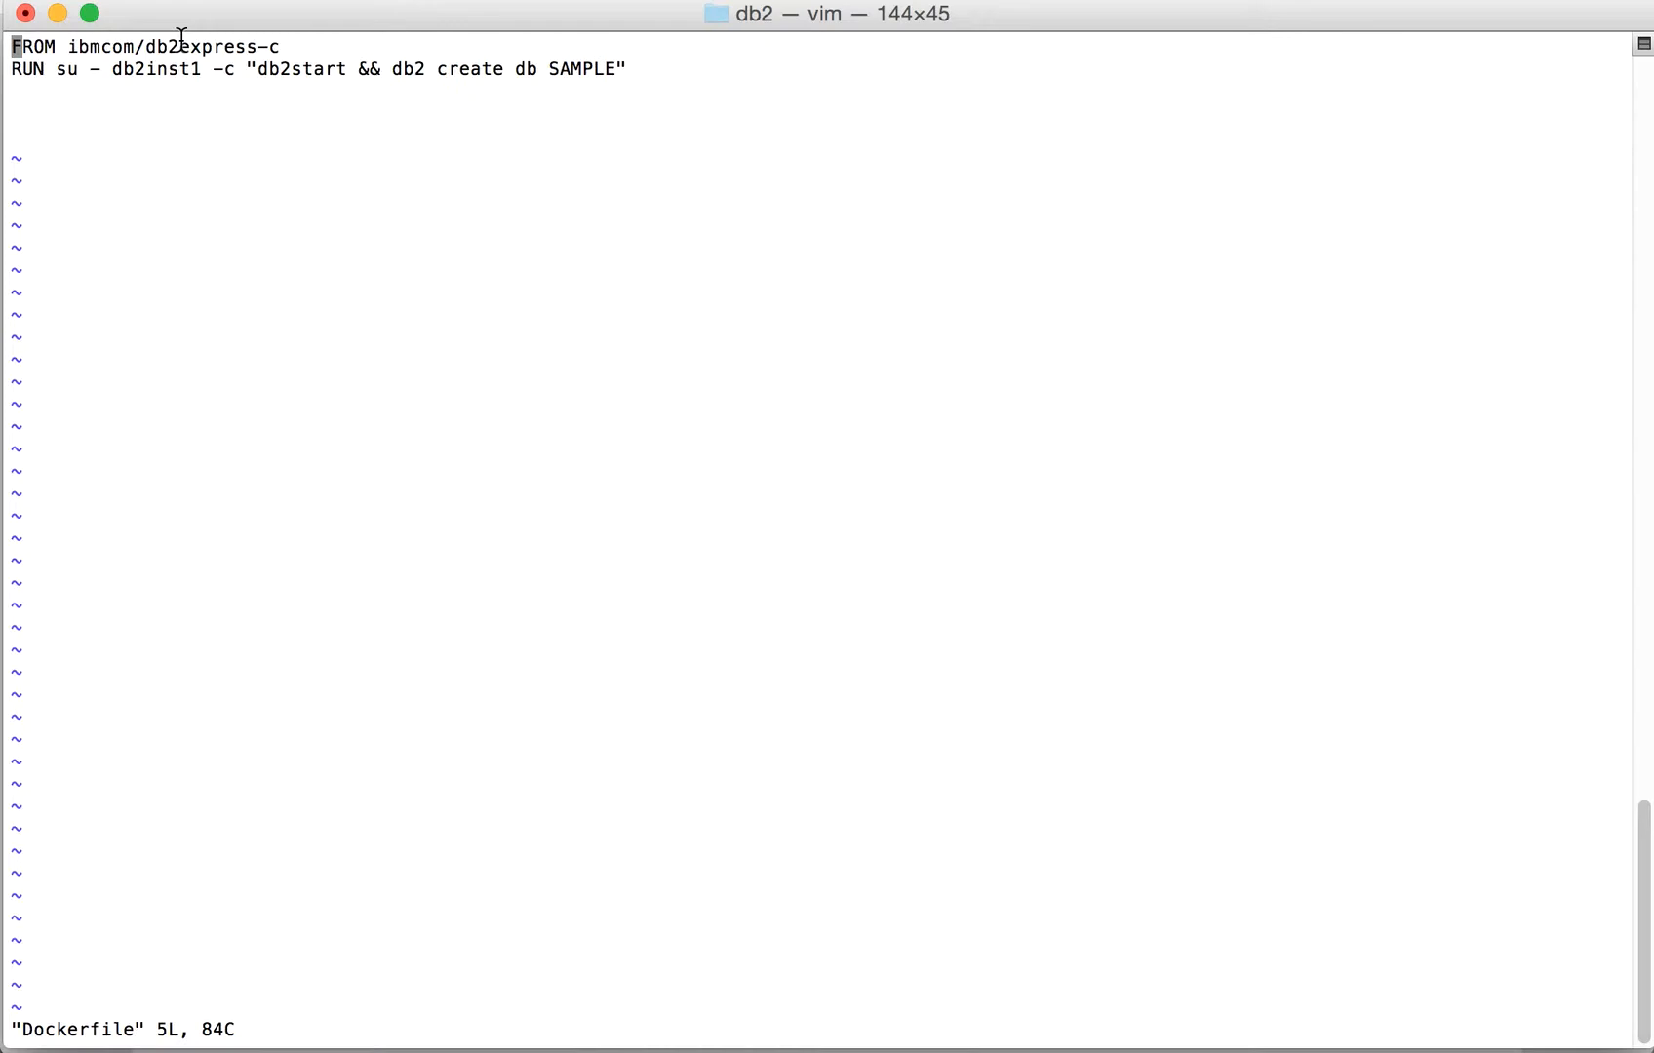
mouse_move(417, 106)
type("cd ../liberty/")
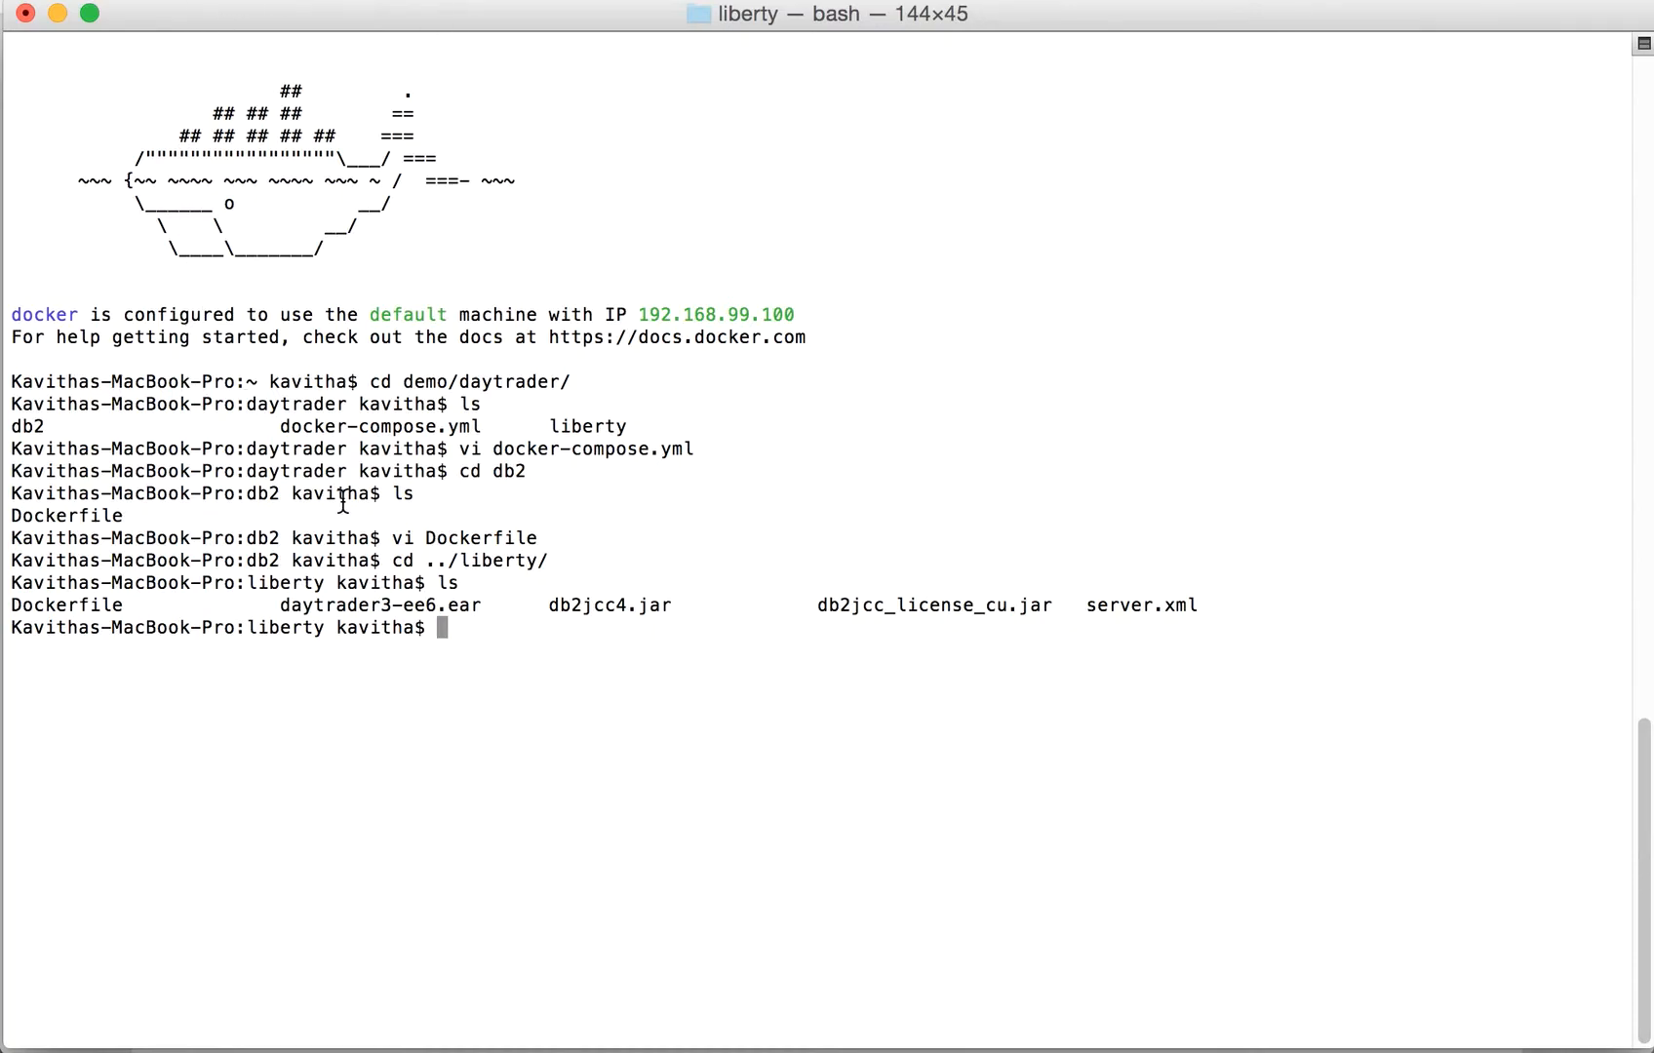
mouse_move(324, 587)
type("vi Dock")
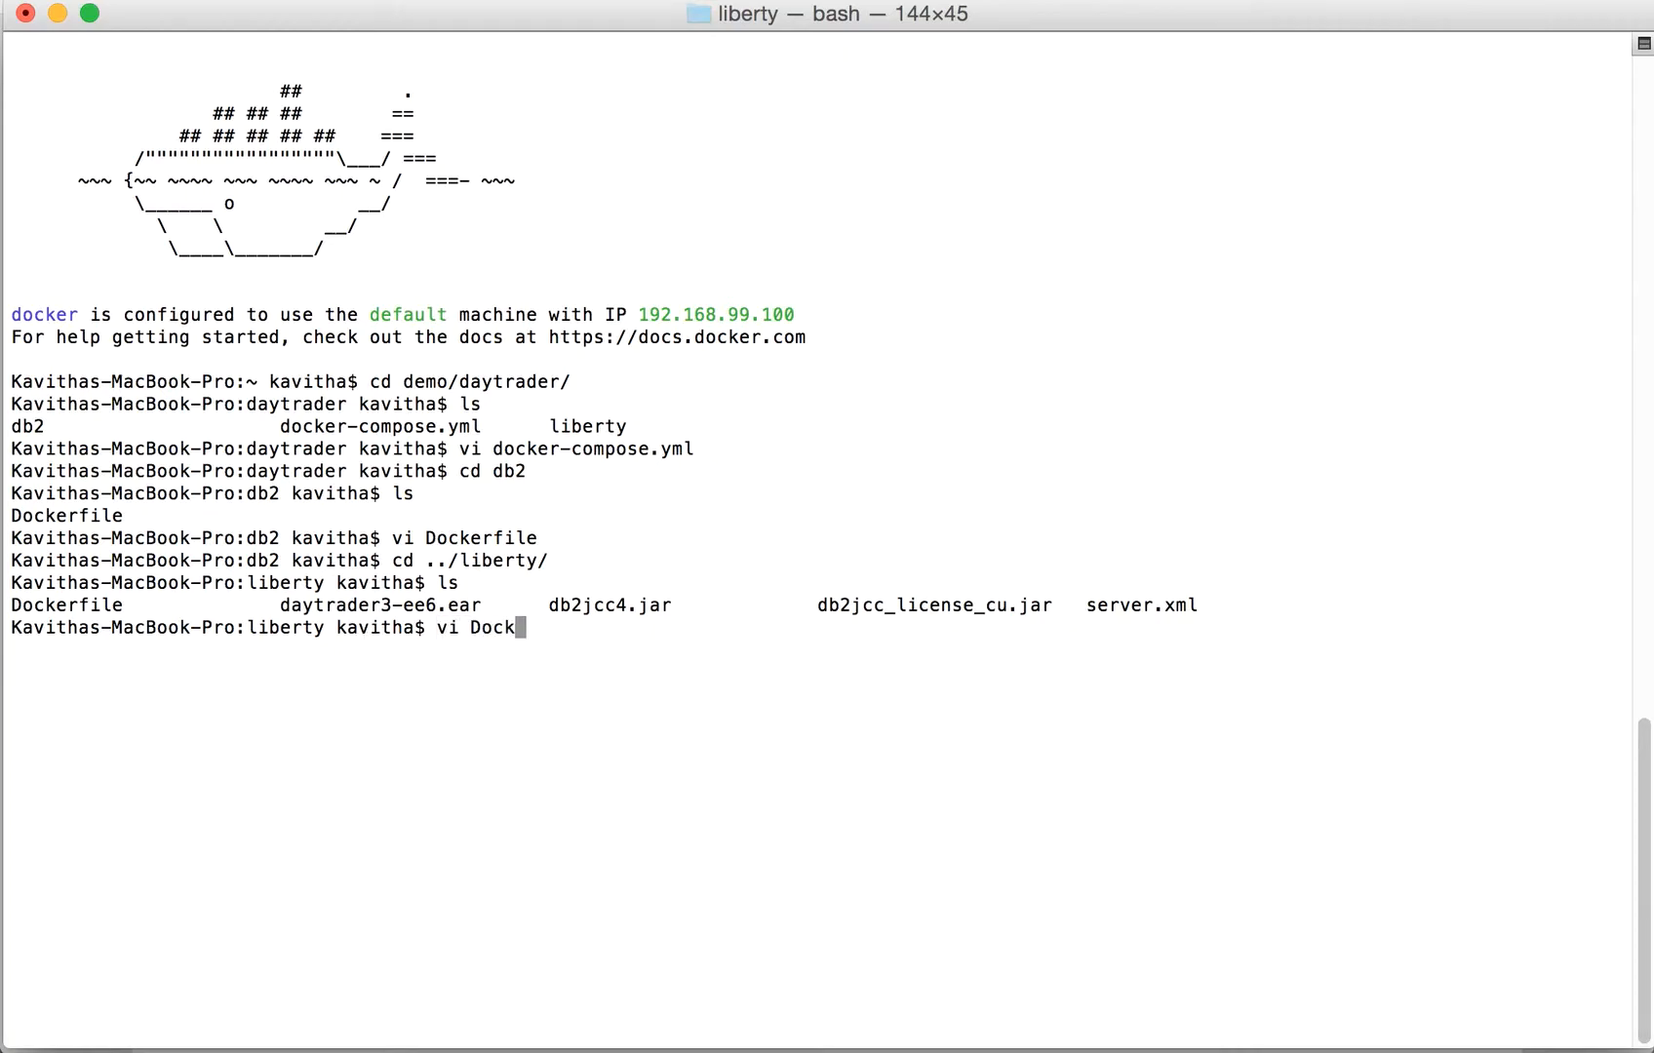
Step: View the Liberty image's Dockerfile in vim
key("enter")
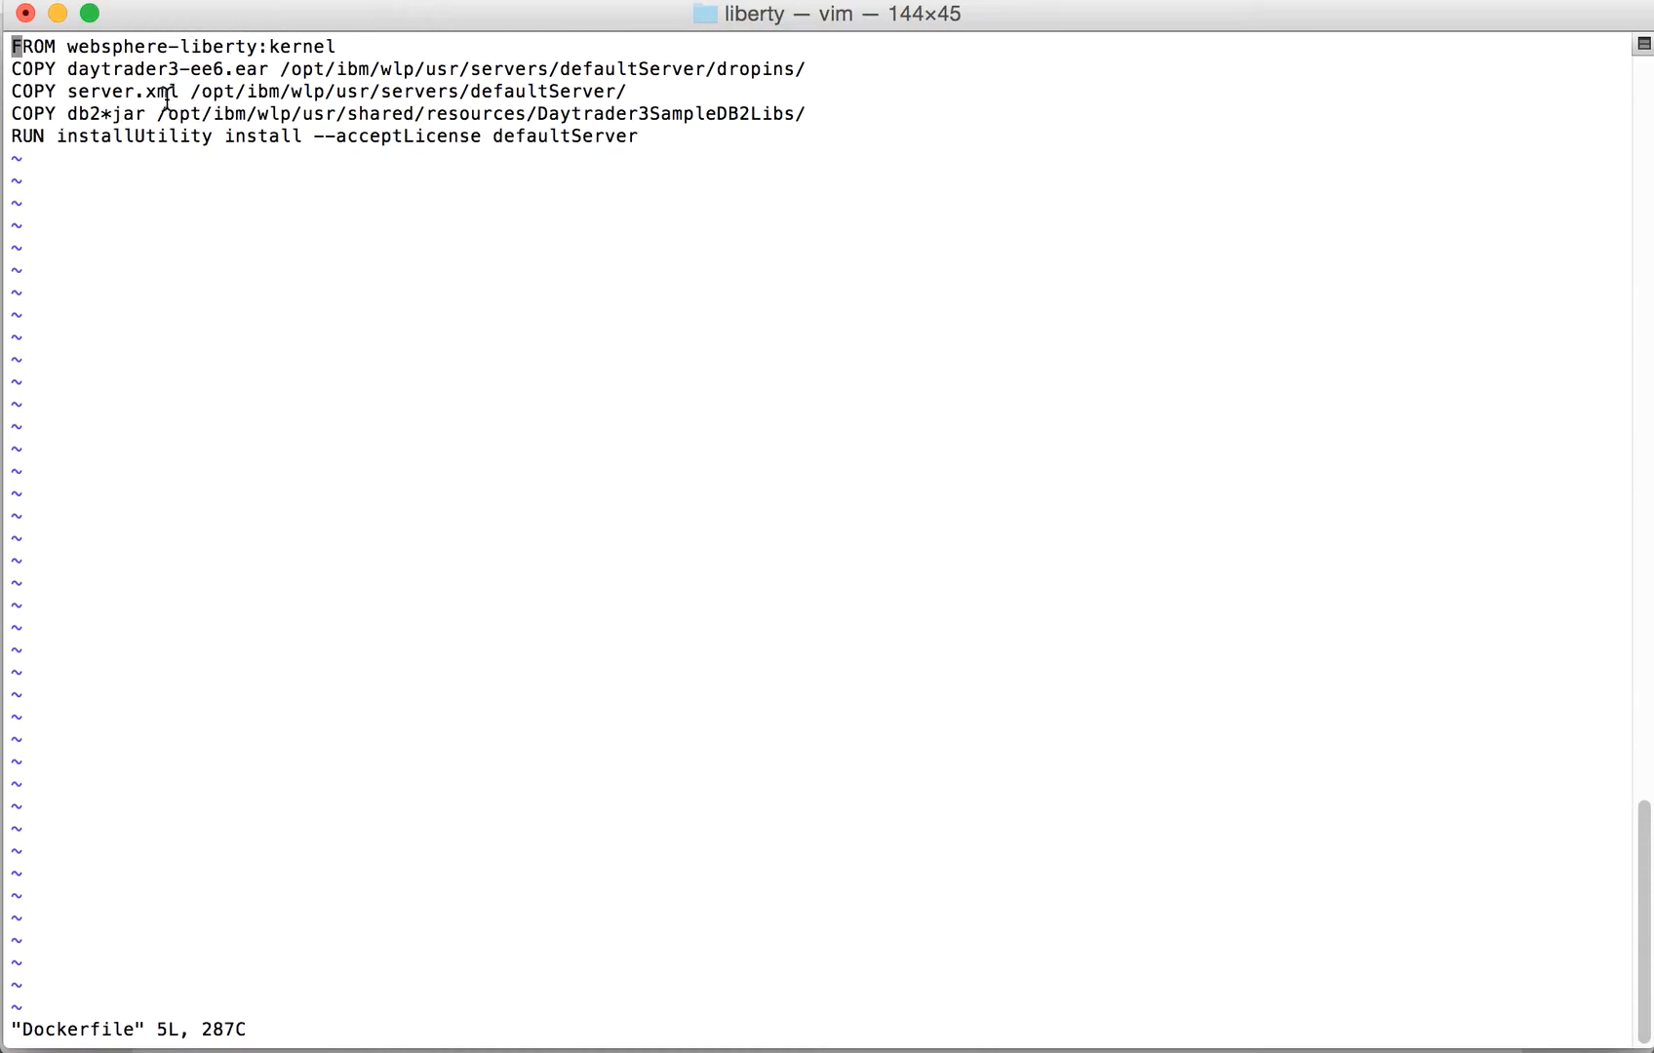
mouse_move(441, 102)
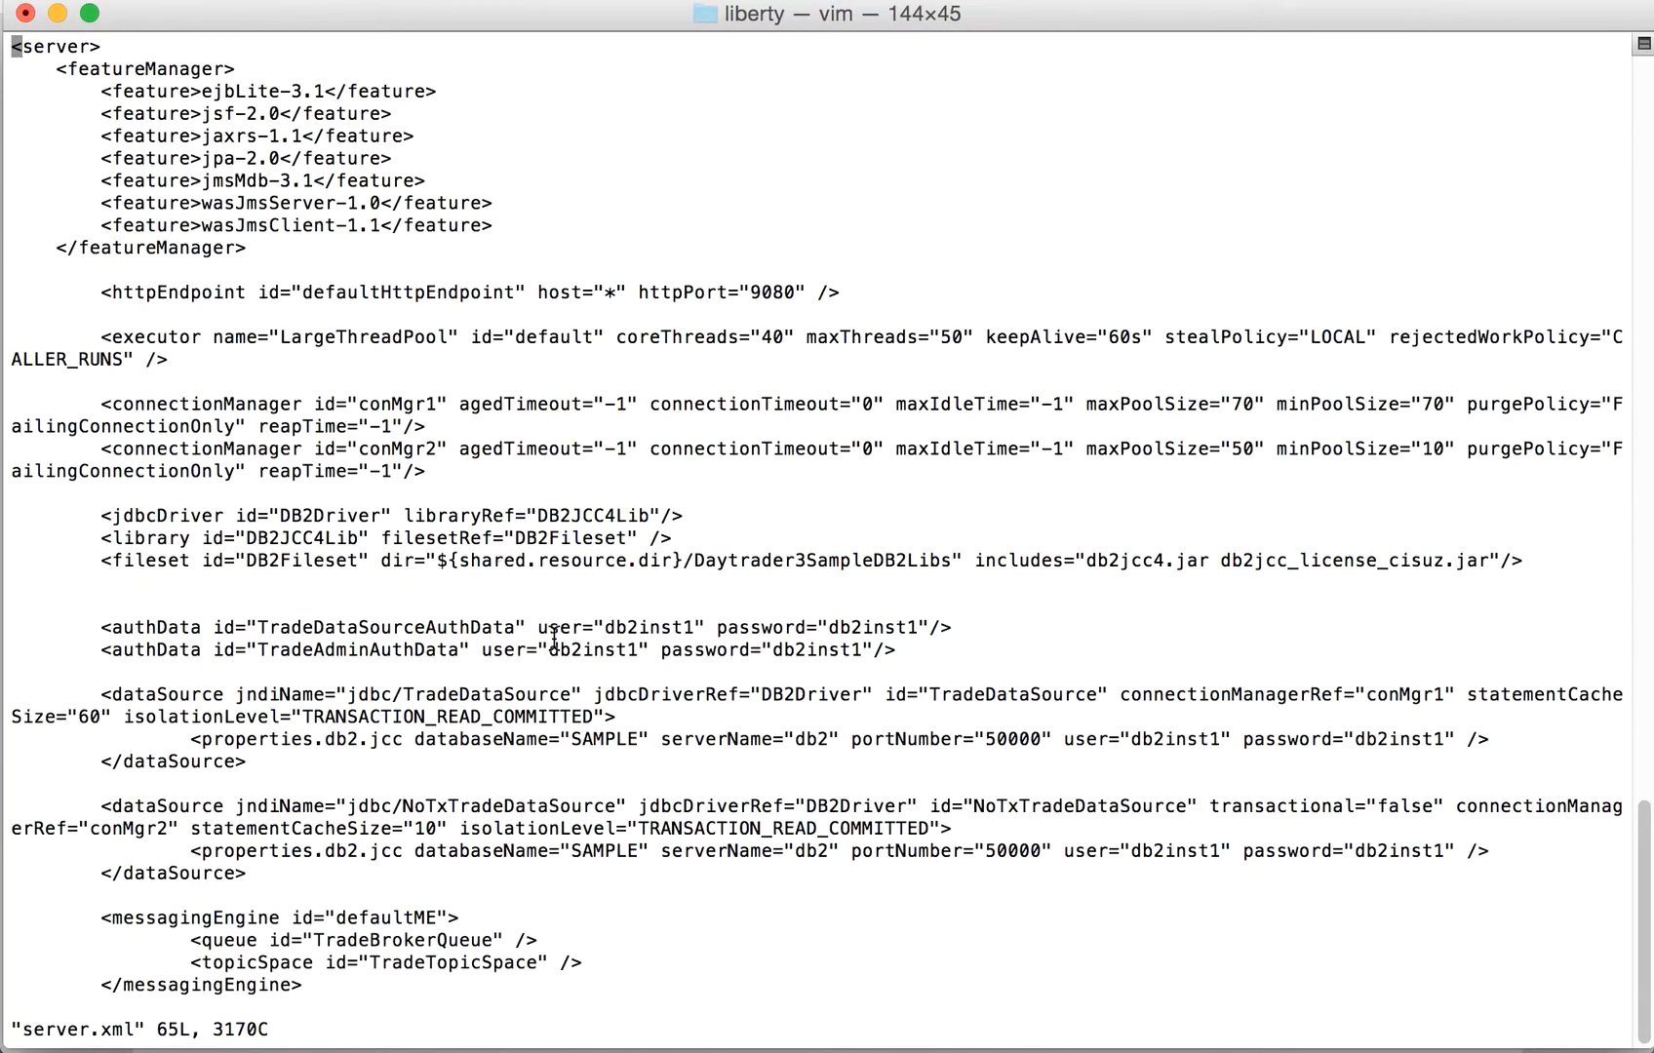
mouse_move(755, 806)
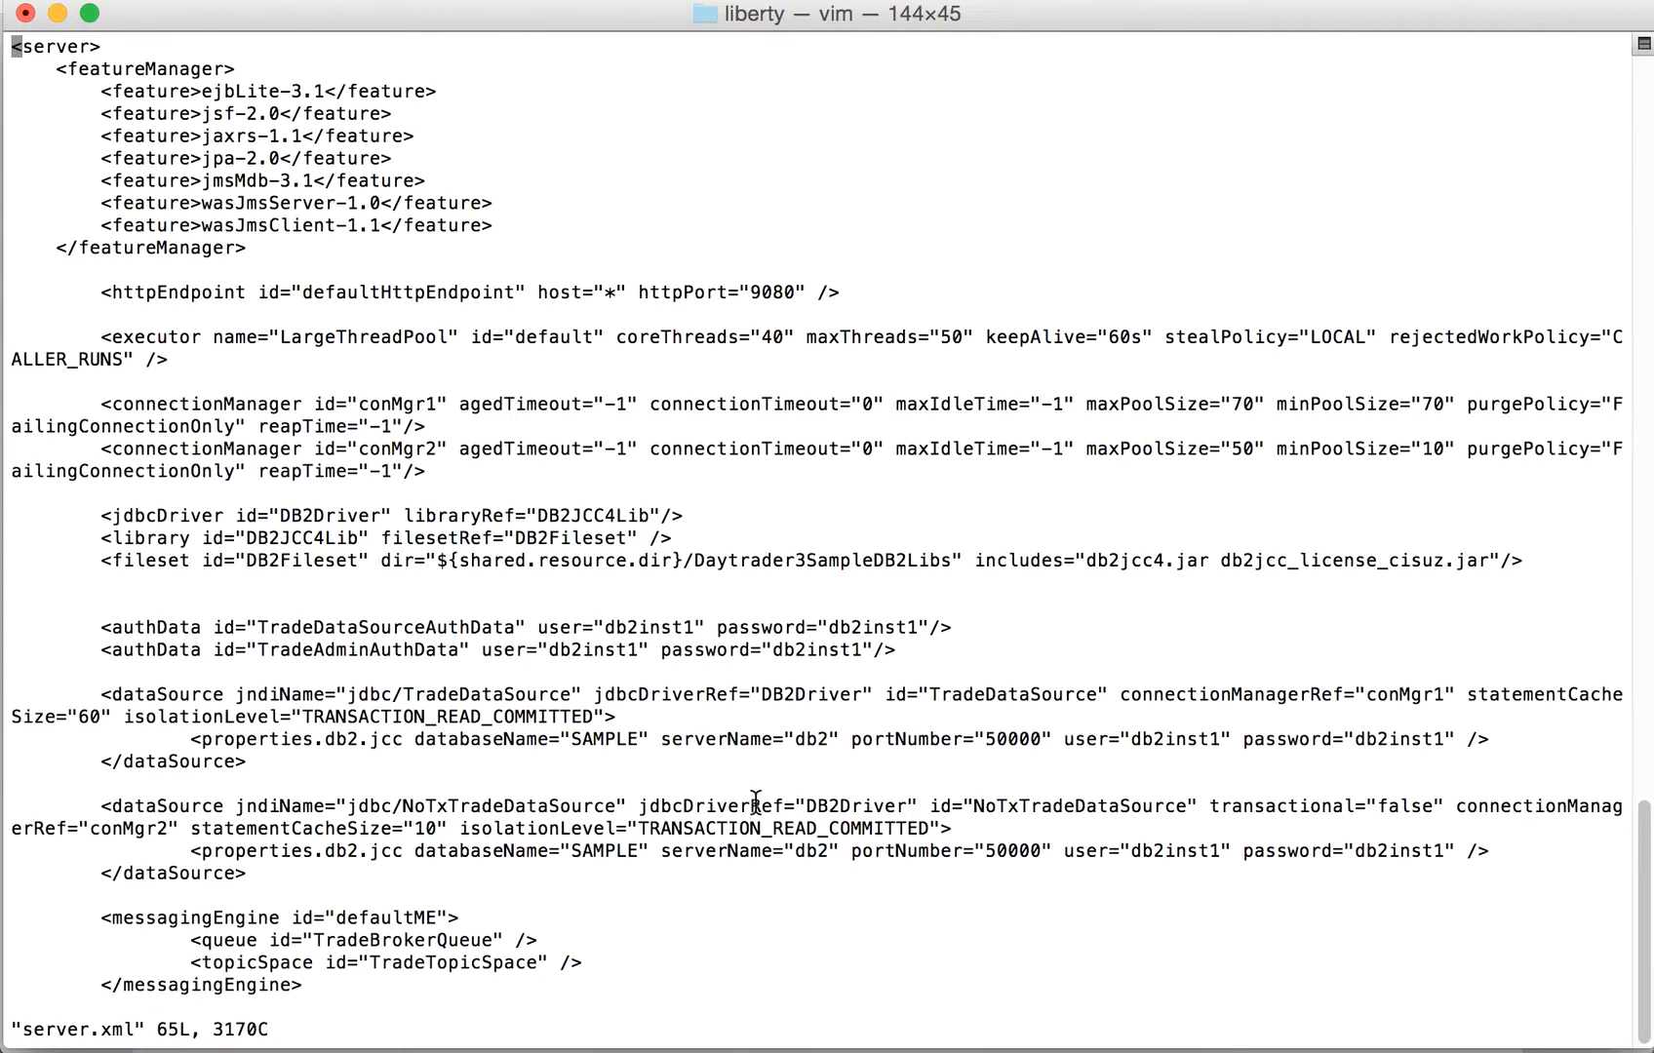
mouse_move(562, 591)
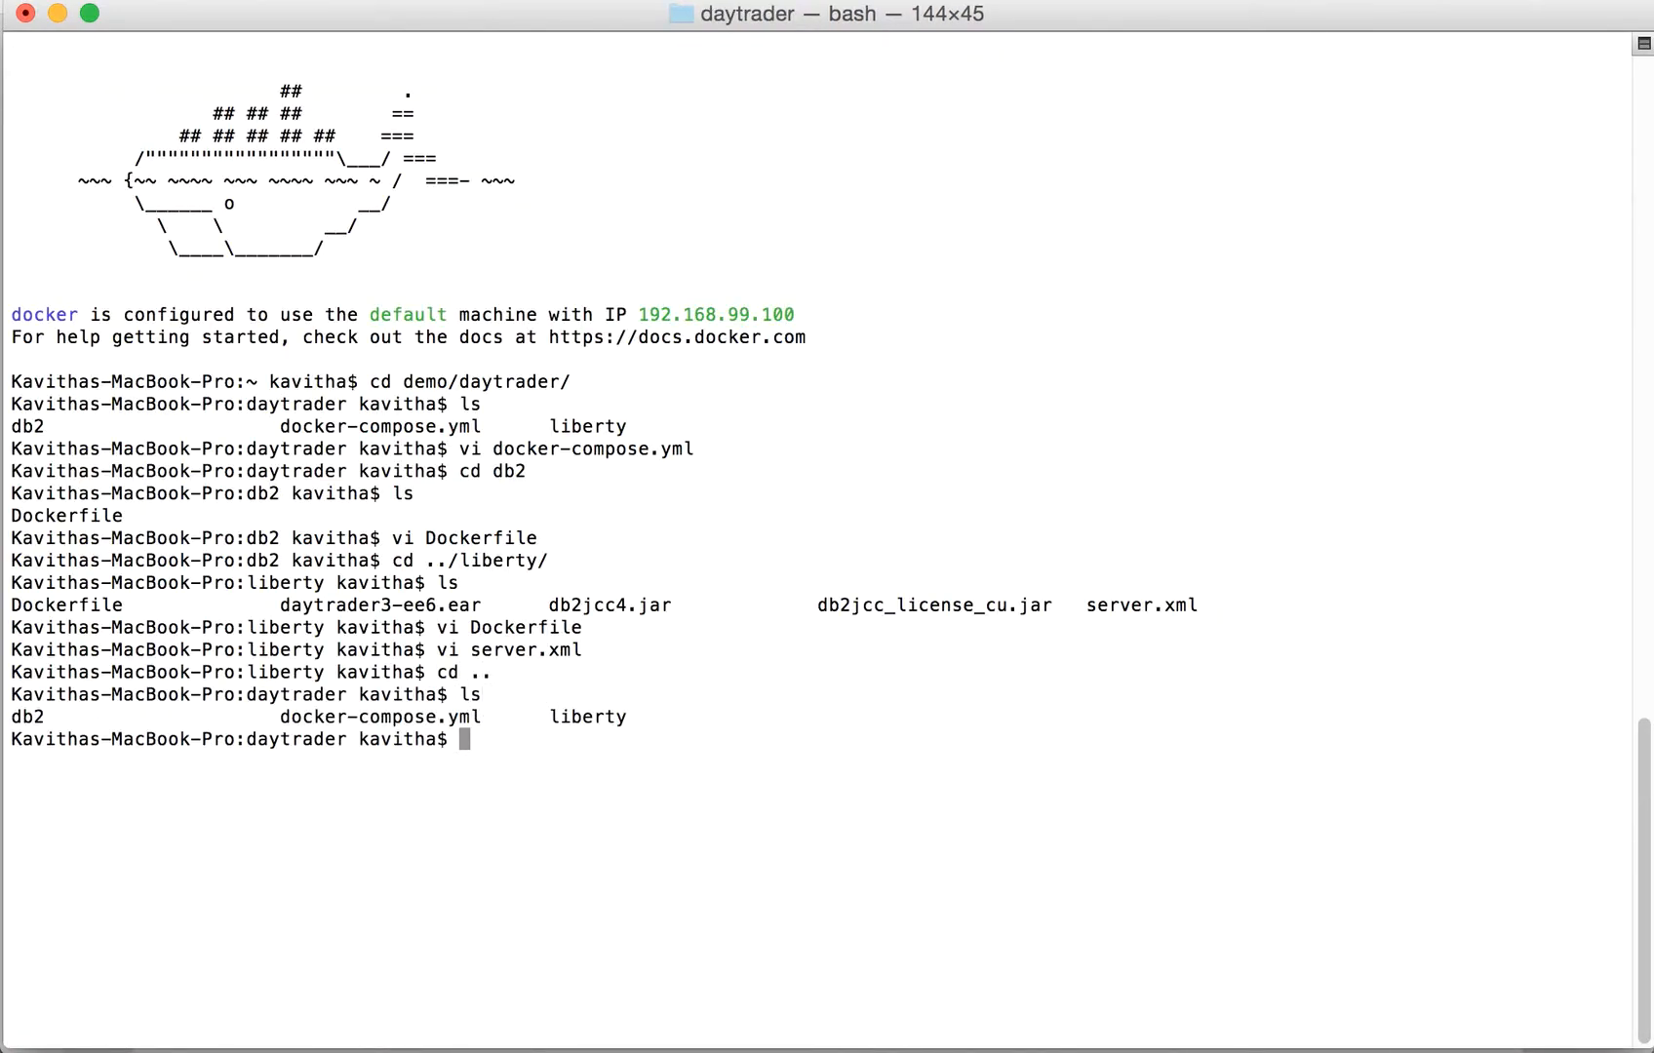
Step: Run docker-compose up and follow the db2 and liberty container logs
type("doc")
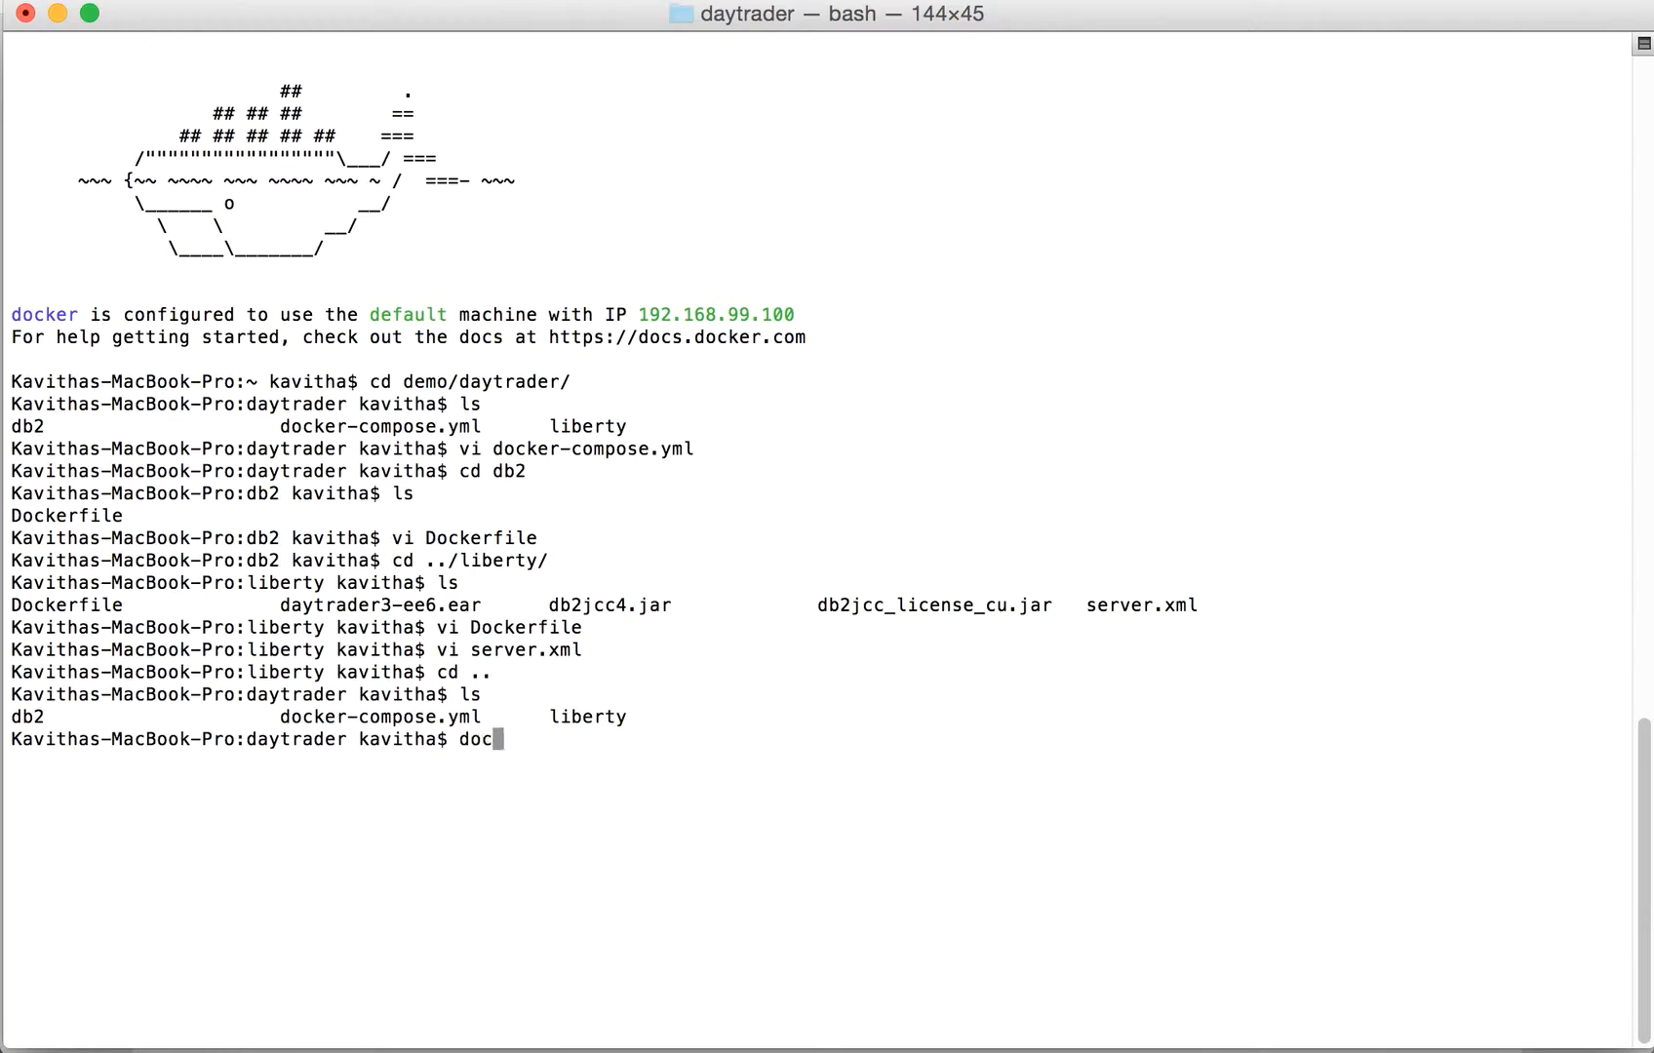
type("ker-compose")
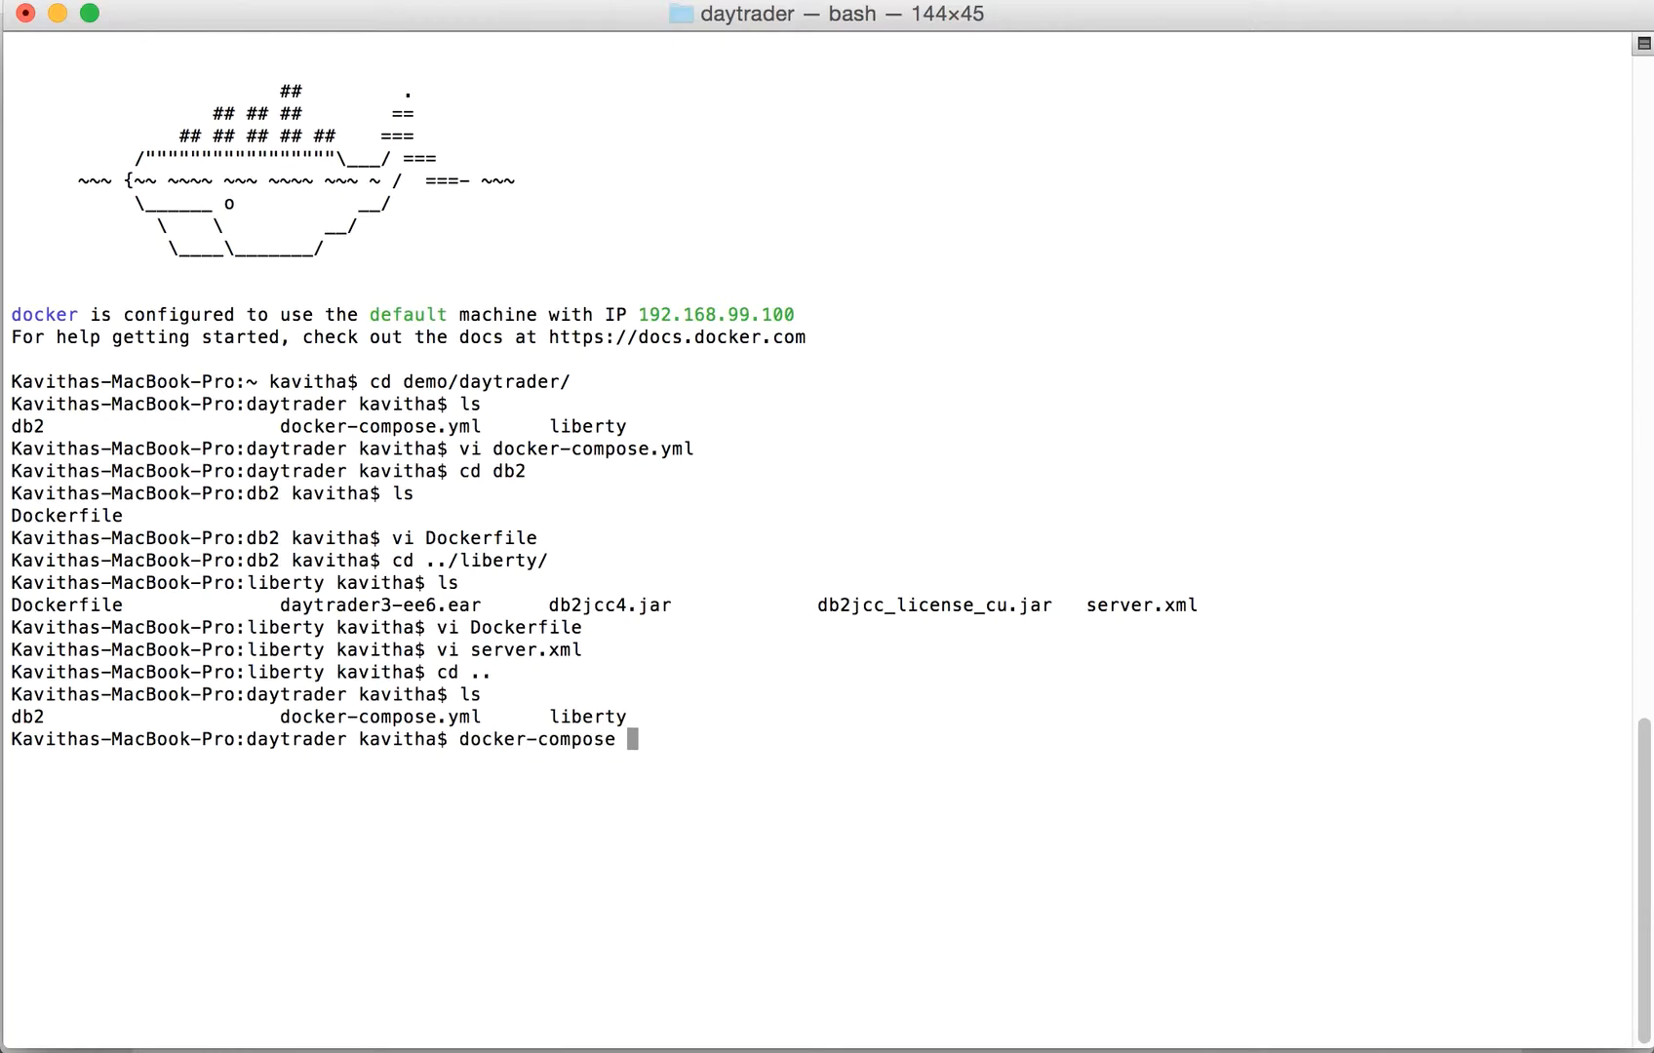
type("up")
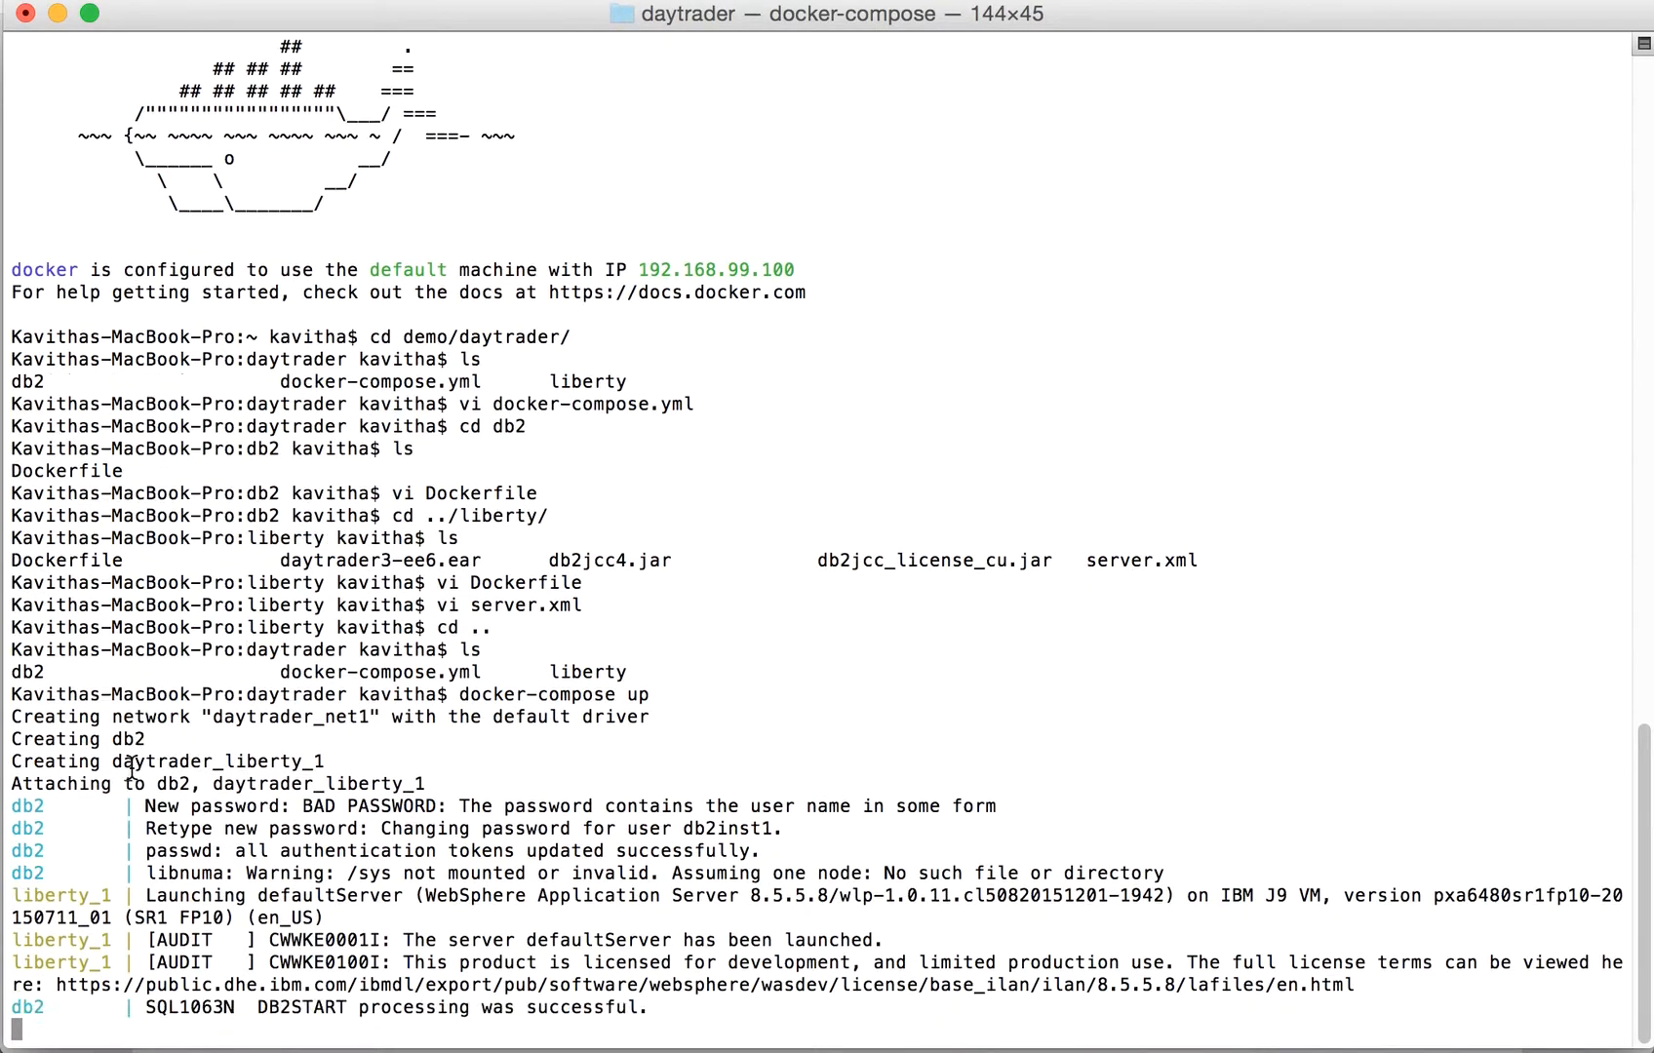
scroll("down", 3)
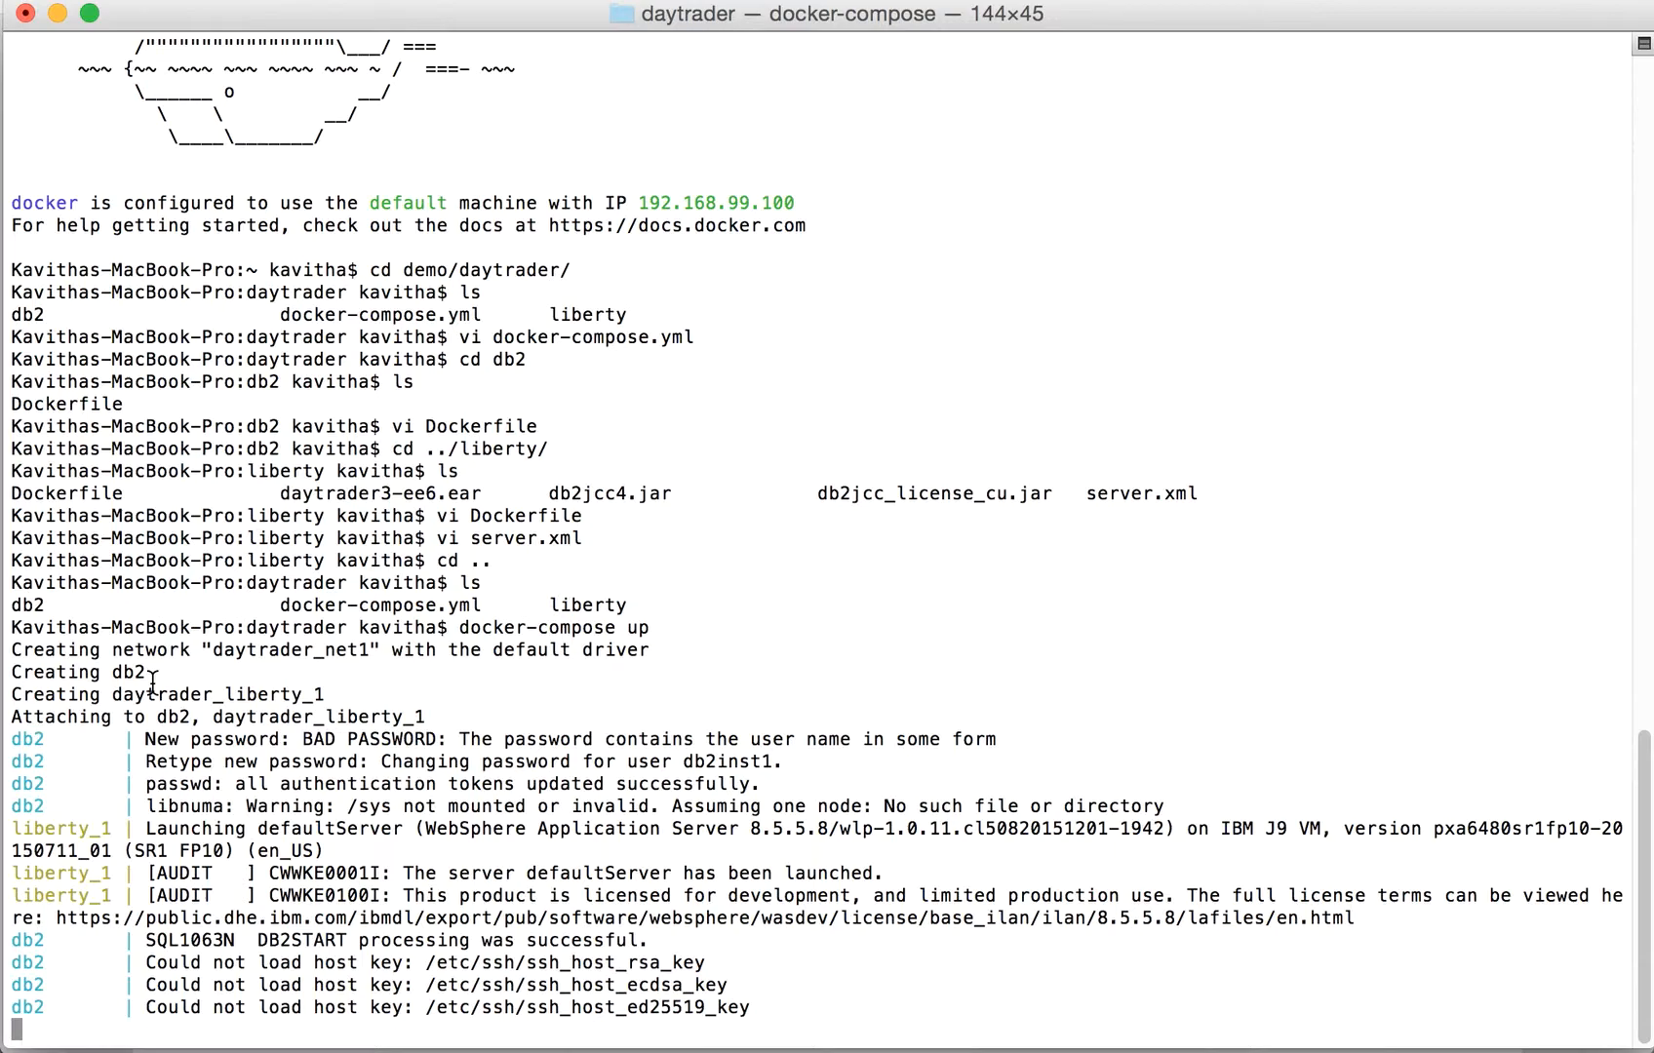
mouse_move(343, 729)
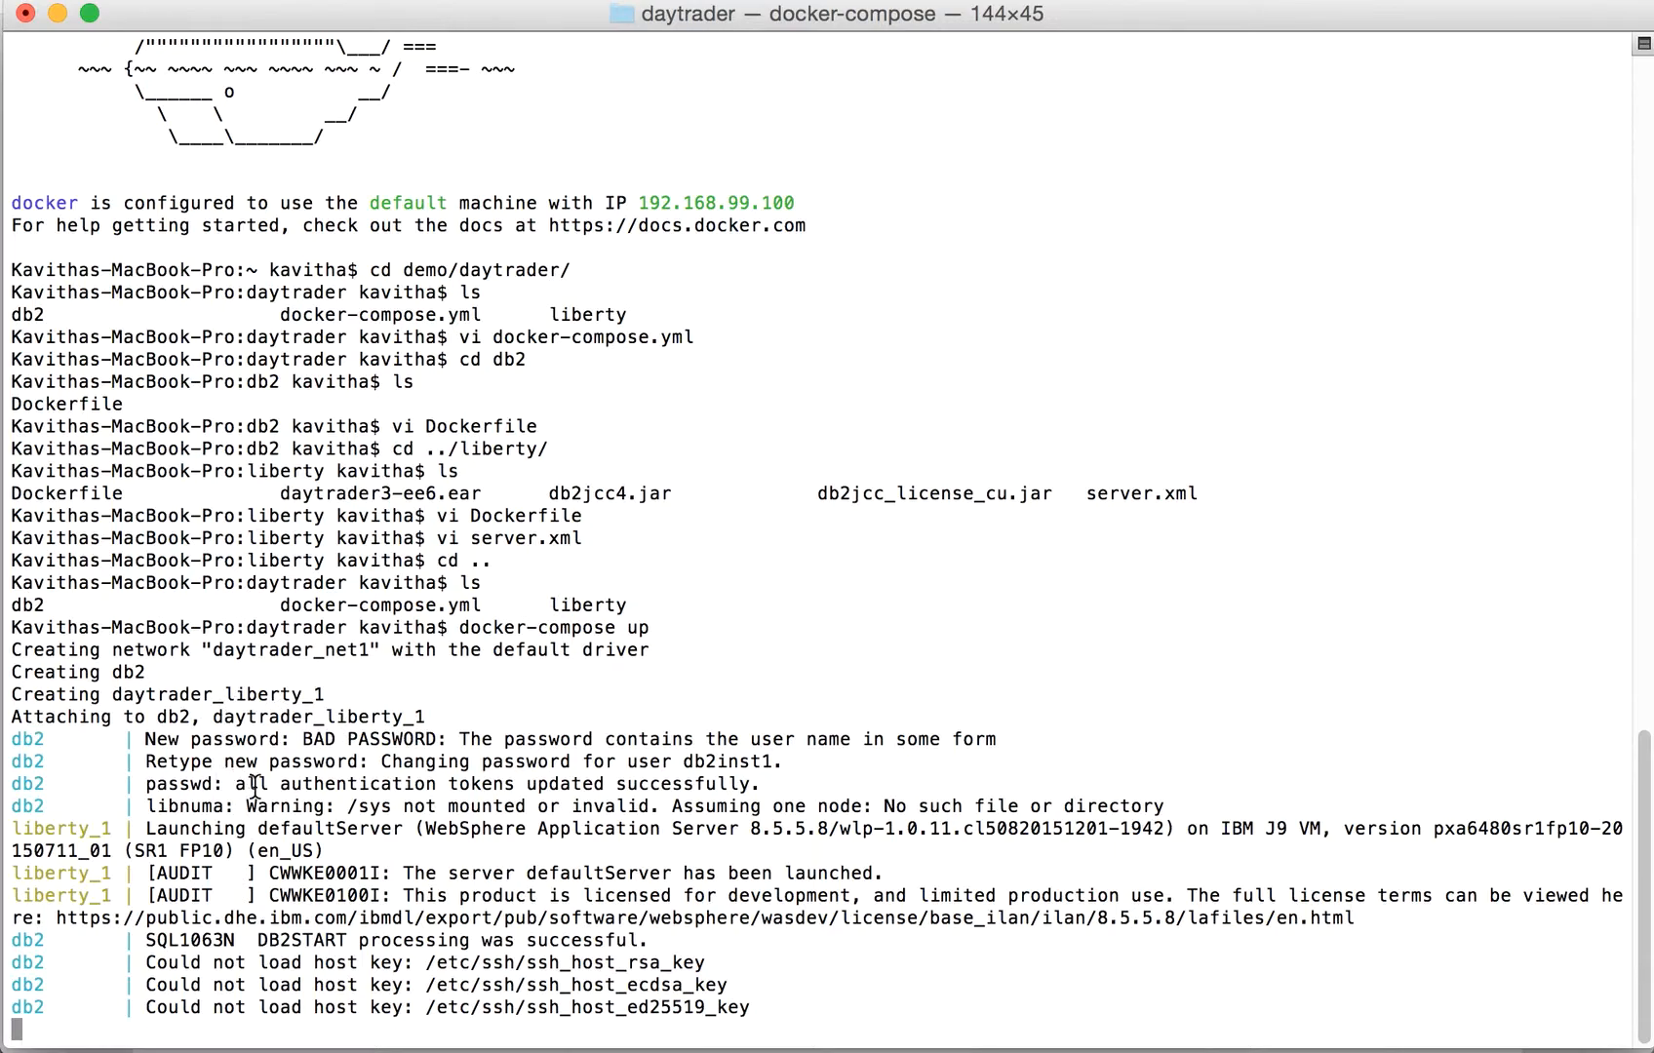
mouse_move(287, 784)
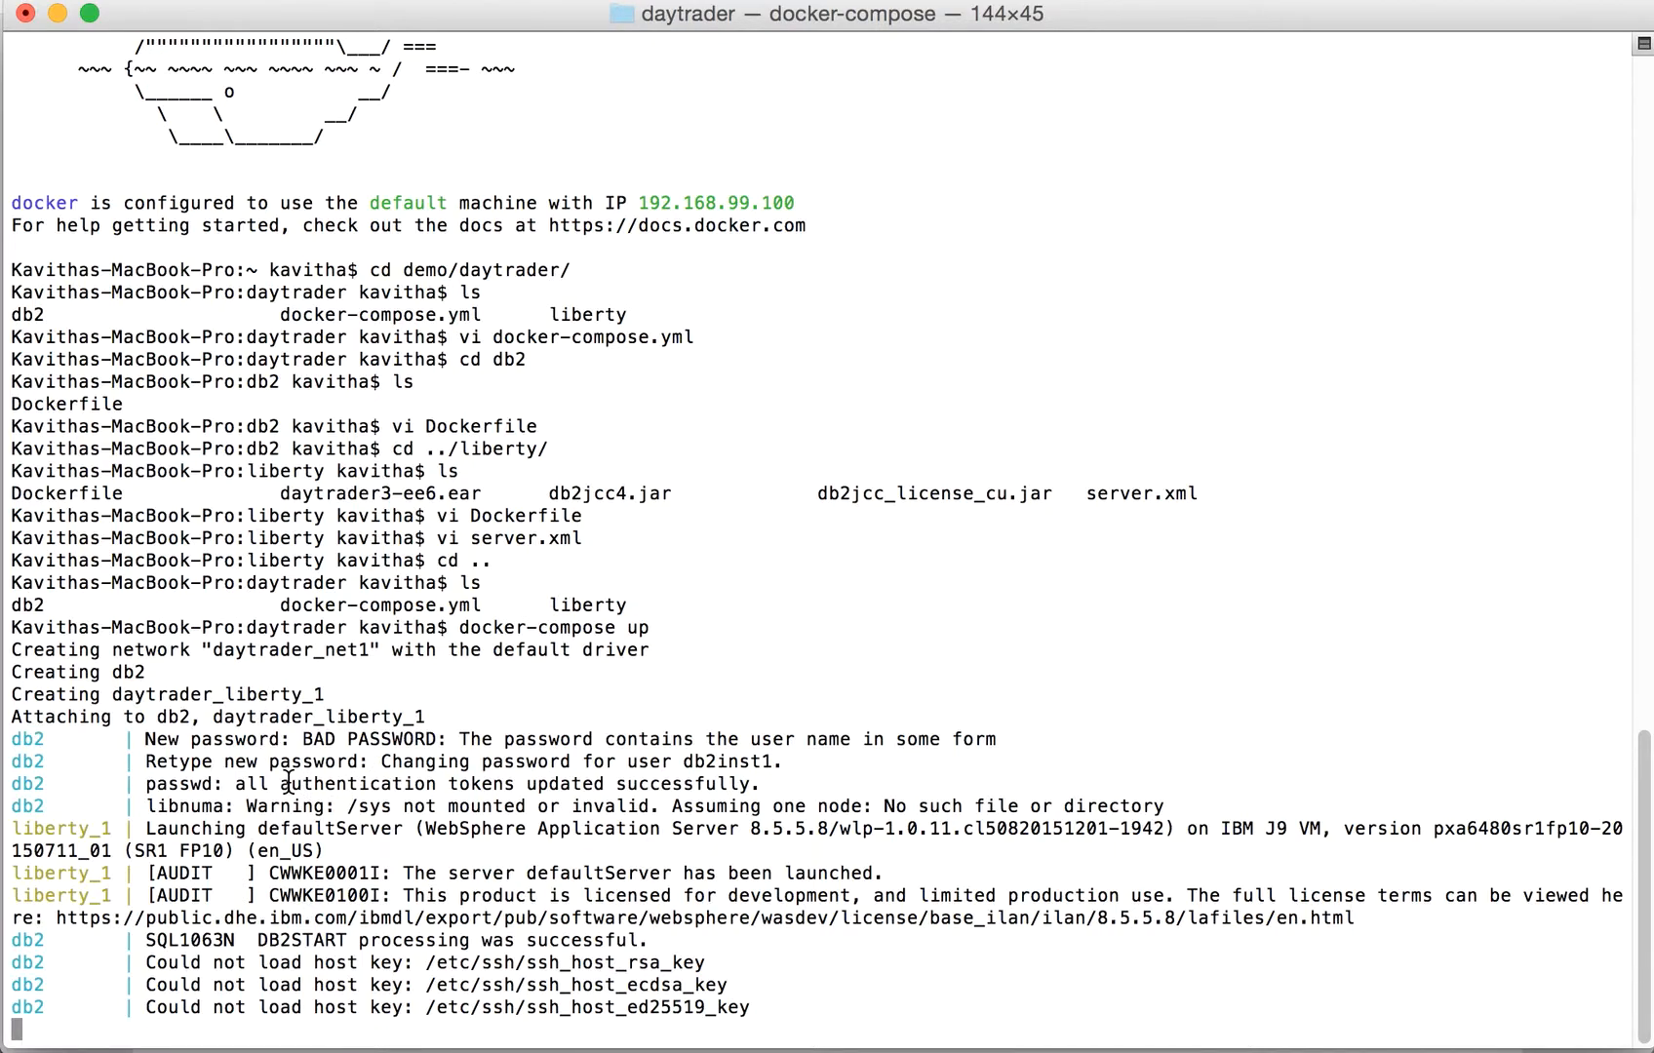
scroll("down", 3)
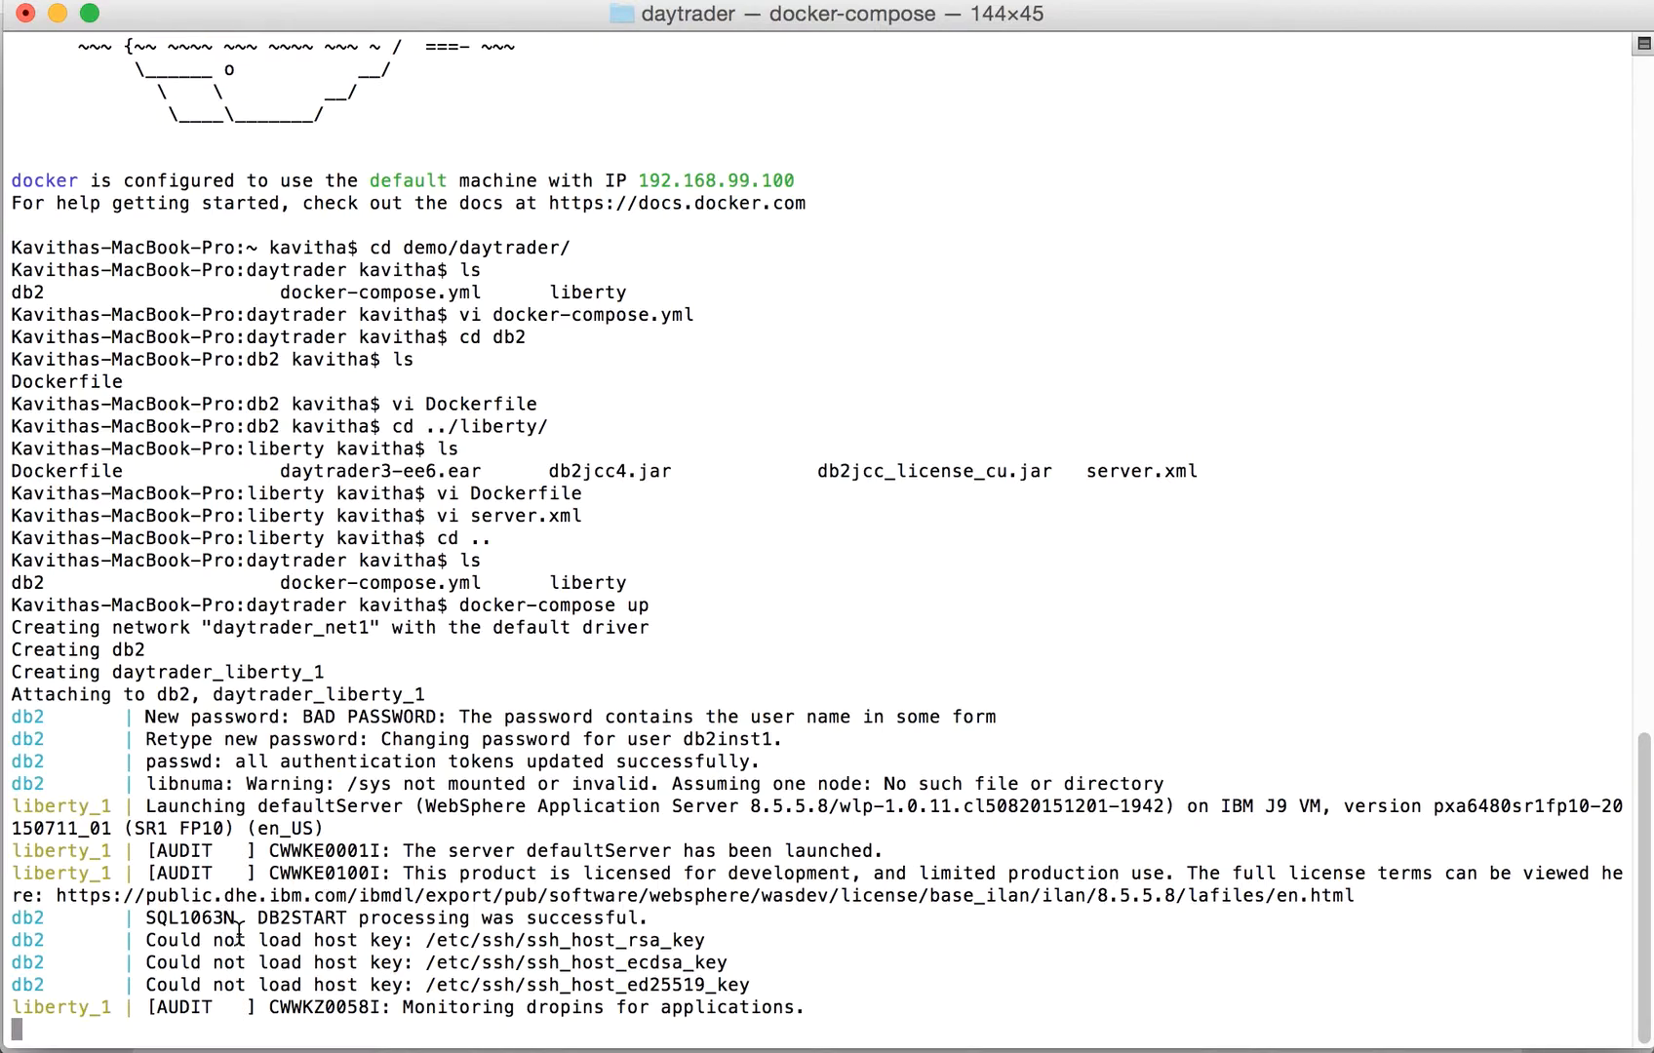
mouse_move(373, 876)
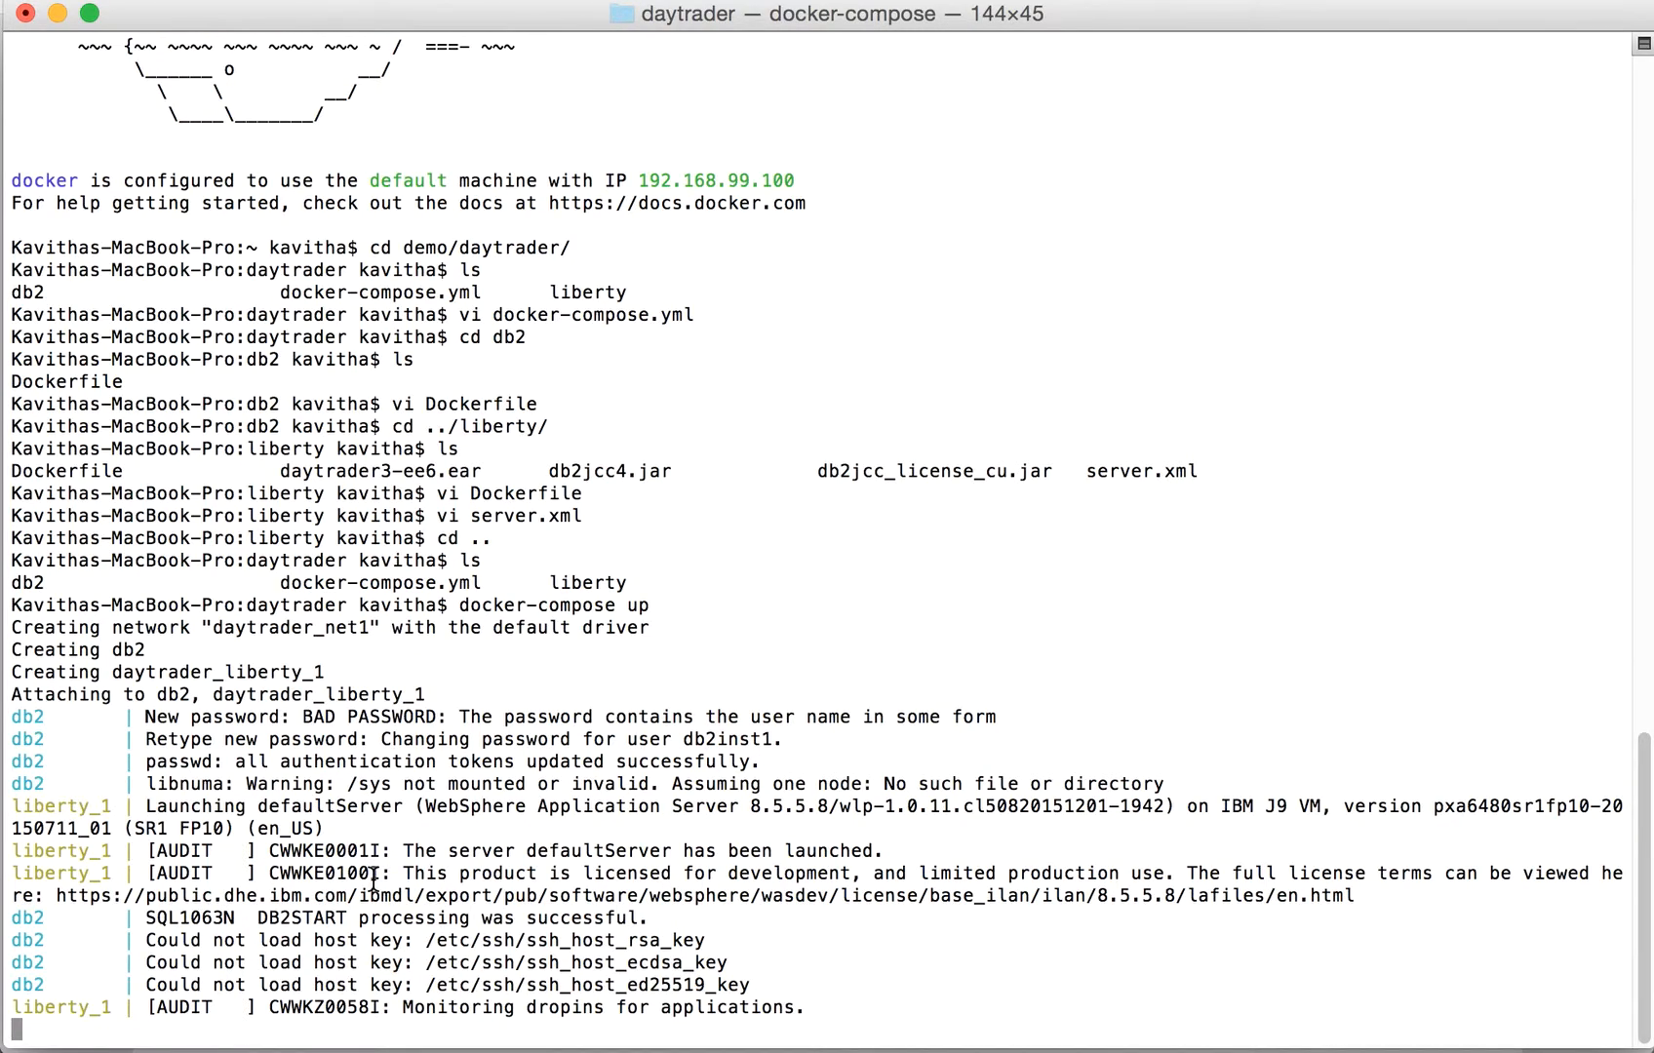
mouse_move(730, 964)
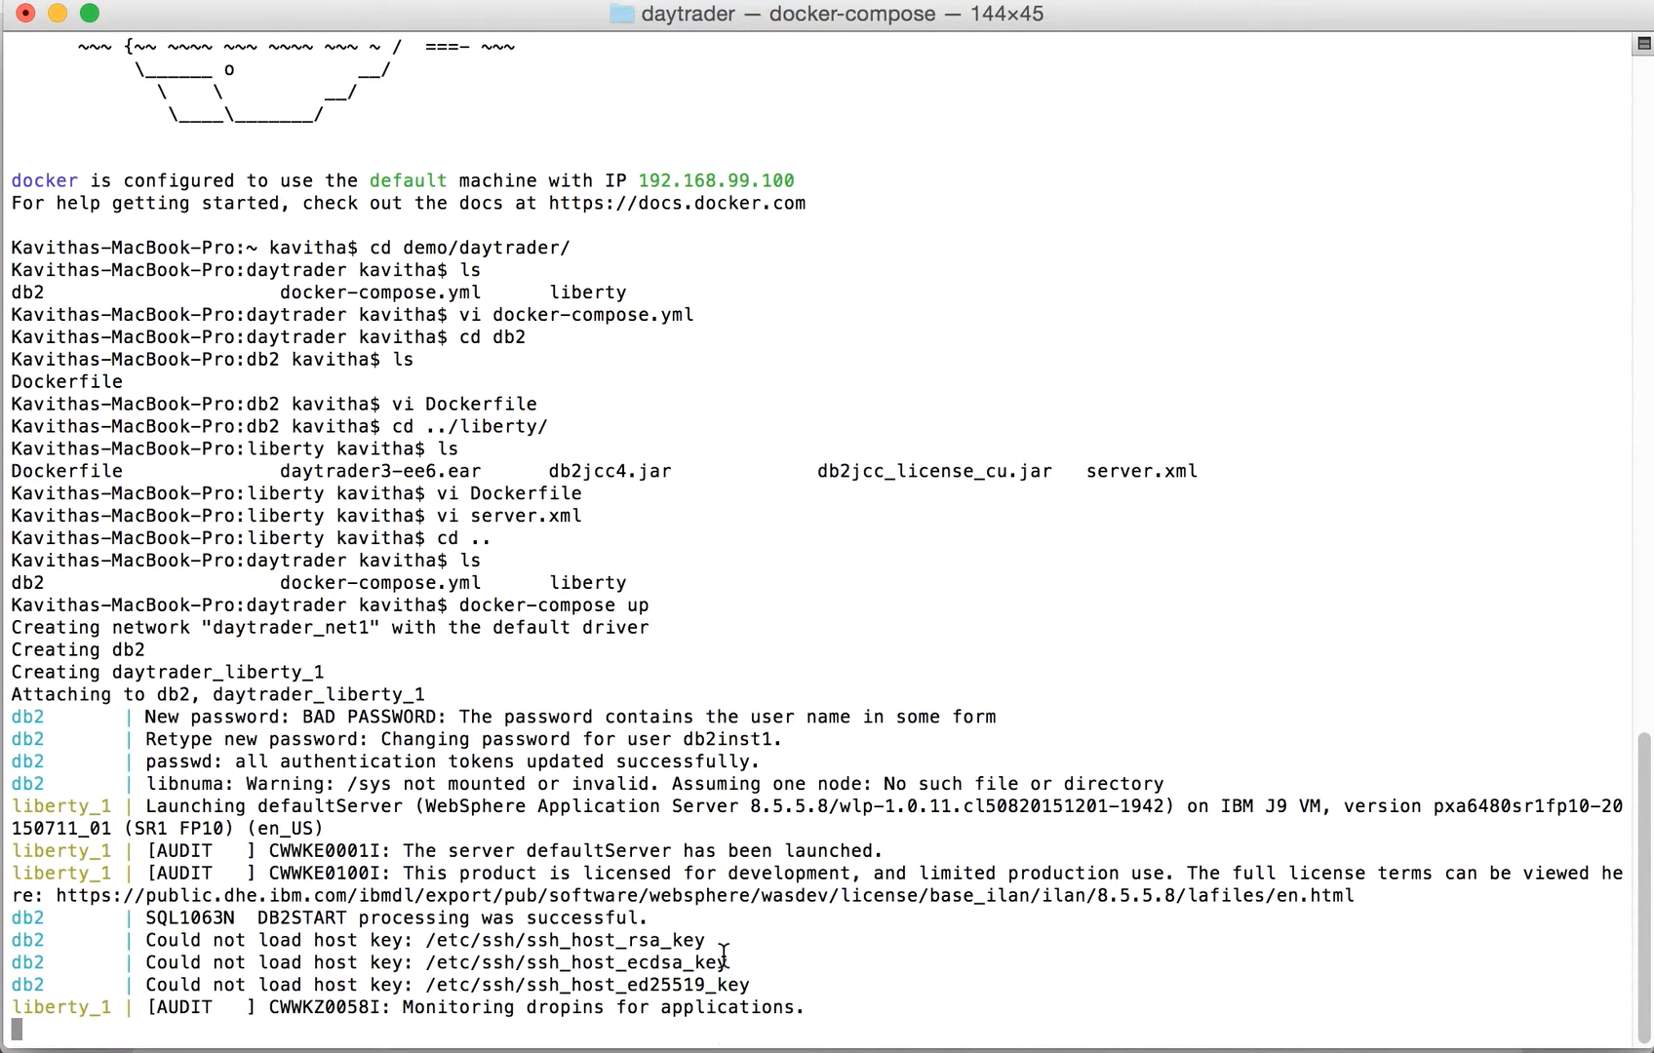
mouse_move(686, 963)
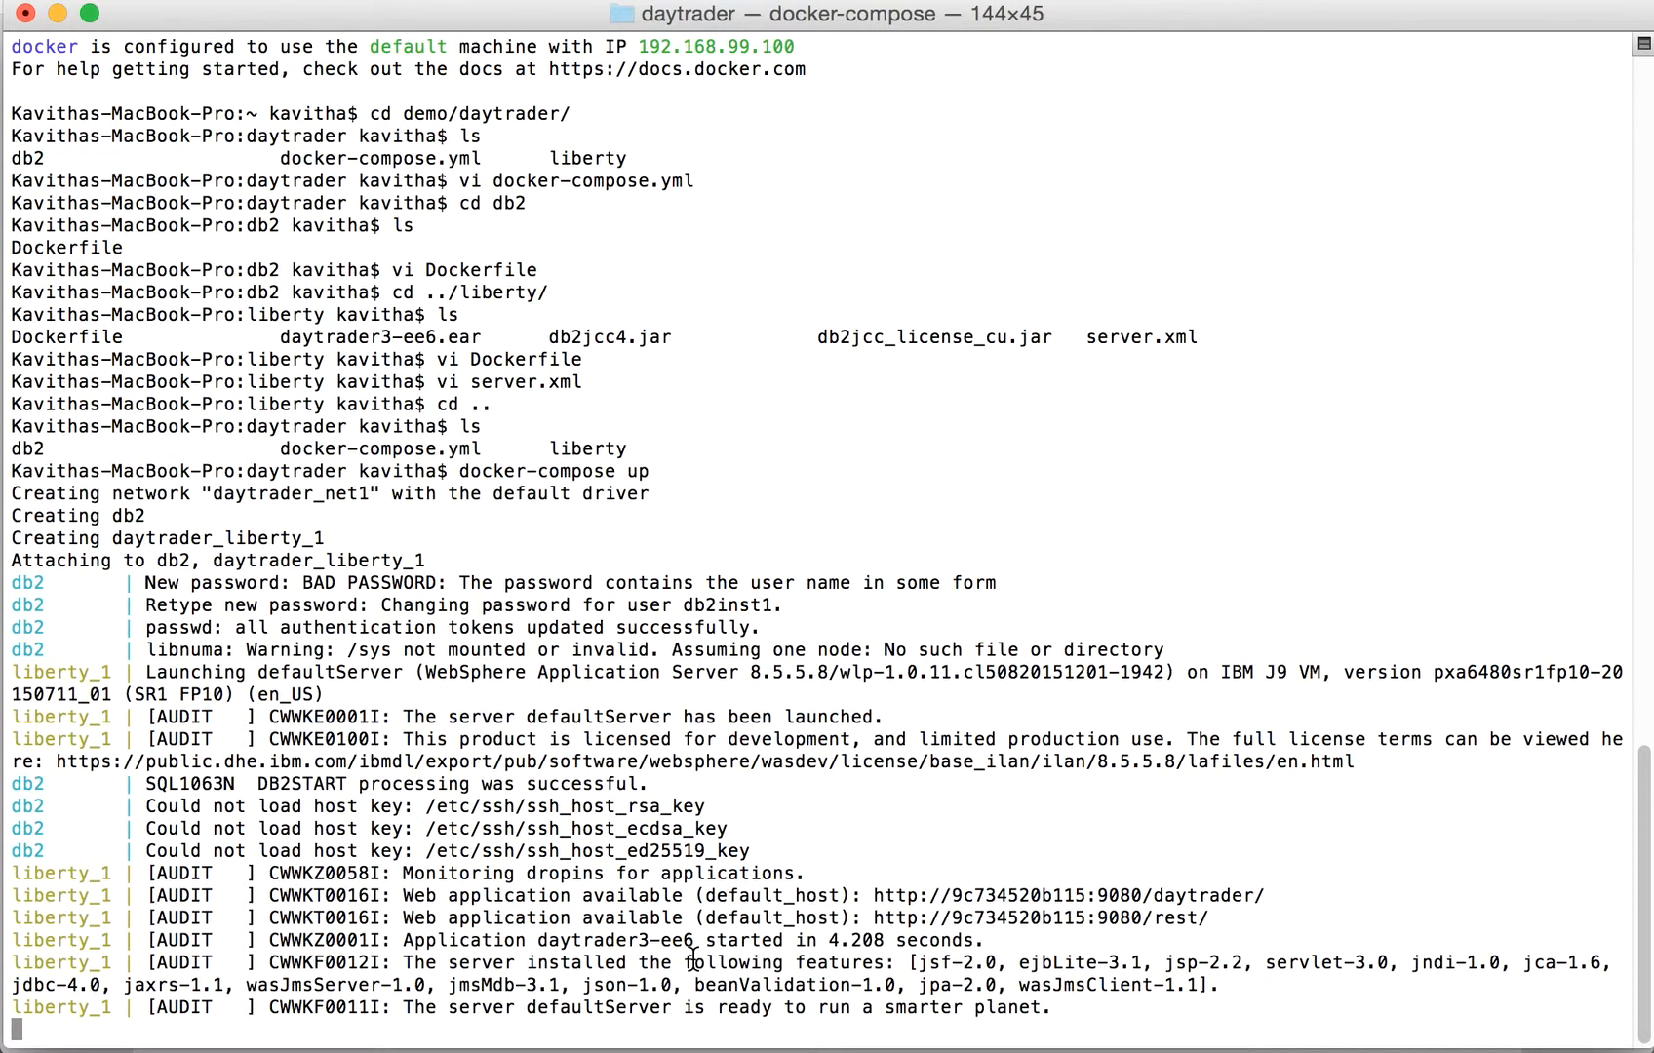
mouse_move(902, 897)
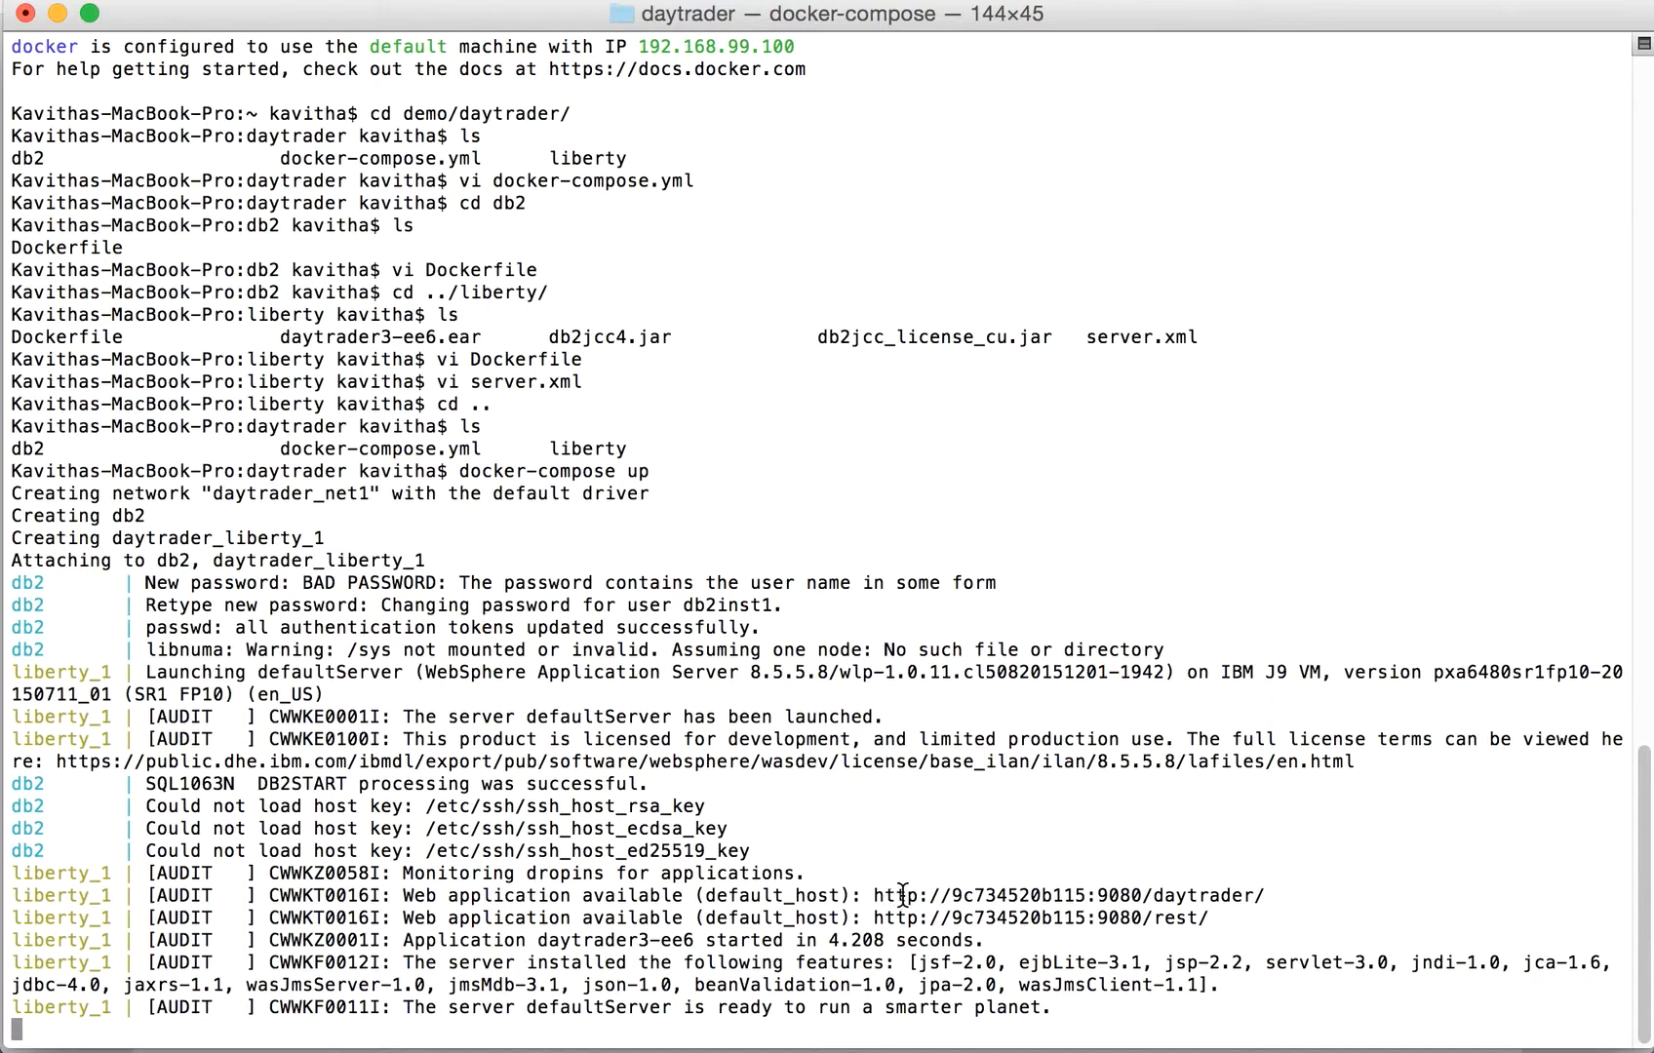
mouse_move(911, 896)
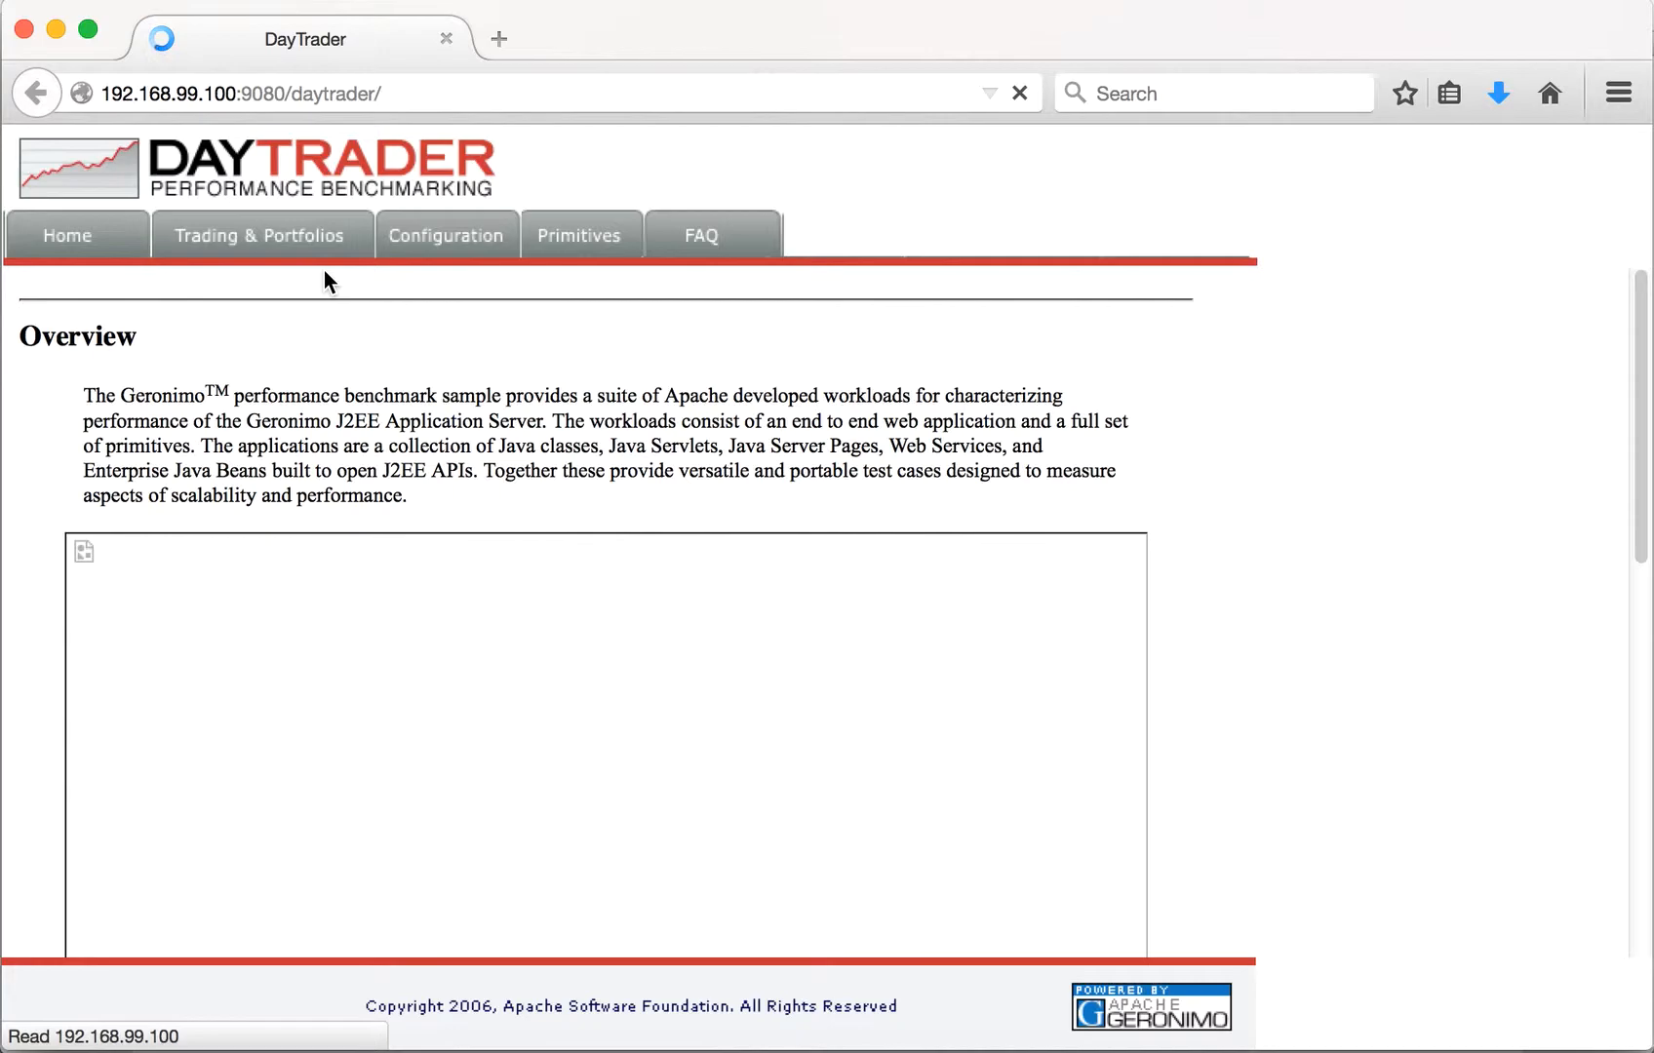
mouse_move(616, 388)
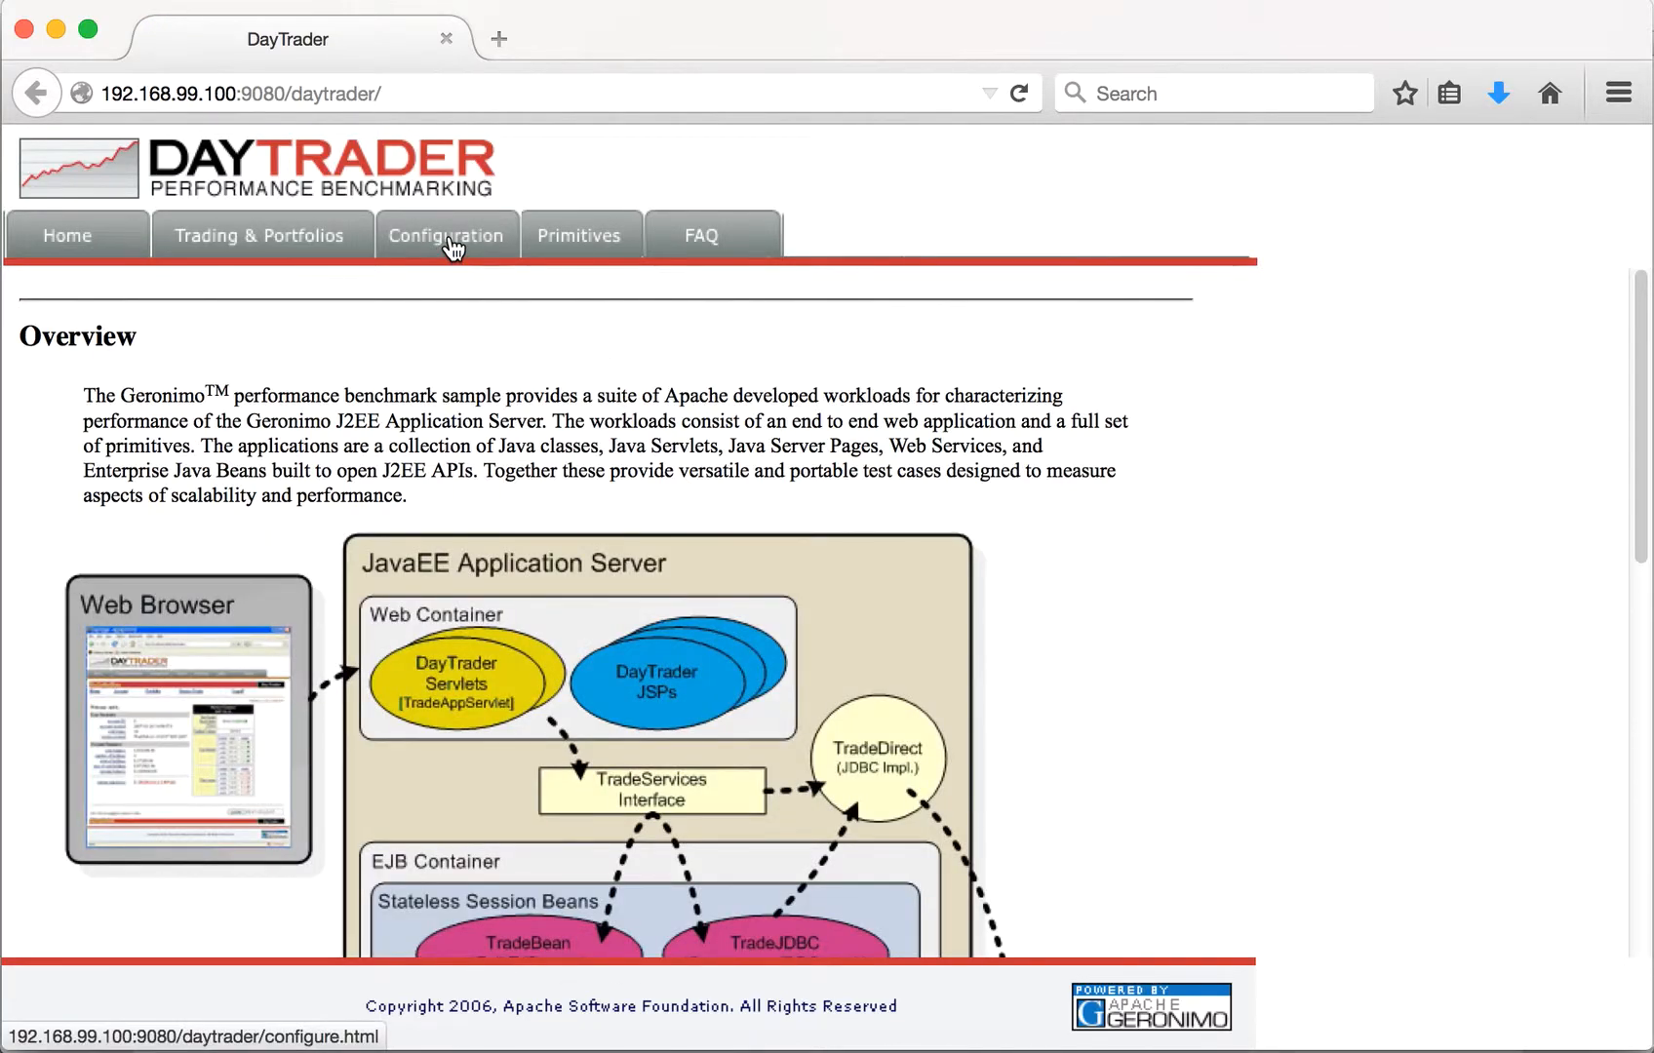
Step: From DayTrader's Configuration utilities, (re)-create the database tables and indexes
left_click(444, 236)
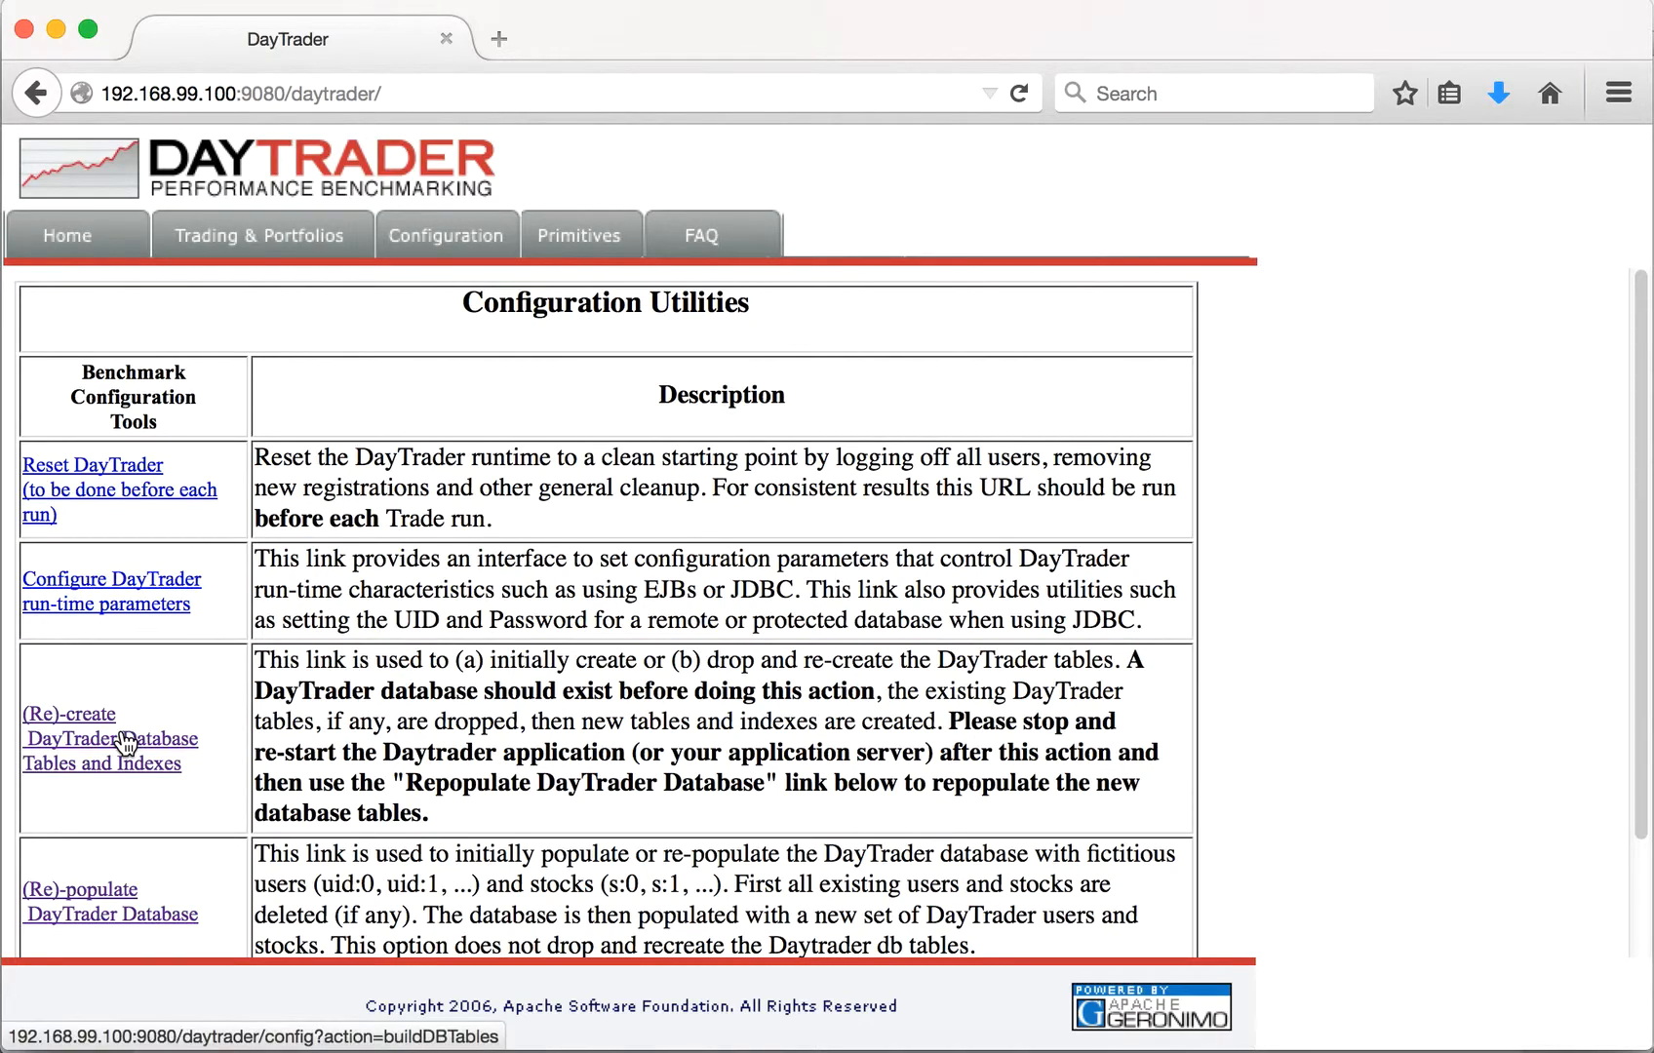
left_click(101, 739)
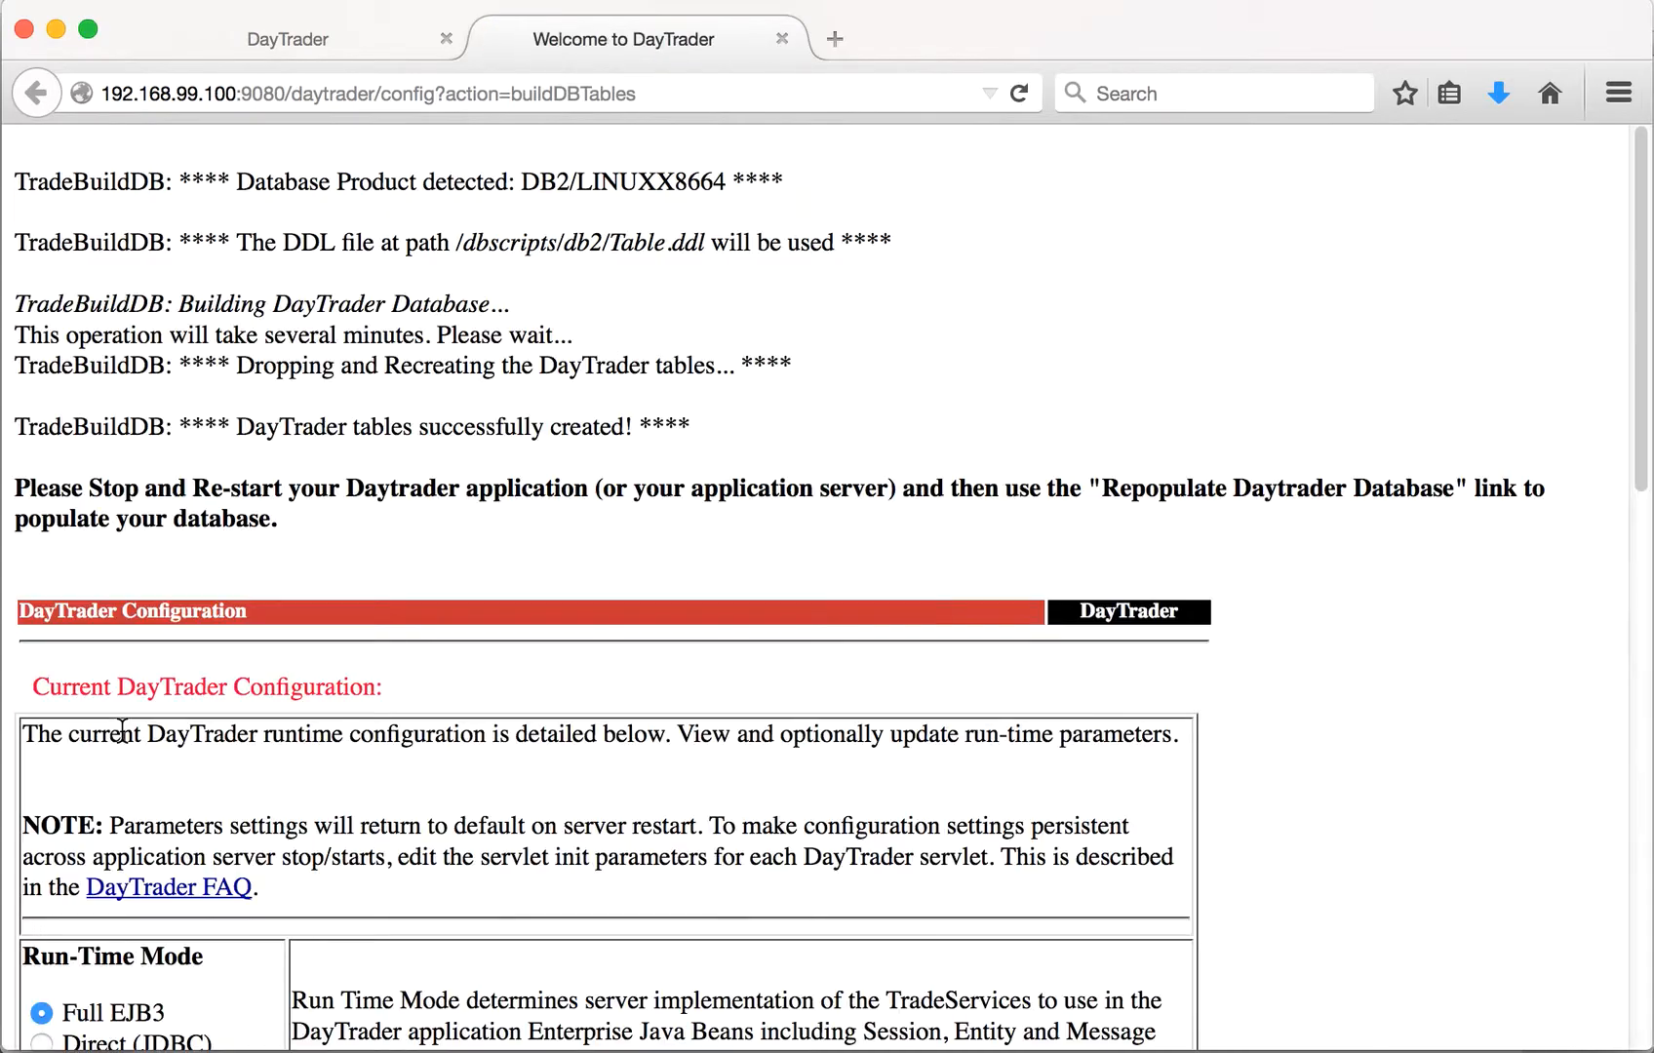
mouse_move(1634, 359)
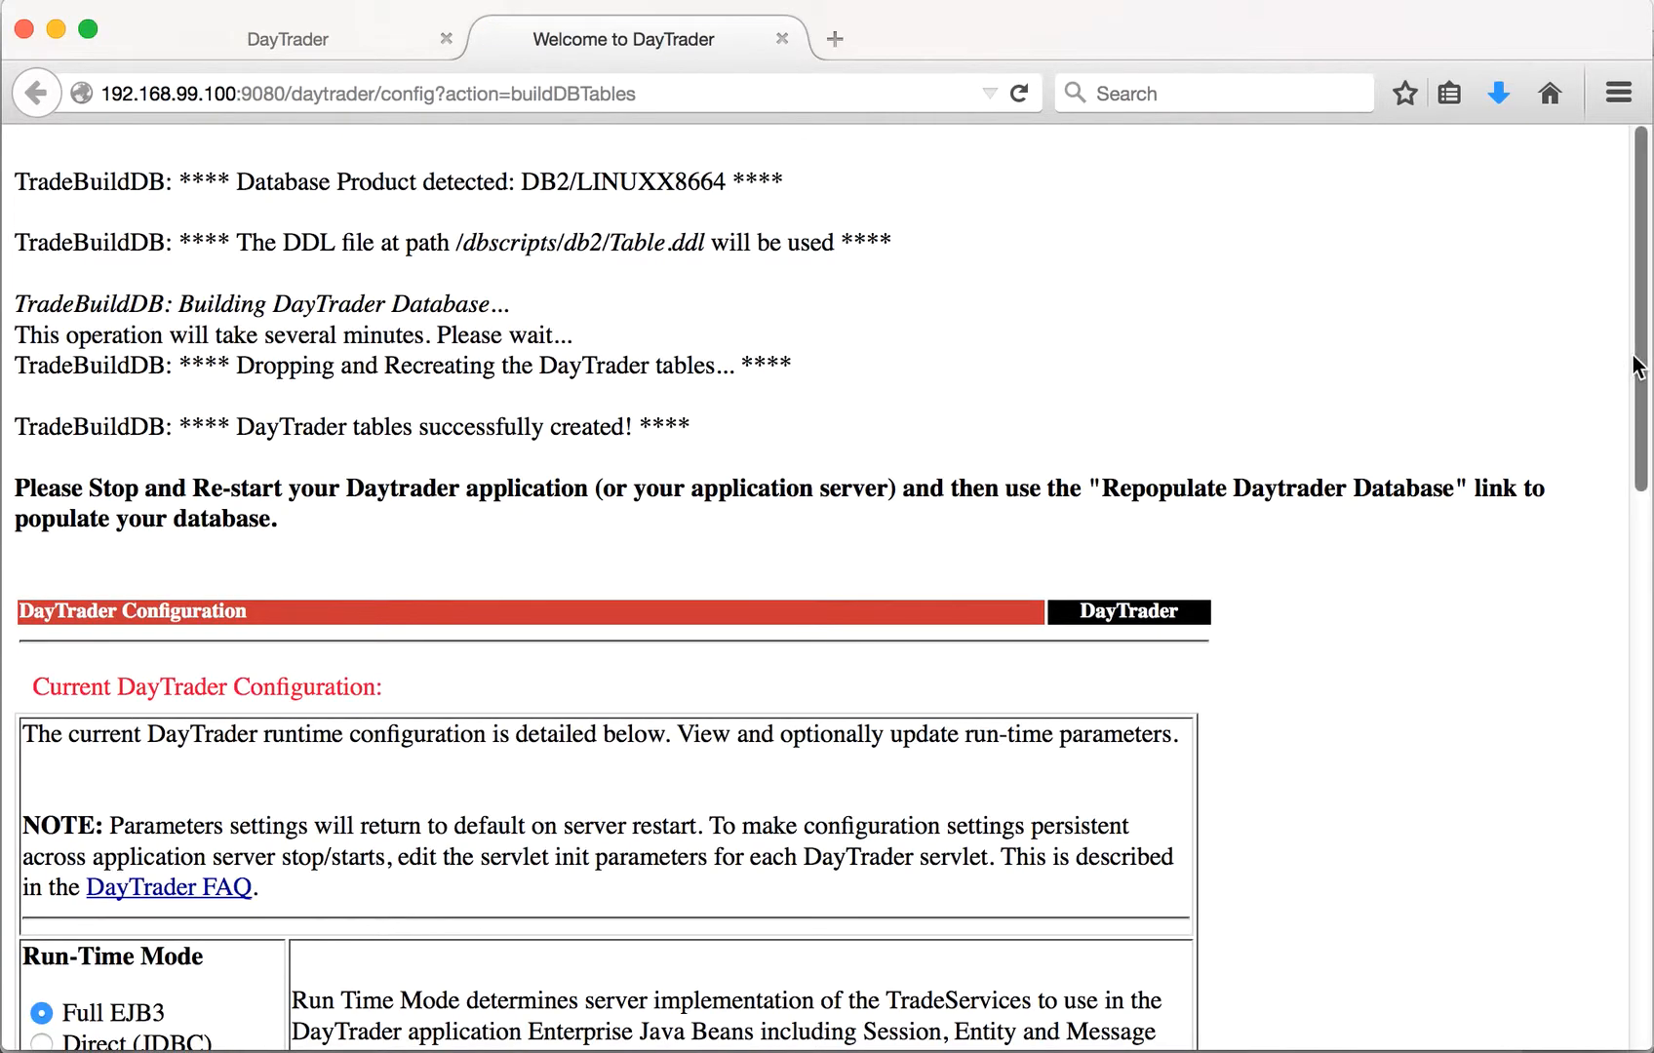
Step: Set Trade Max Quotes to 100 under Miscellaneous Settings and Update Config
scroll("down", 3)
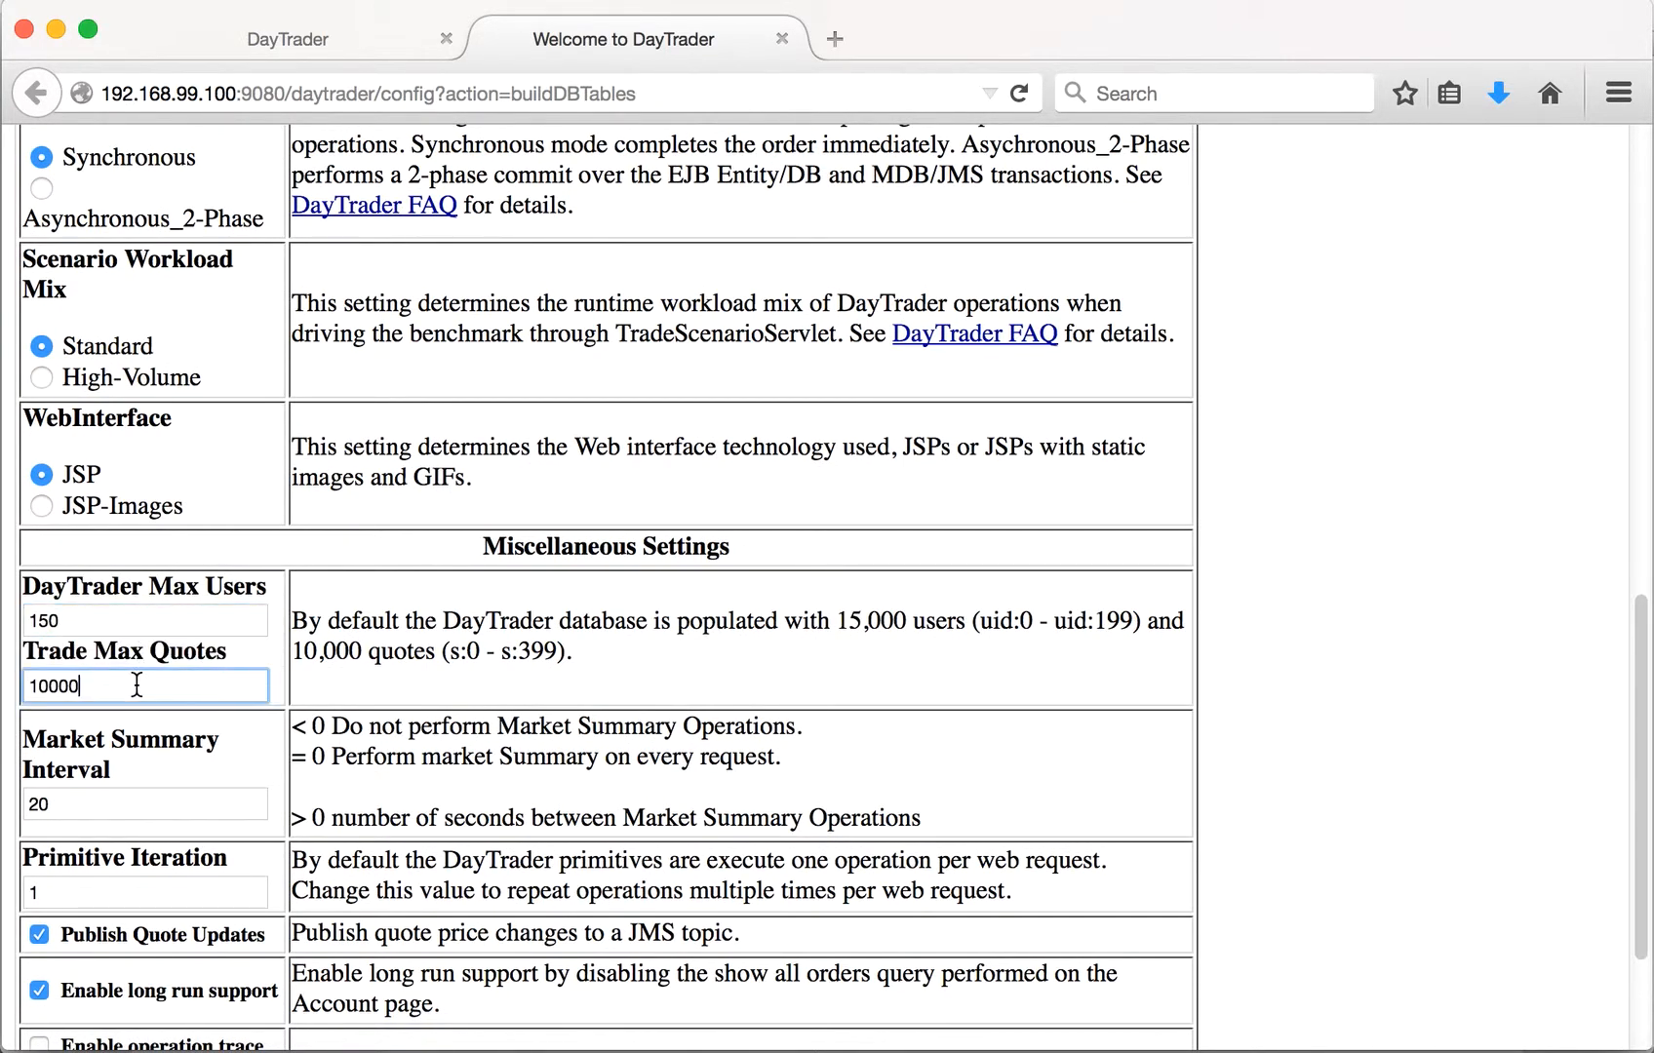
type("100")
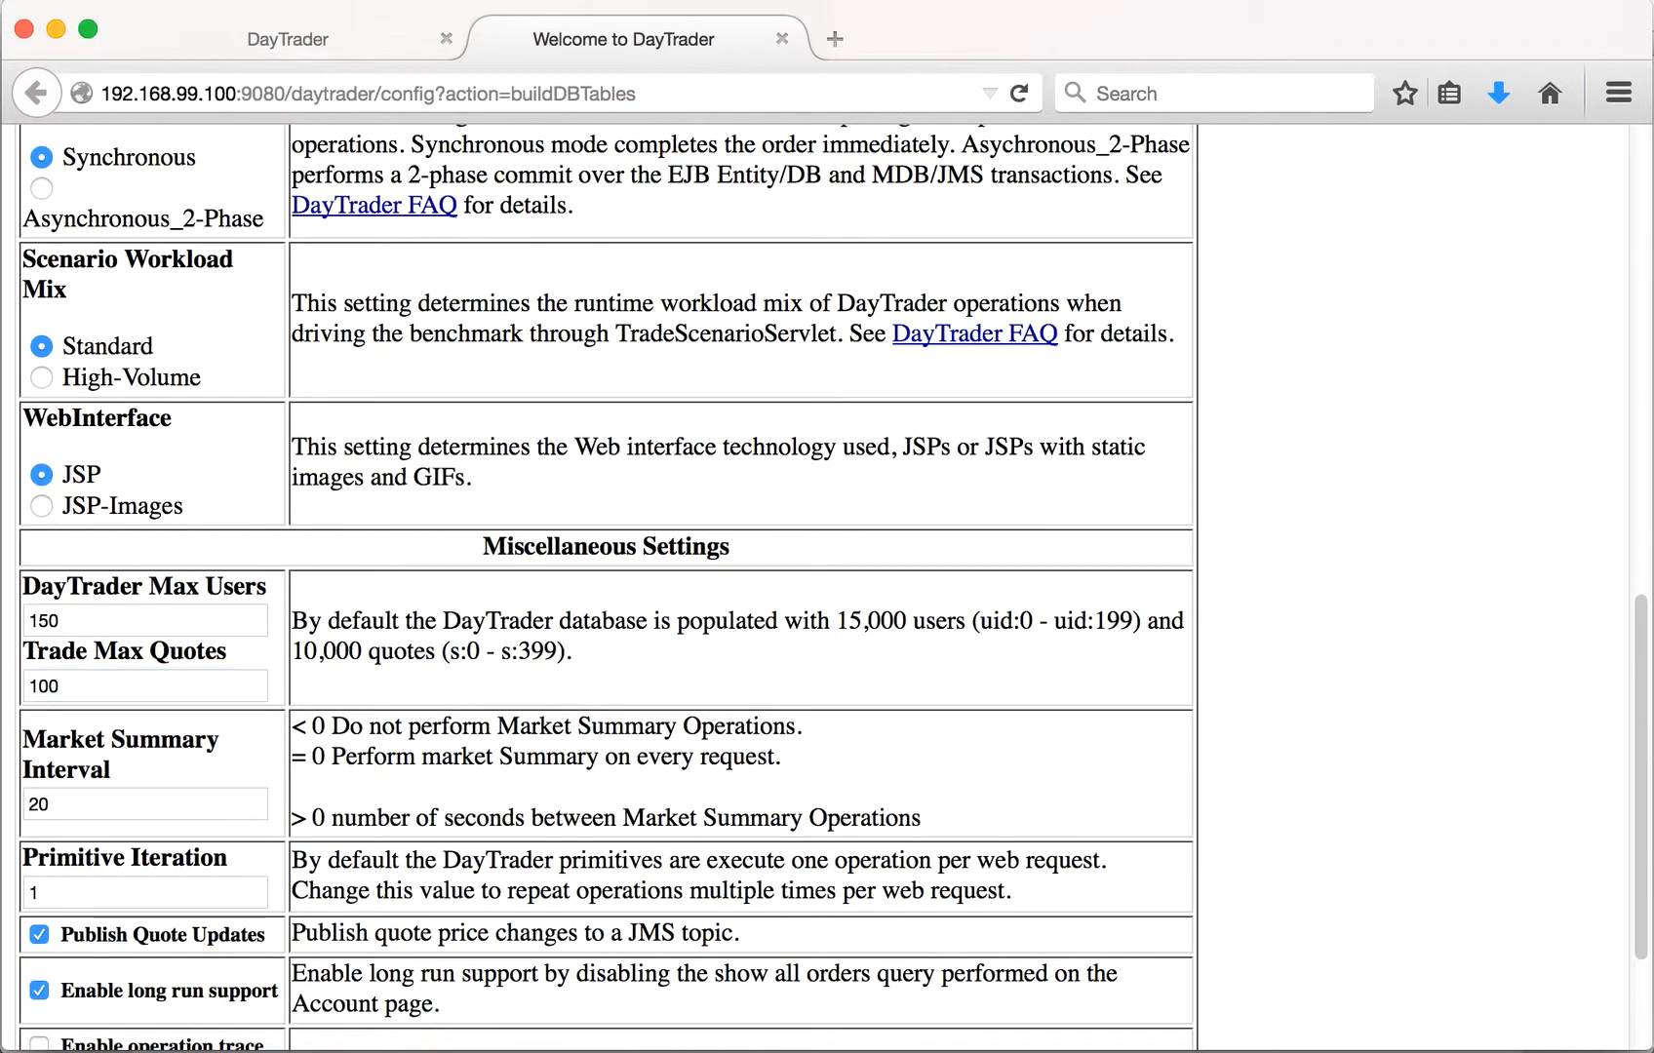
scroll("down", 3)
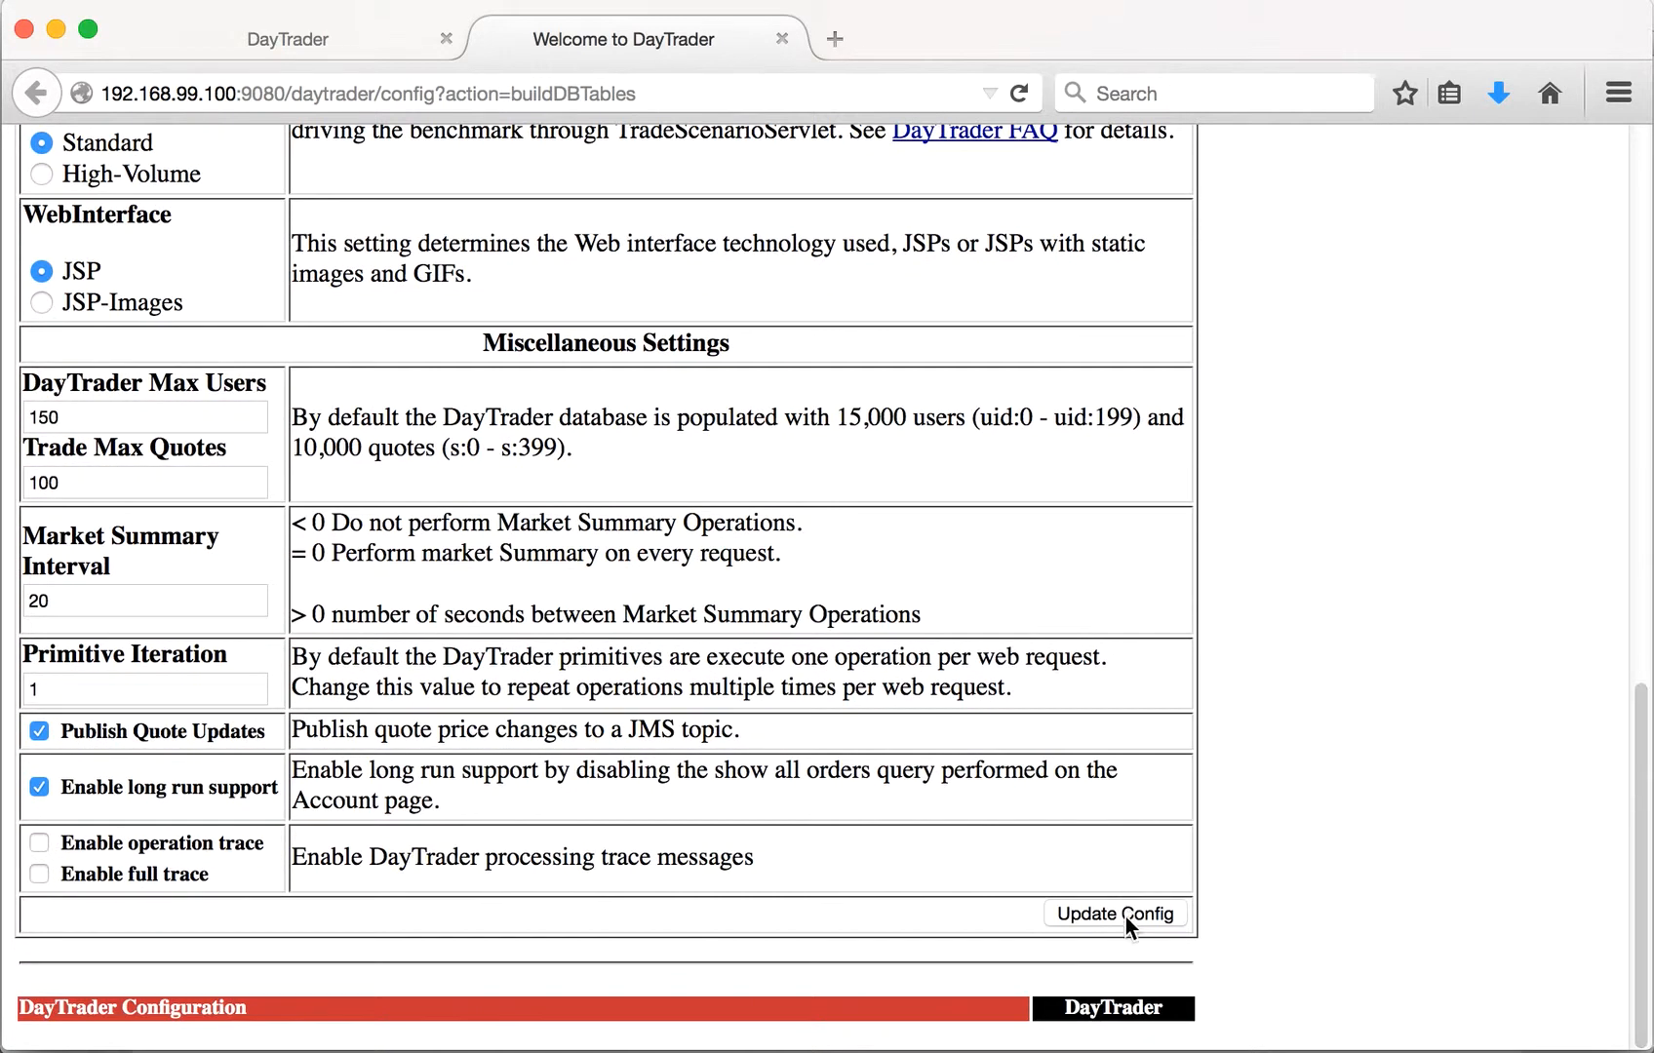
left_click(1115, 915)
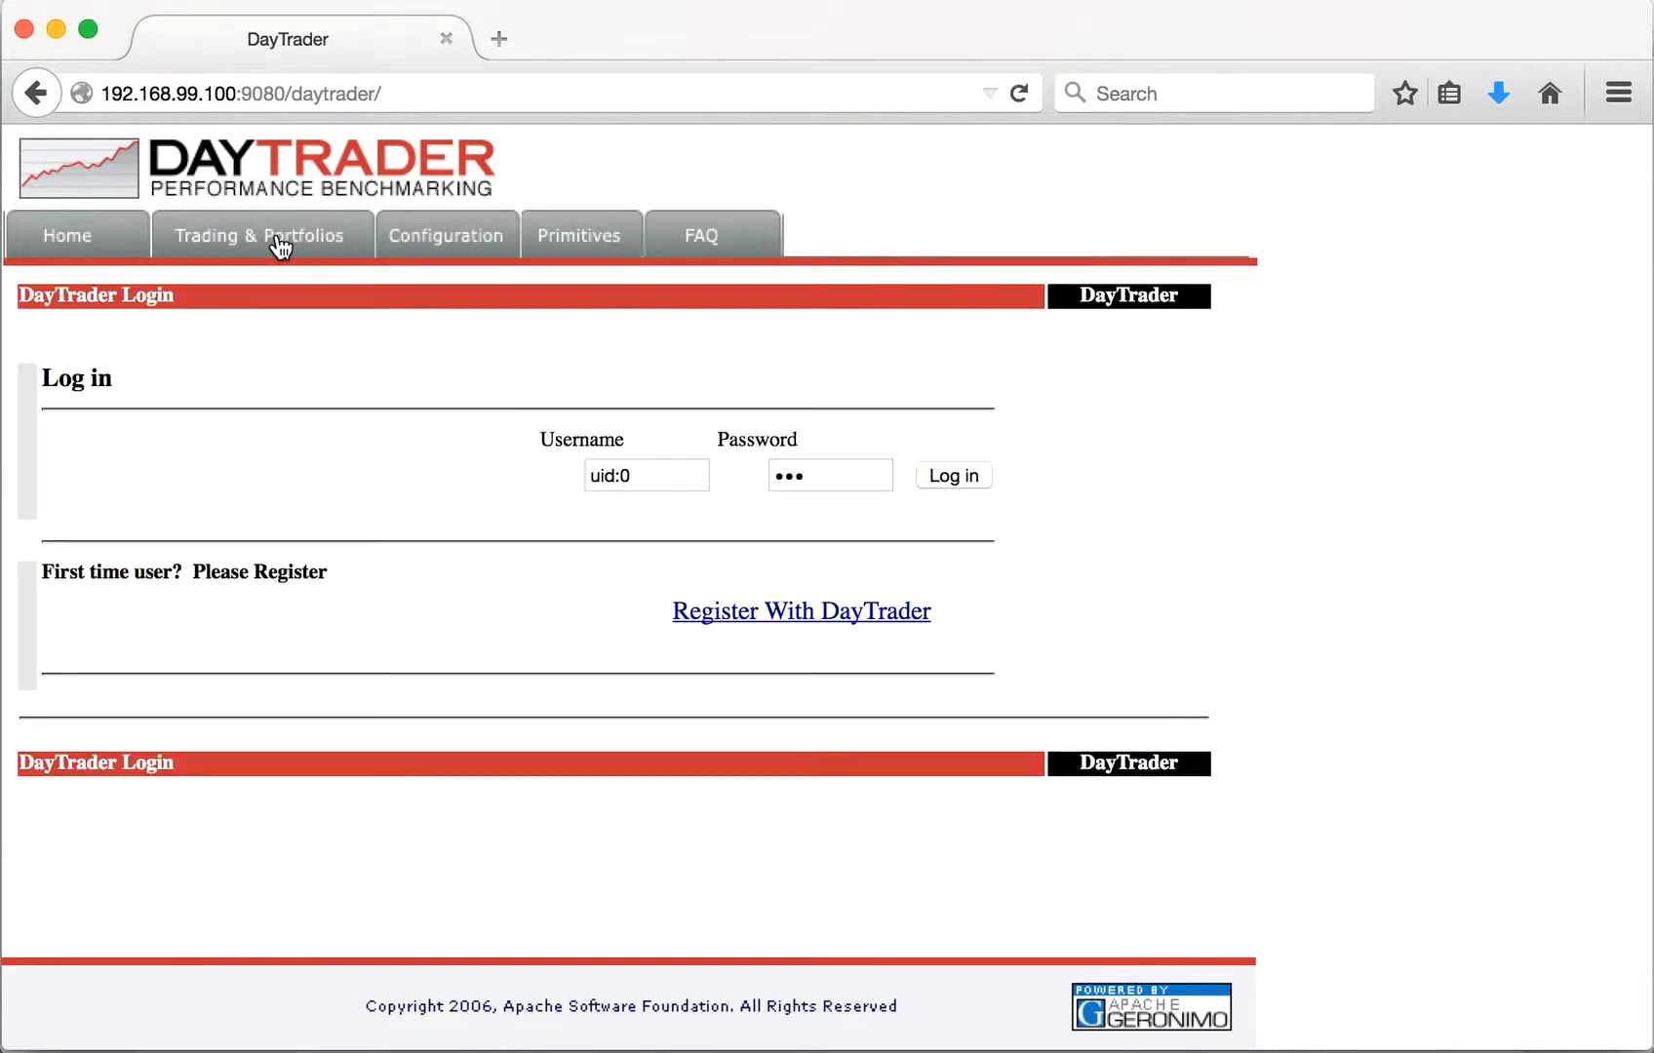
Step: Log in as uid:0, buy 100 shares of s:1 via Quotes/Trade (order 773), then log off
left_click(951, 476)
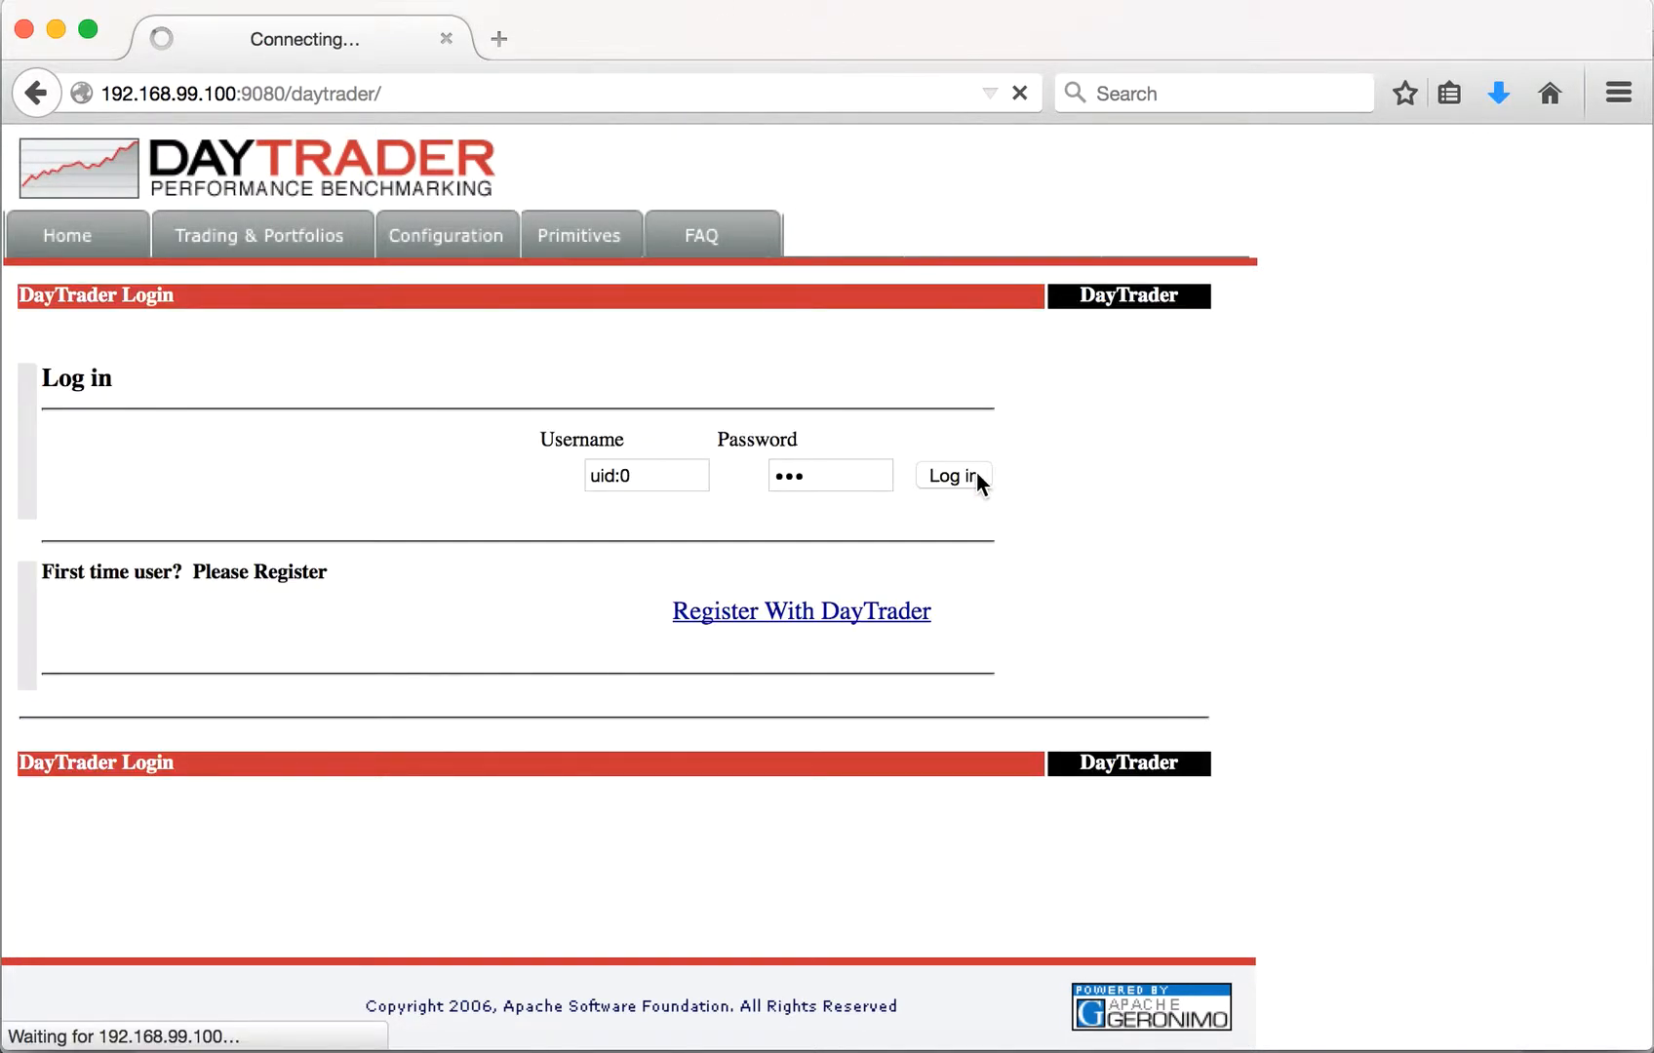
left_click(952, 476)
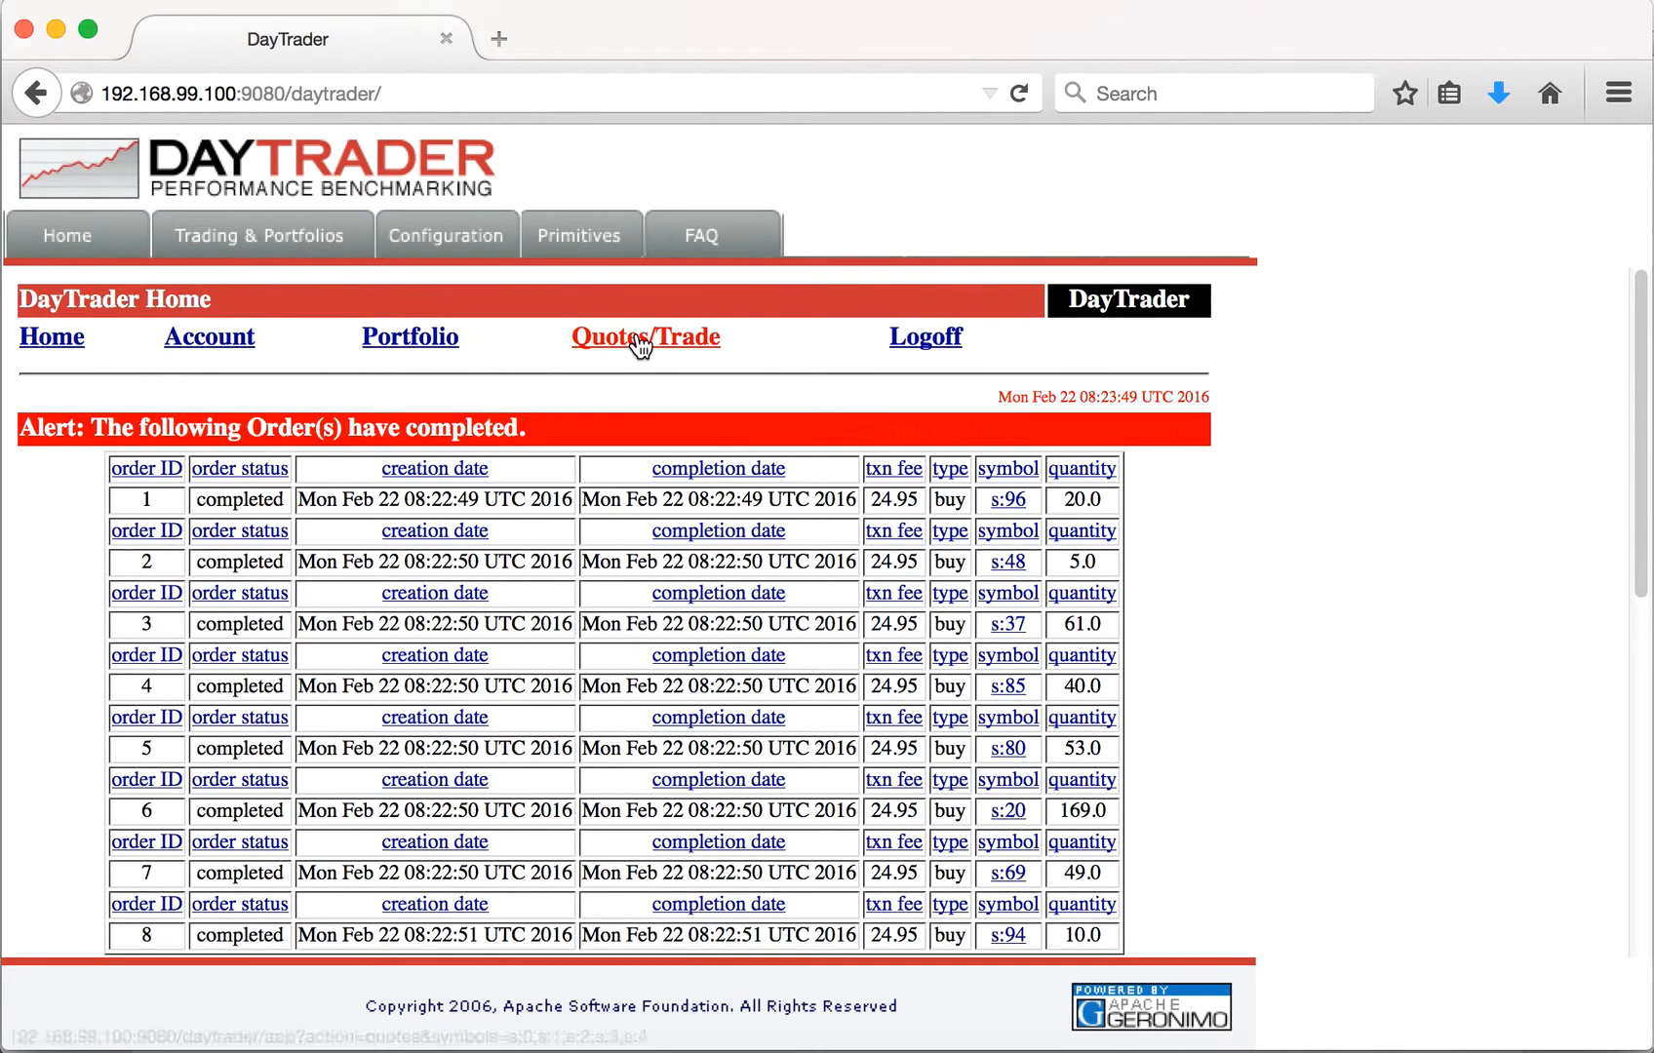
left_click(644, 338)
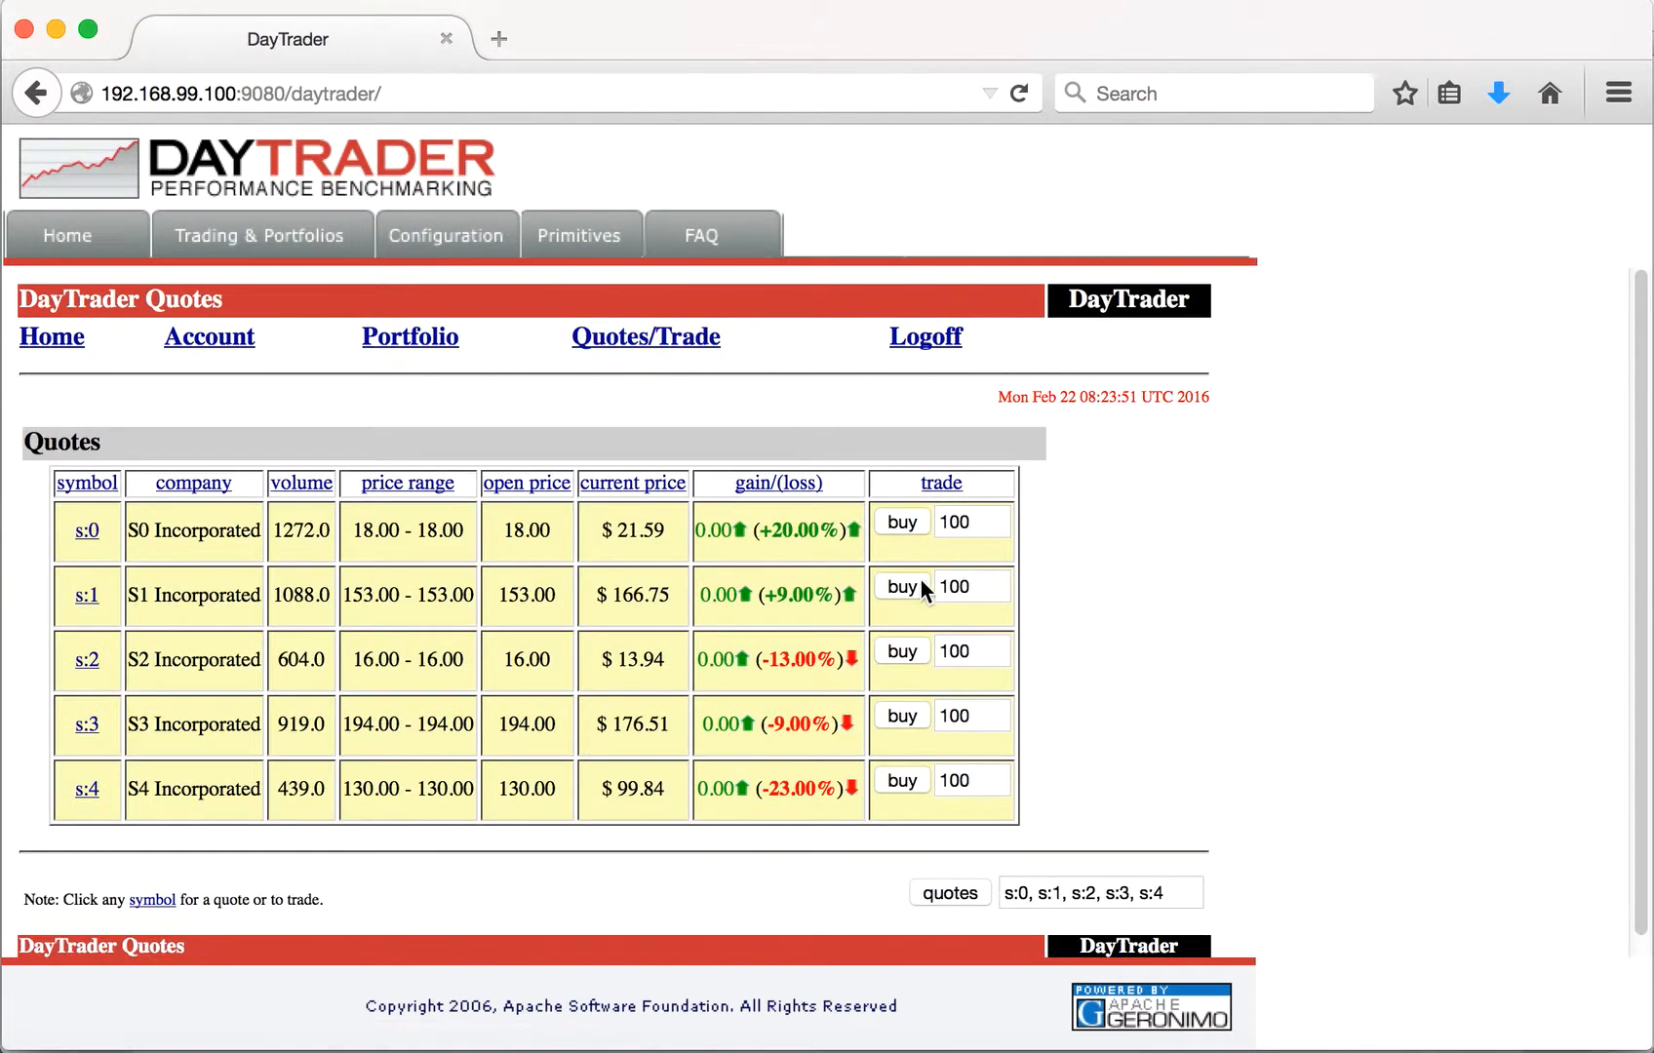
left_click(902, 587)
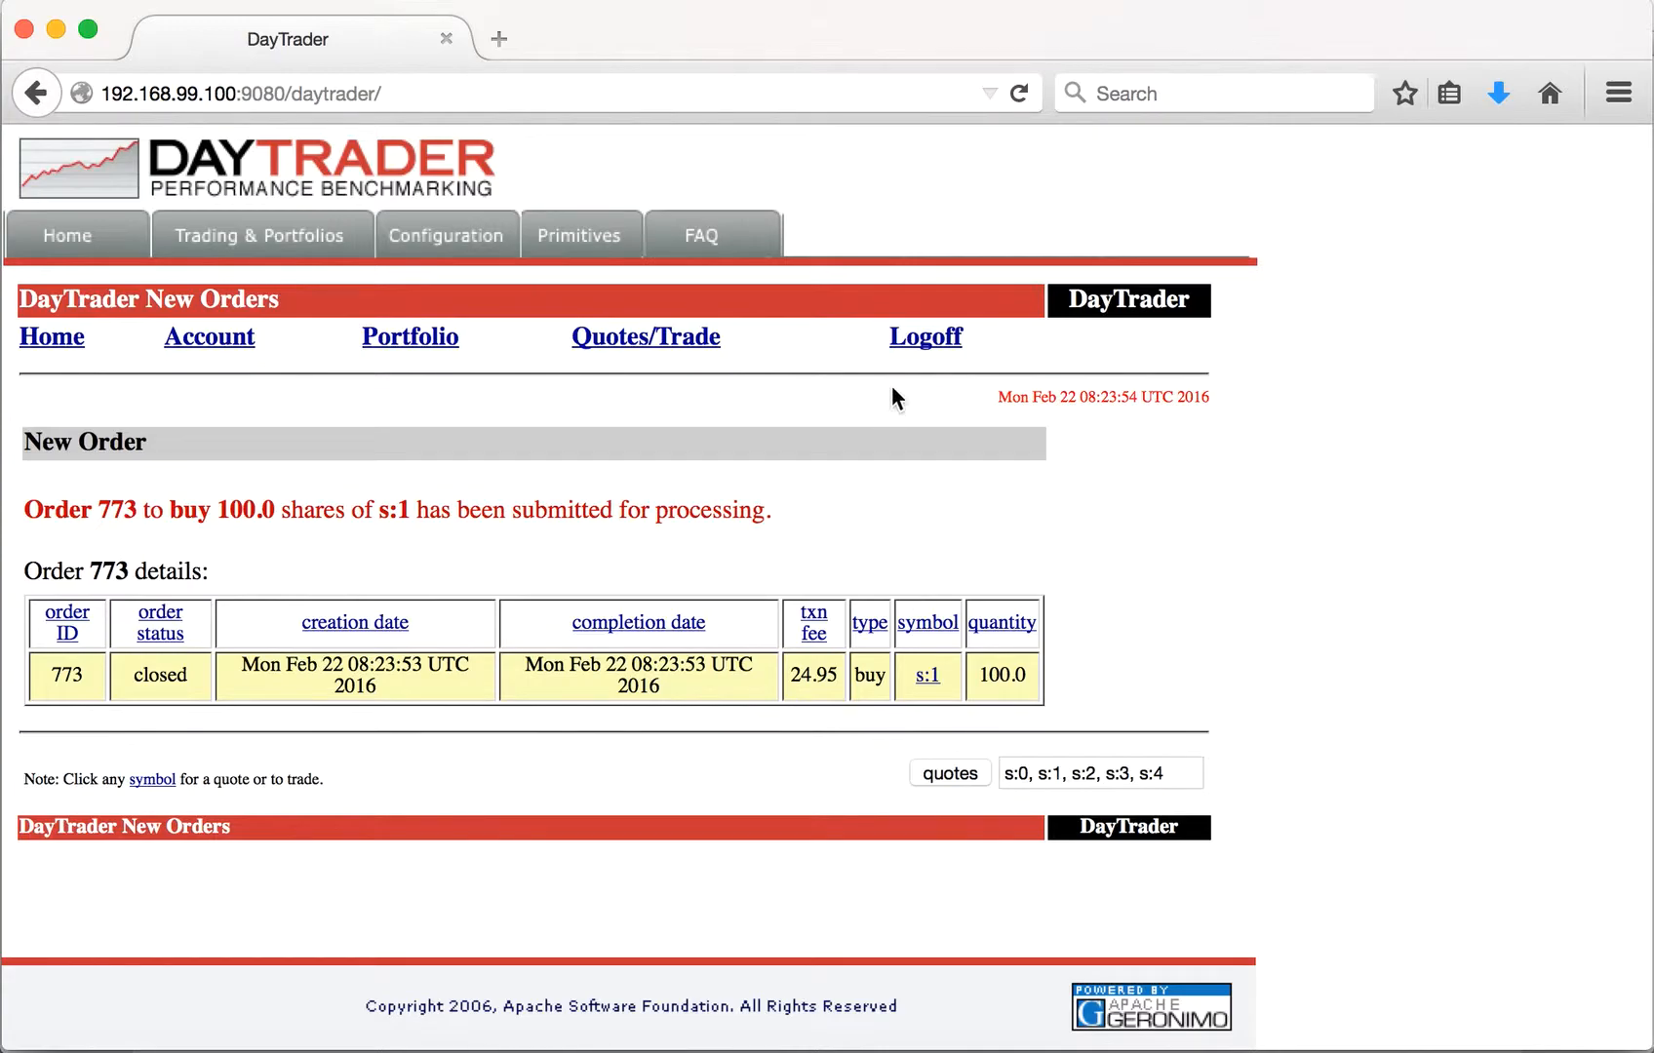
left_click(925, 338)
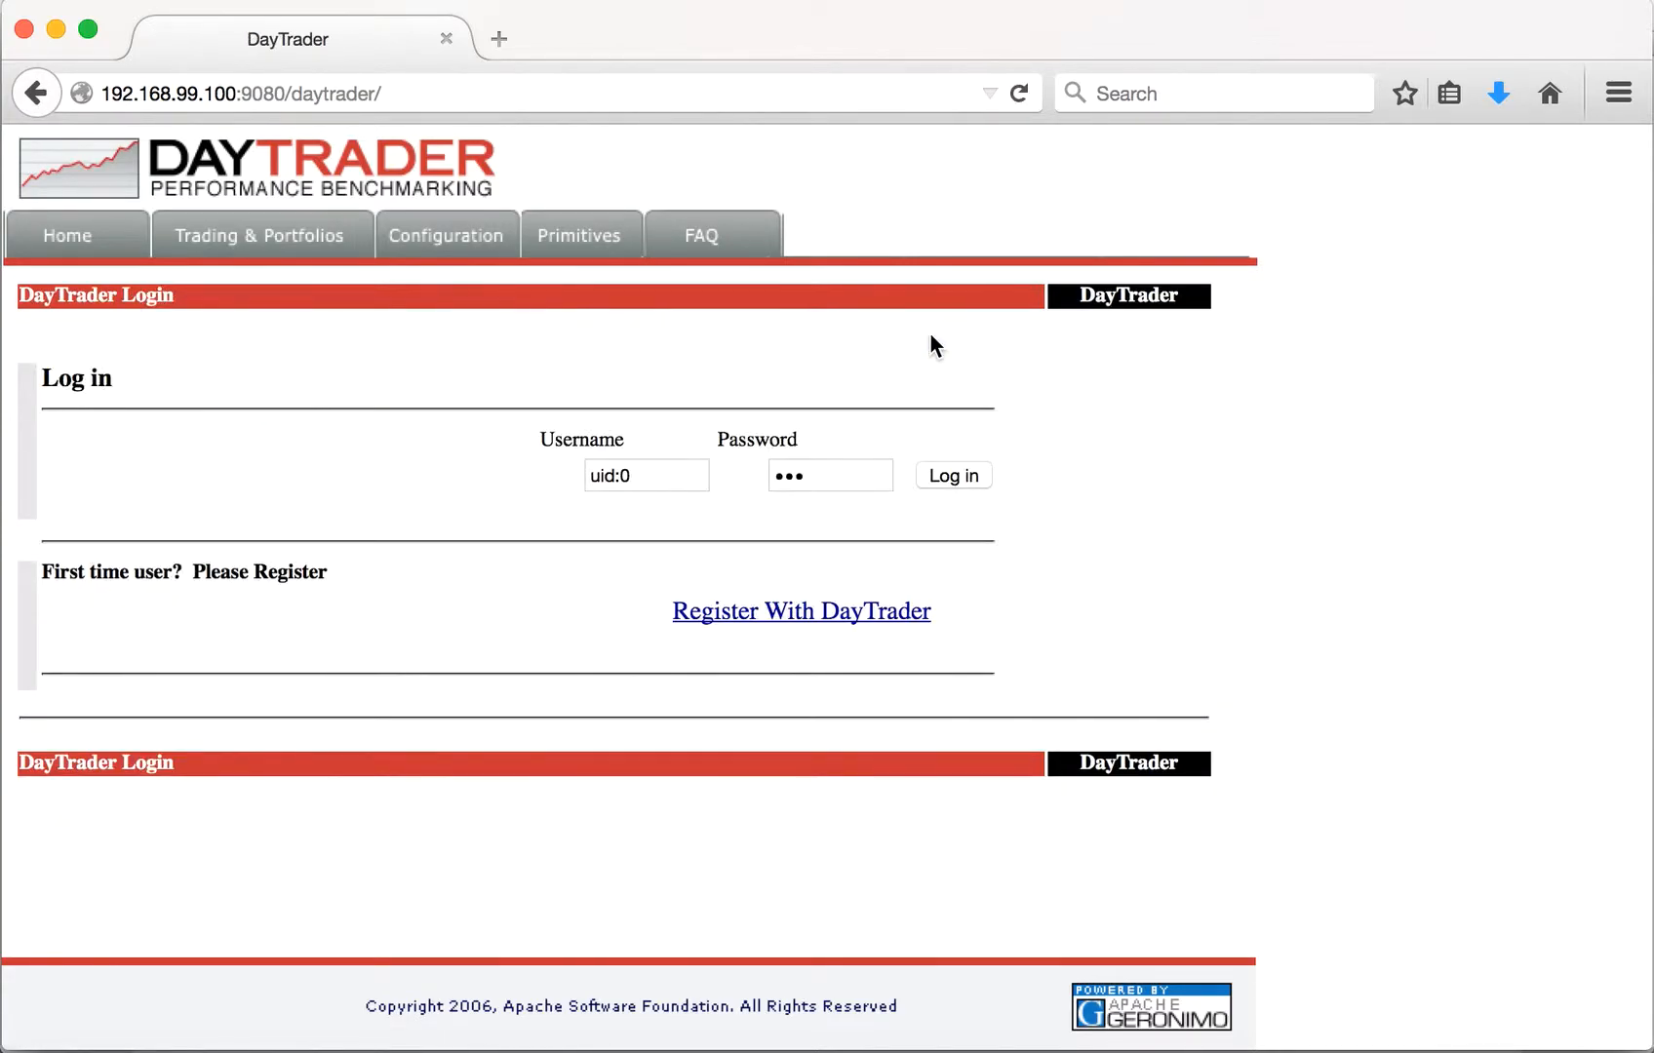